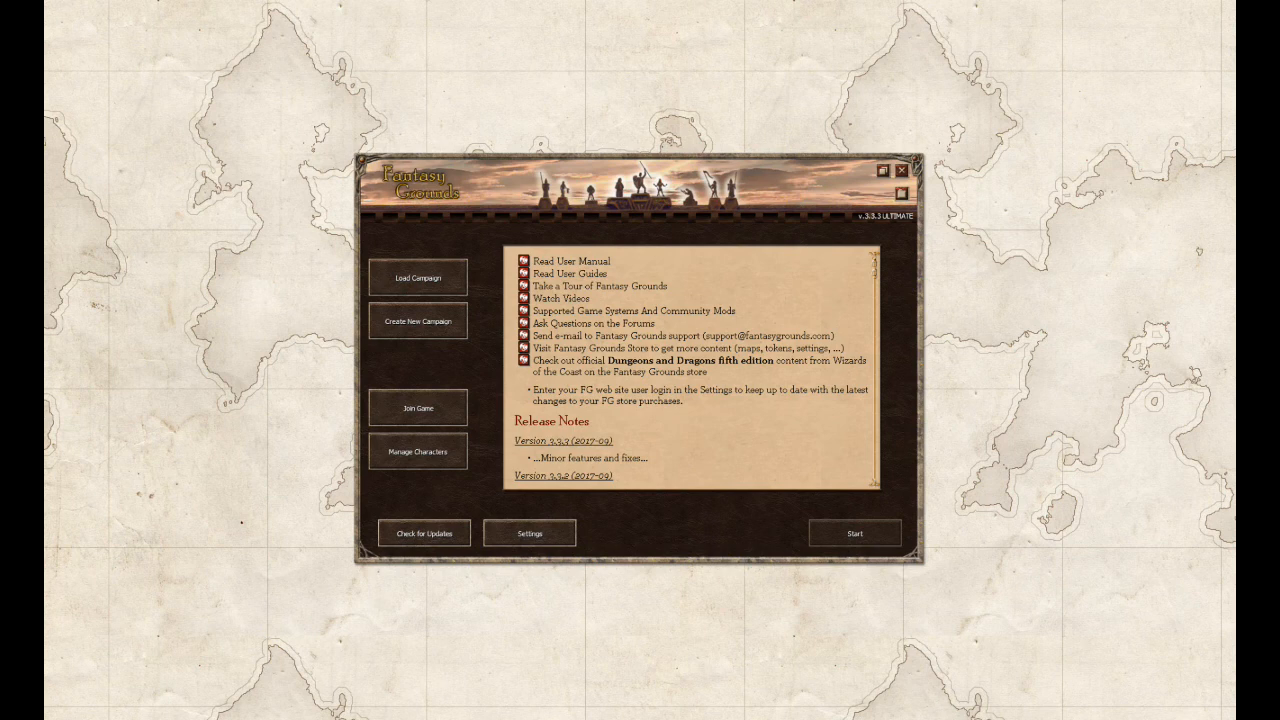
# Create a new campaign named 1stencounter and choose the 5E ruleset
pyautogui.click(418, 321)
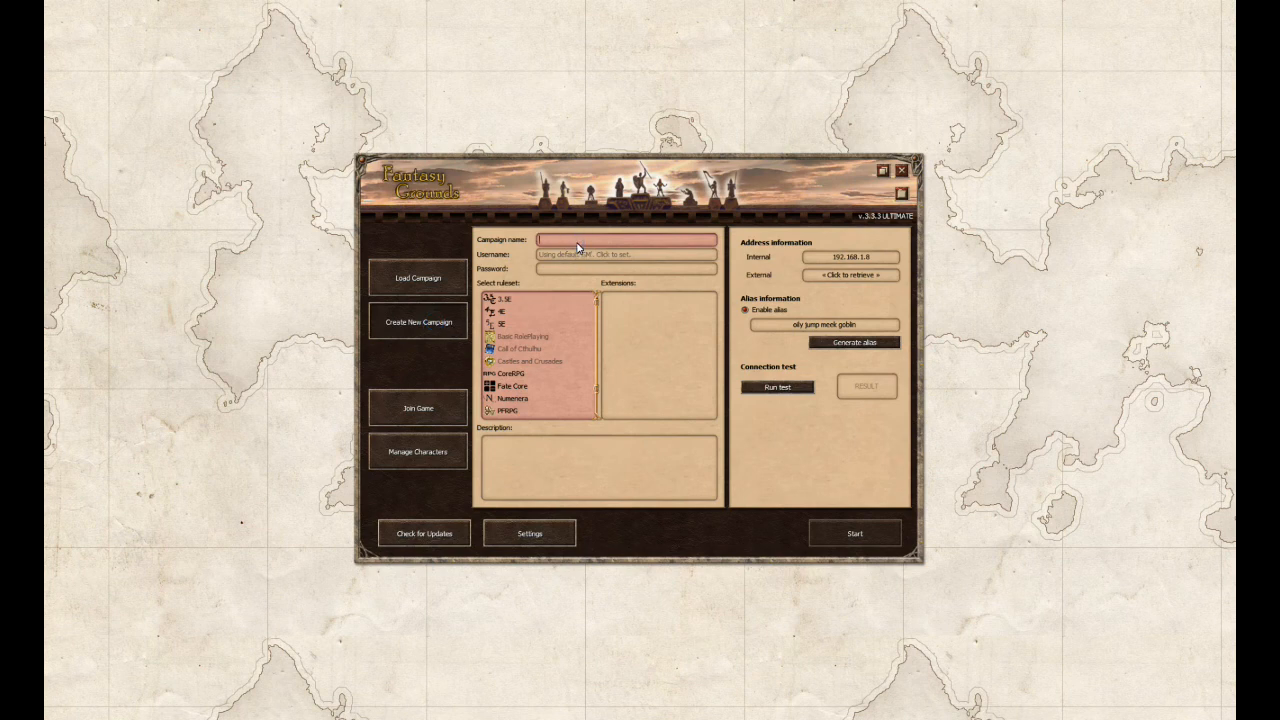
pyautogui.write('1d')
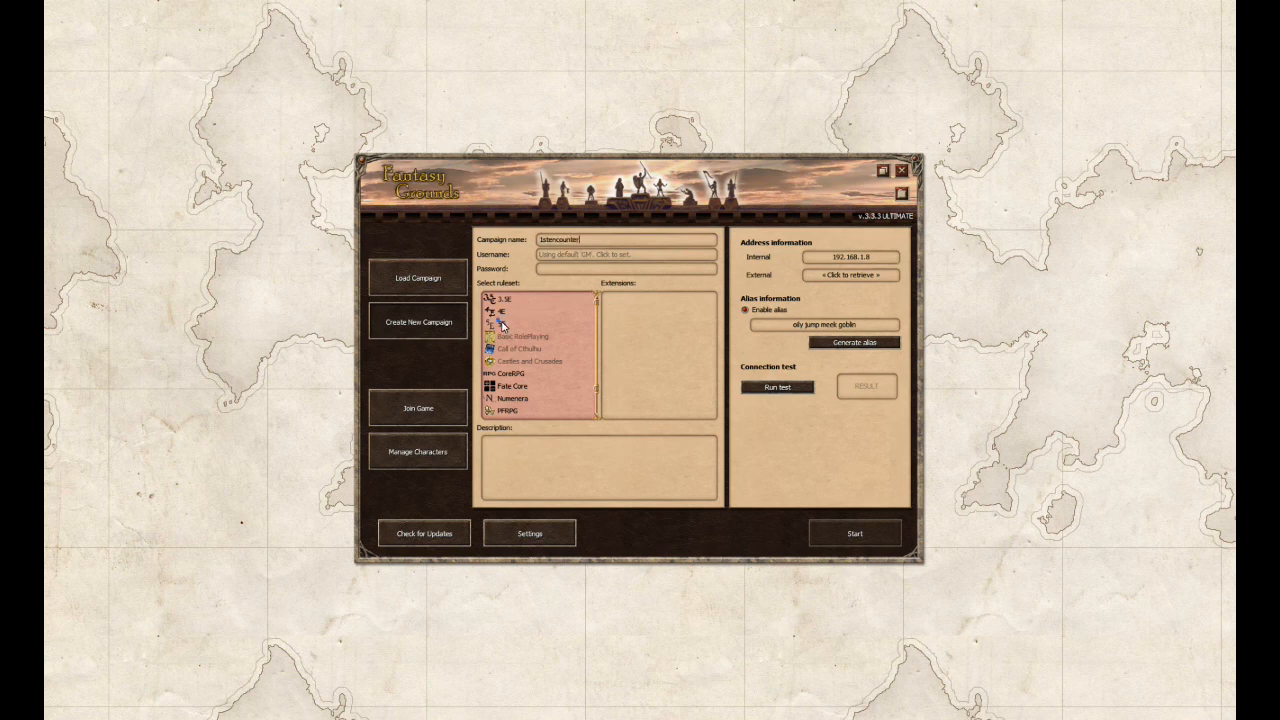
pyautogui.click(507, 299)
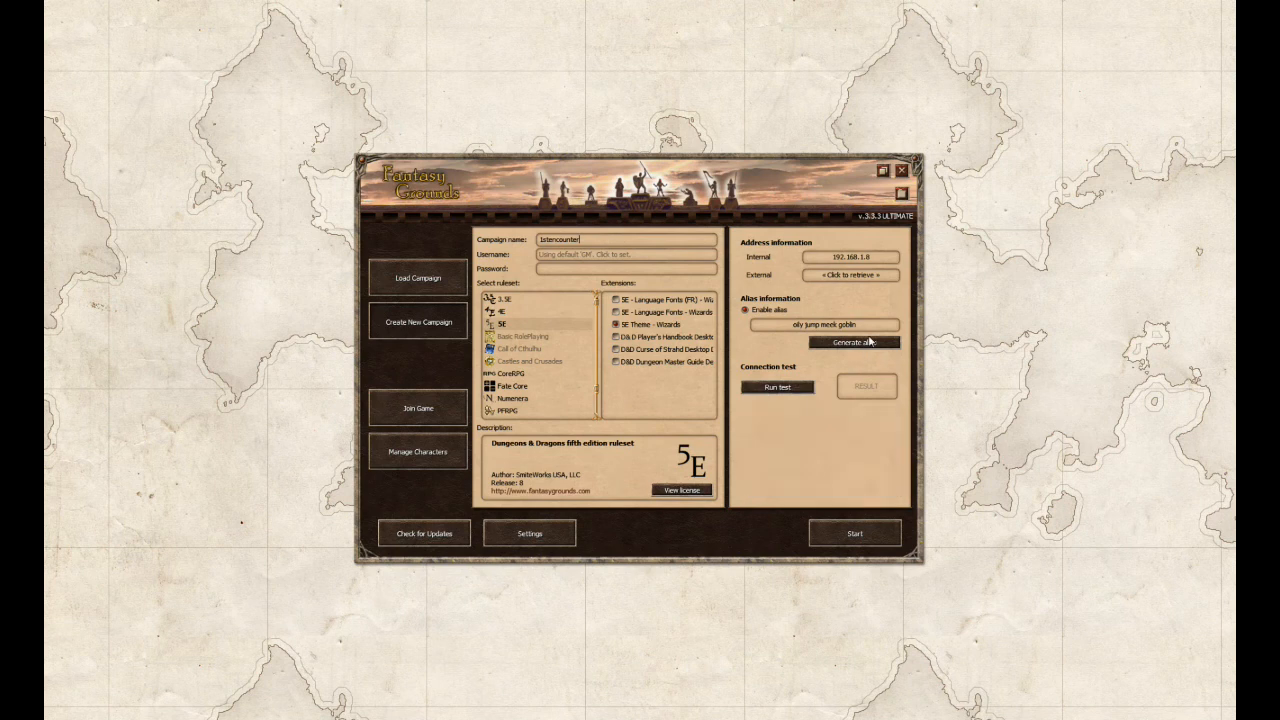
pyautogui.moveTo(782, 329)
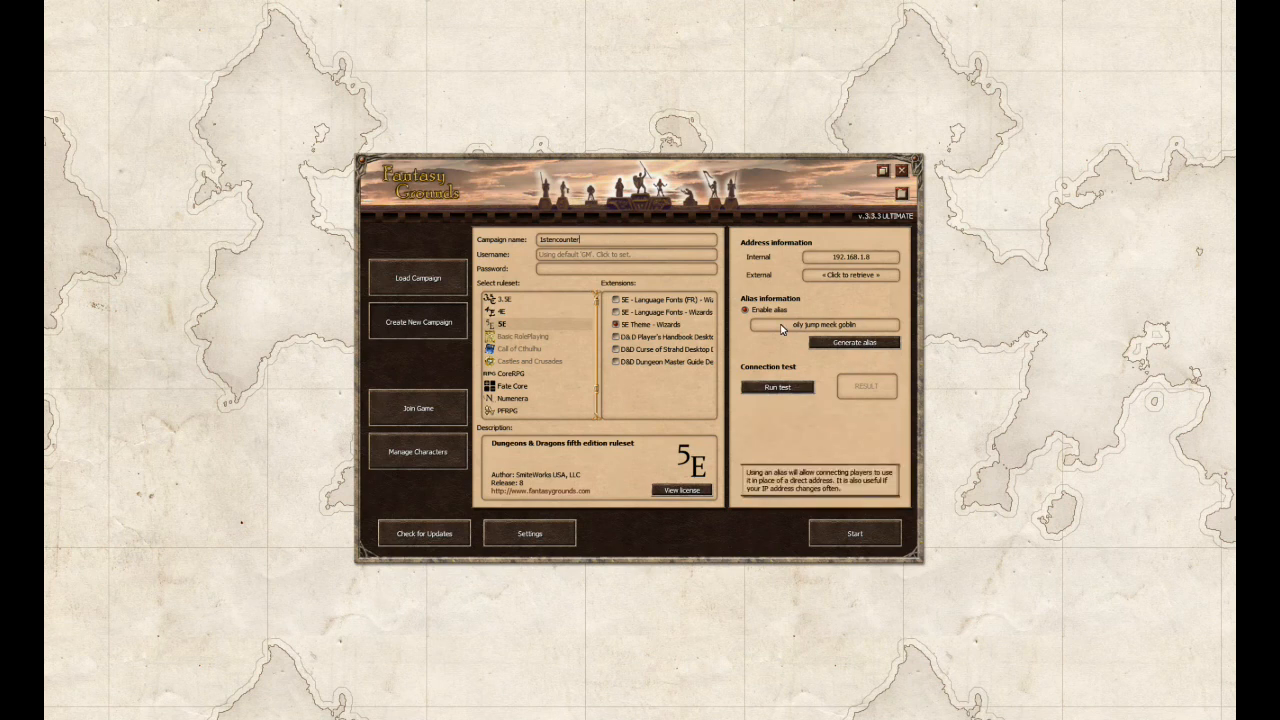
pyautogui.moveTo(835, 338)
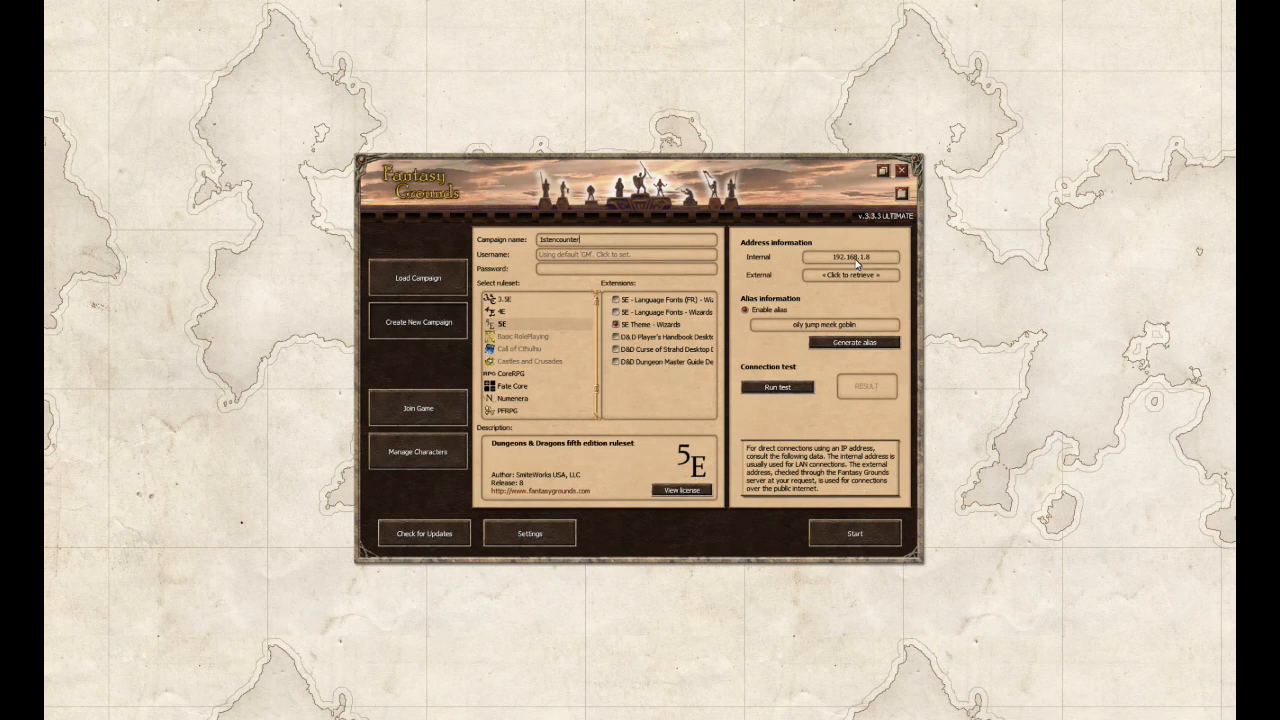
pyautogui.moveTo(846, 282)
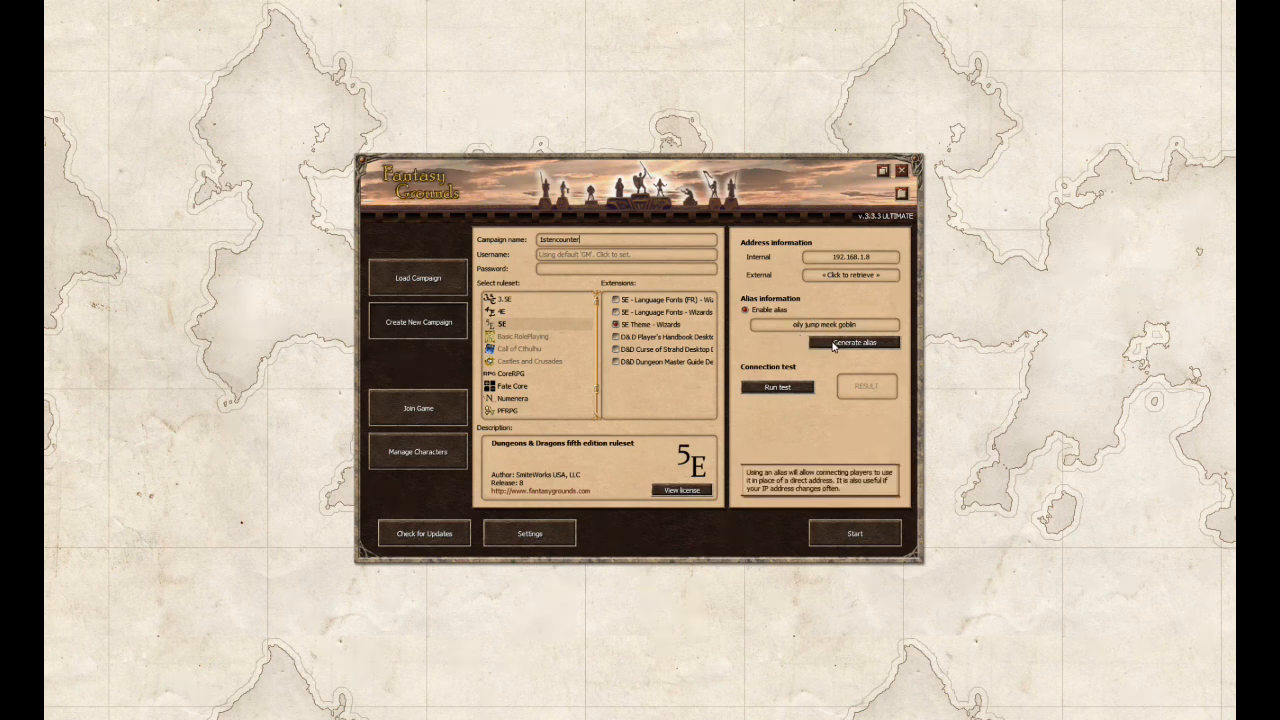
# Regenerate the connection alias until it reads 'undead grave crazy dungeon'
pyautogui.click(853, 342)
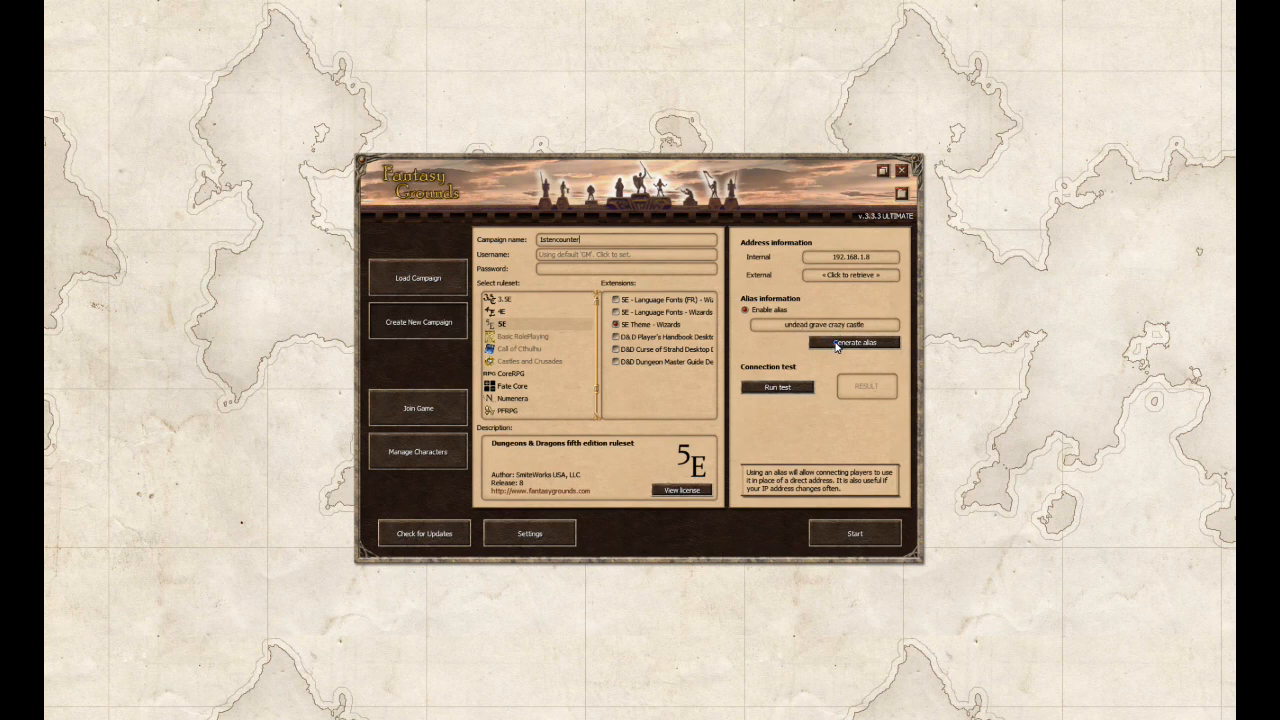
pyautogui.click(853, 342)
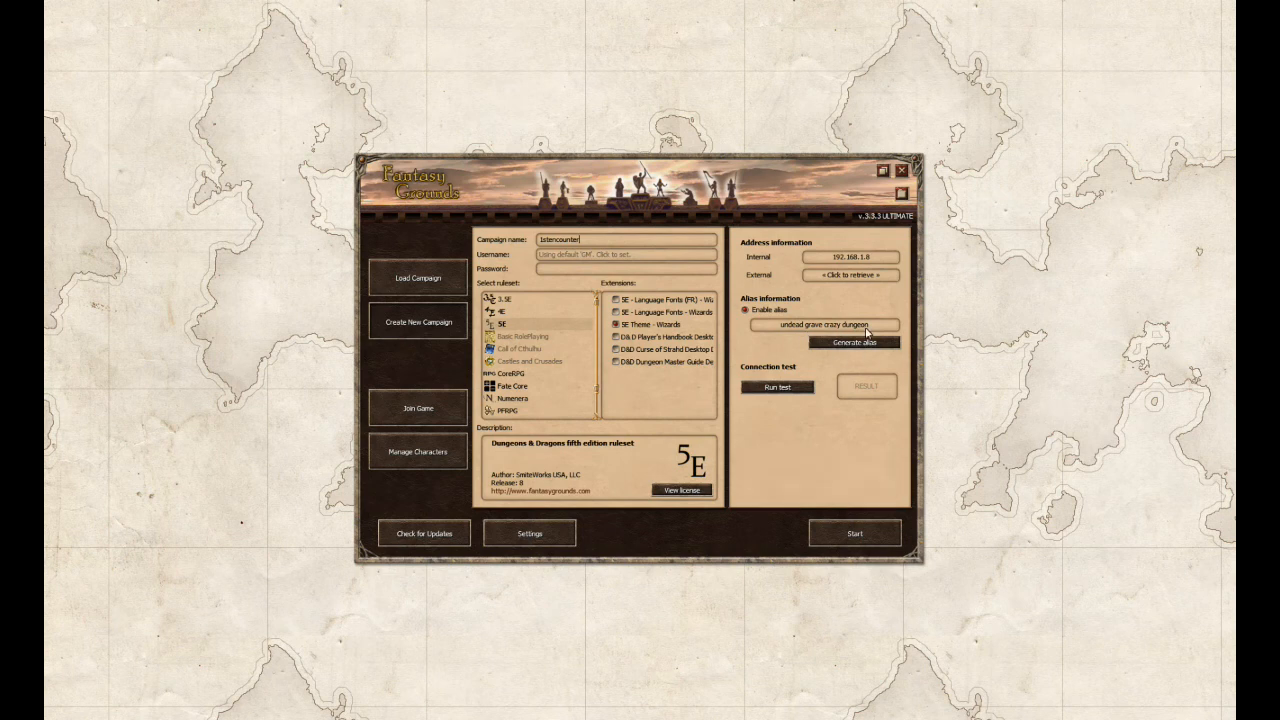
pyautogui.moveTo(808, 387)
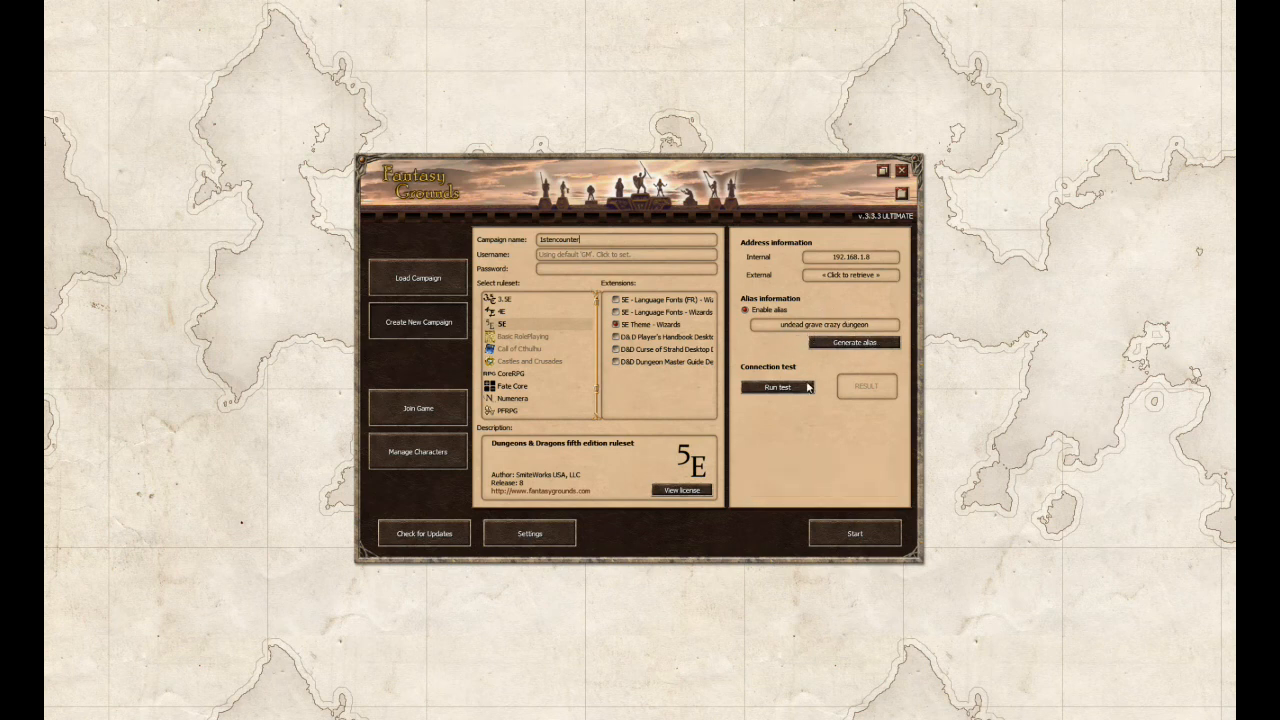
# Run the connection test to check whether players can reach the host
pyautogui.click(778, 387)
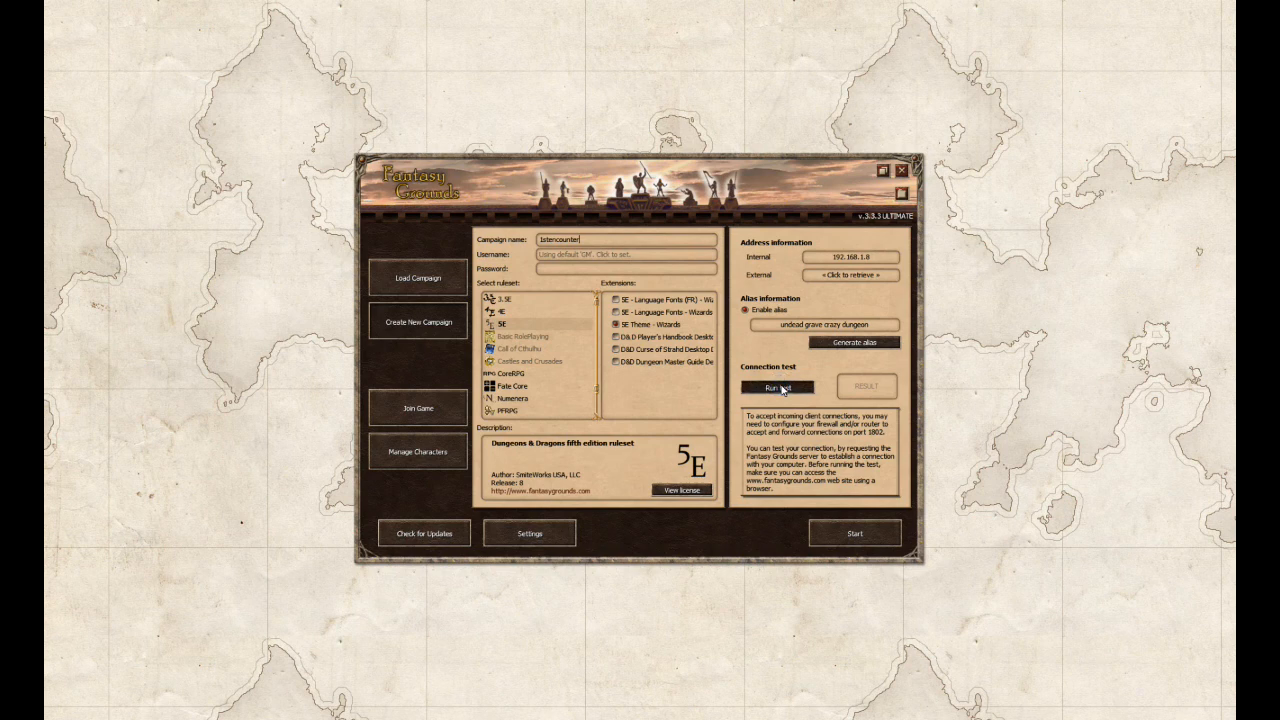
pyautogui.moveTo(795, 390)
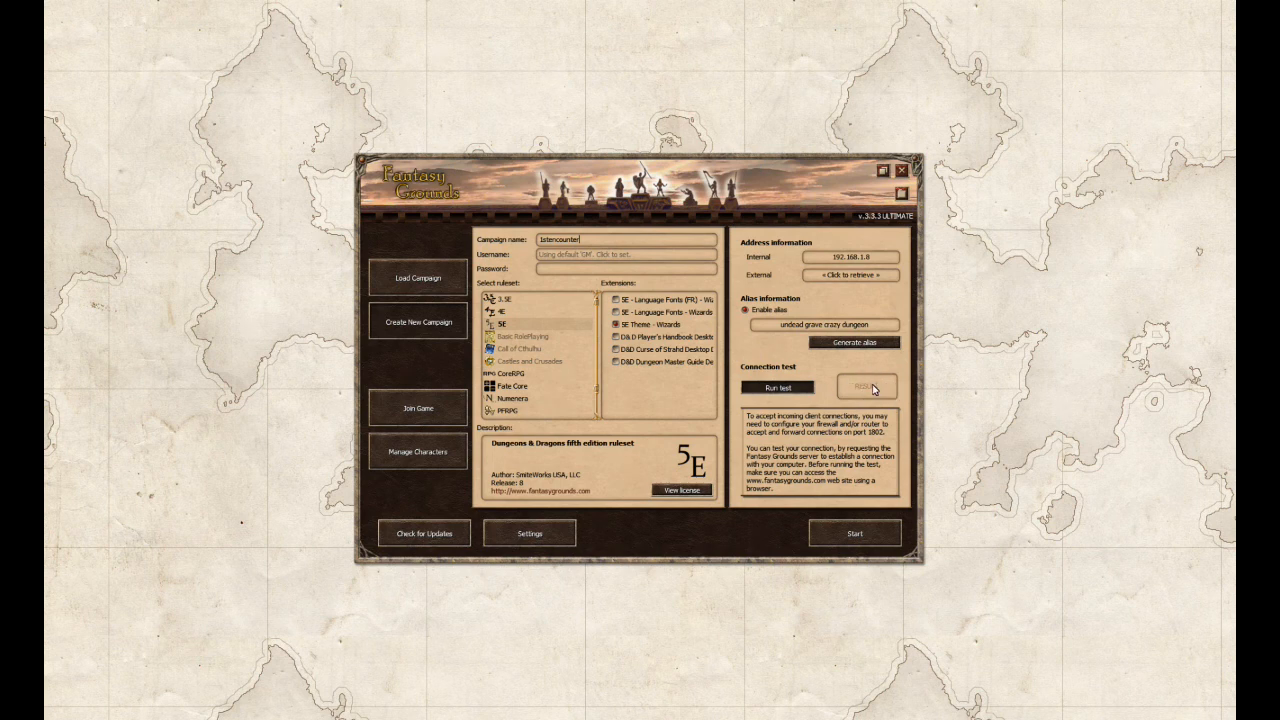
pyautogui.click(866, 387)
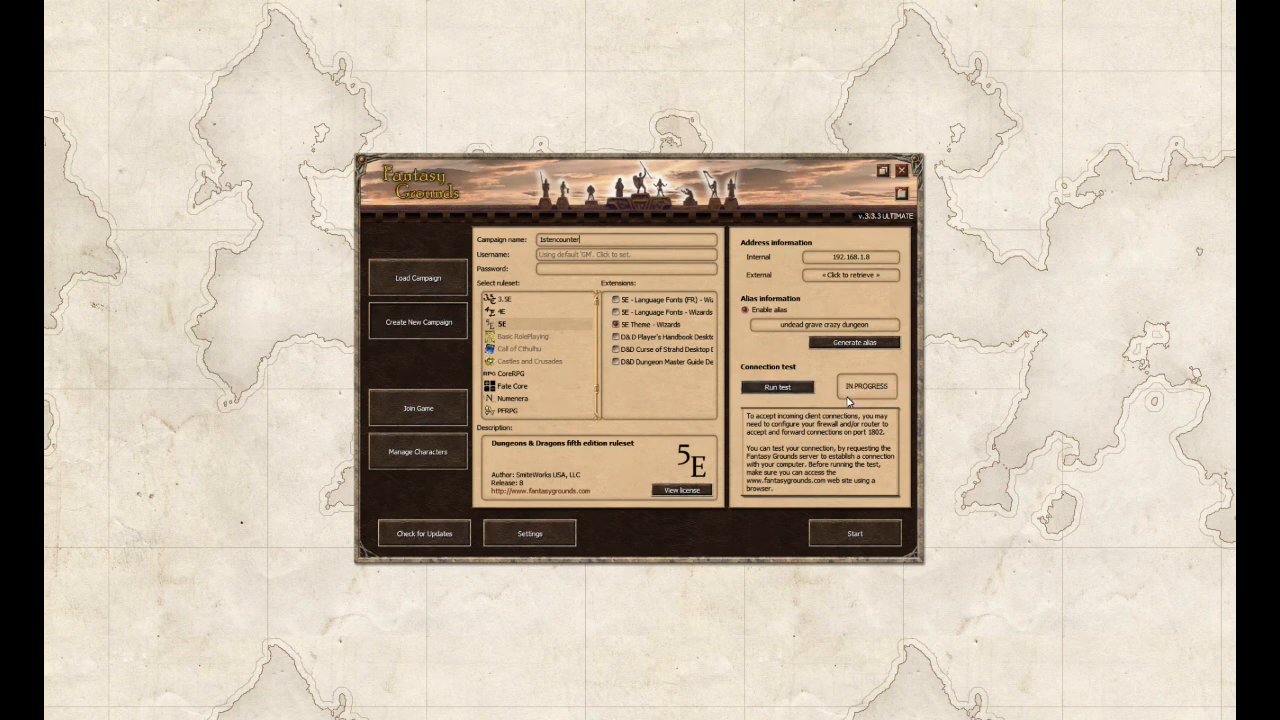
pyautogui.moveTo(838, 400)
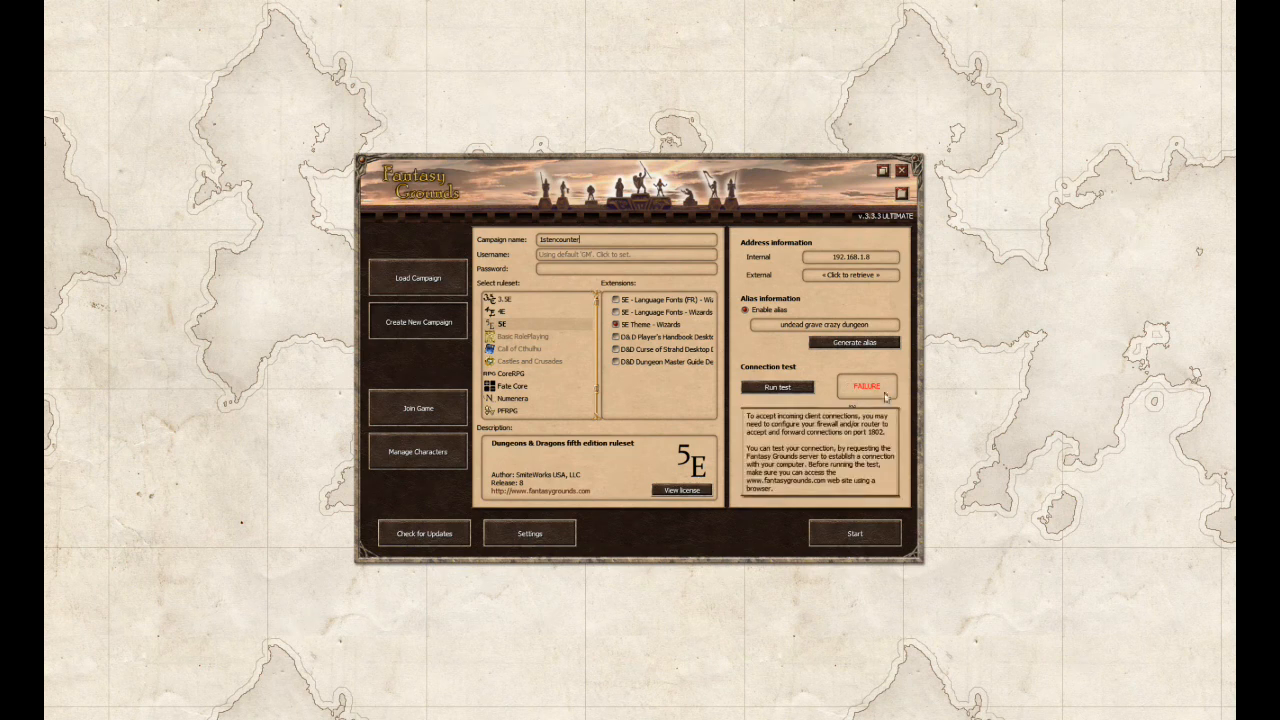
pyautogui.moveTo(849, 391)
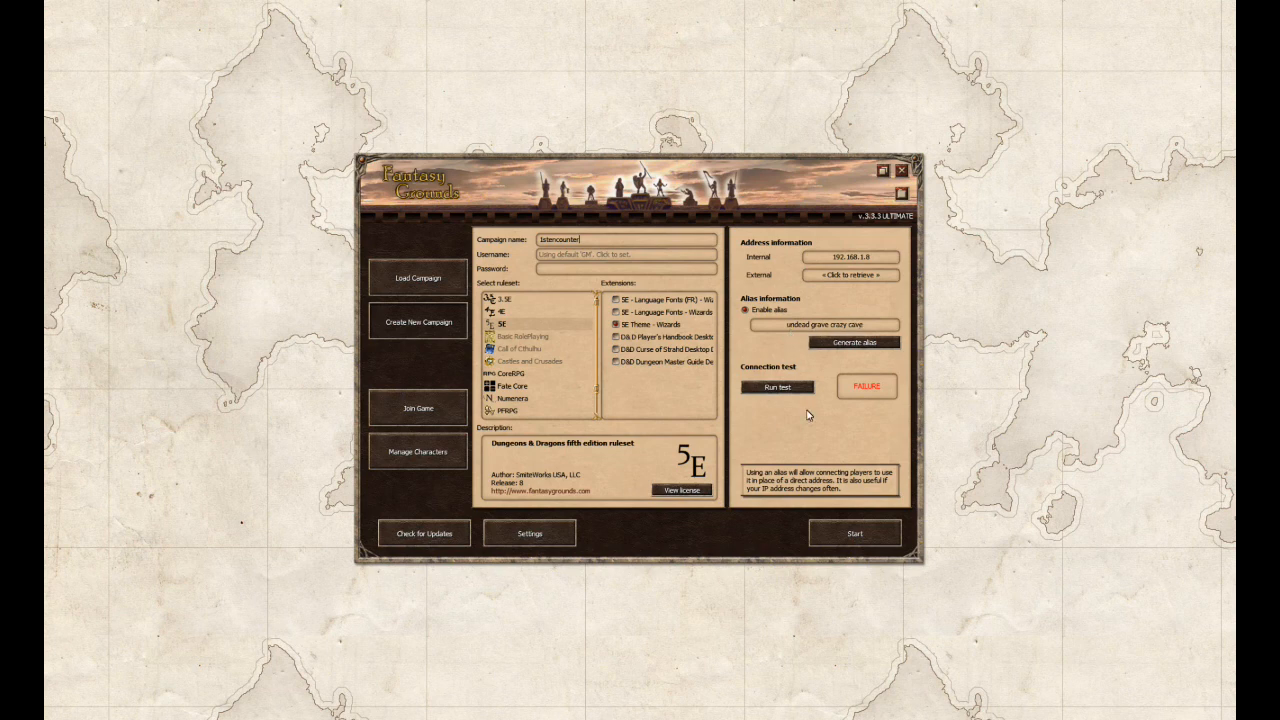
pyautogui.moveTo(870, 517)
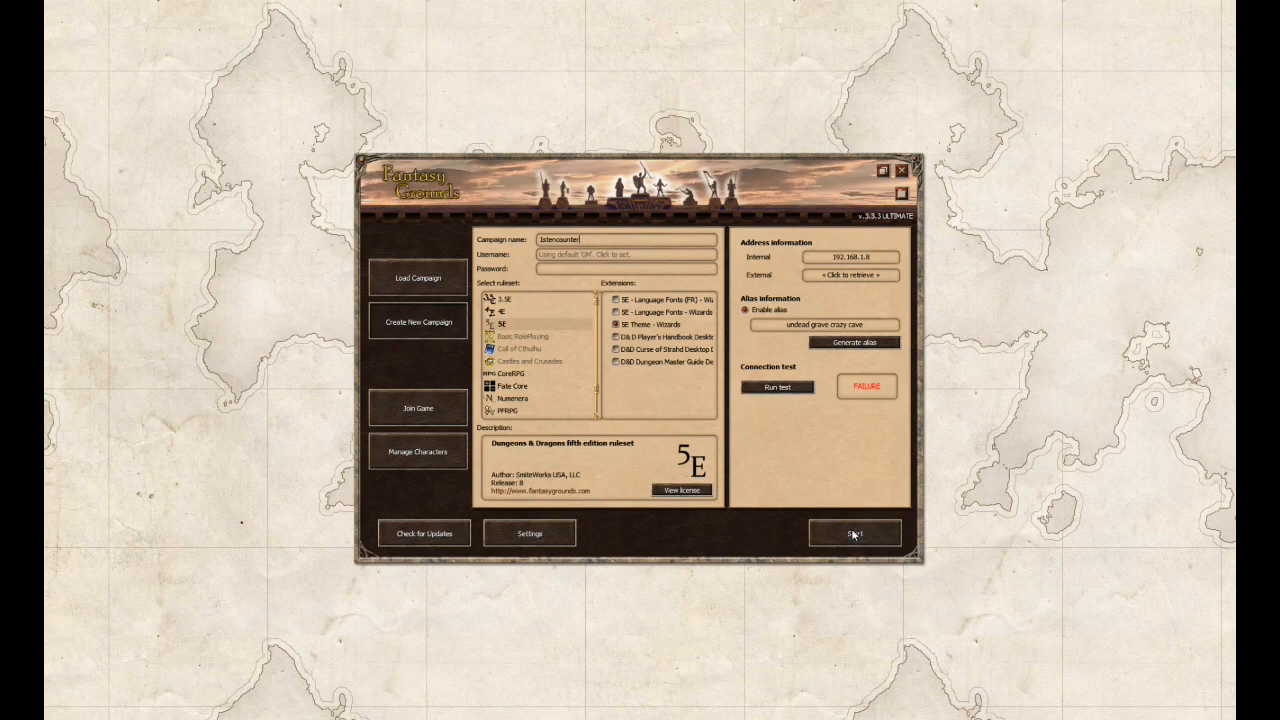
# Start the 1stencounter campaign, dismiss the Campaign Setup guide and bring up the Library
pyautogui.click(854, 532)
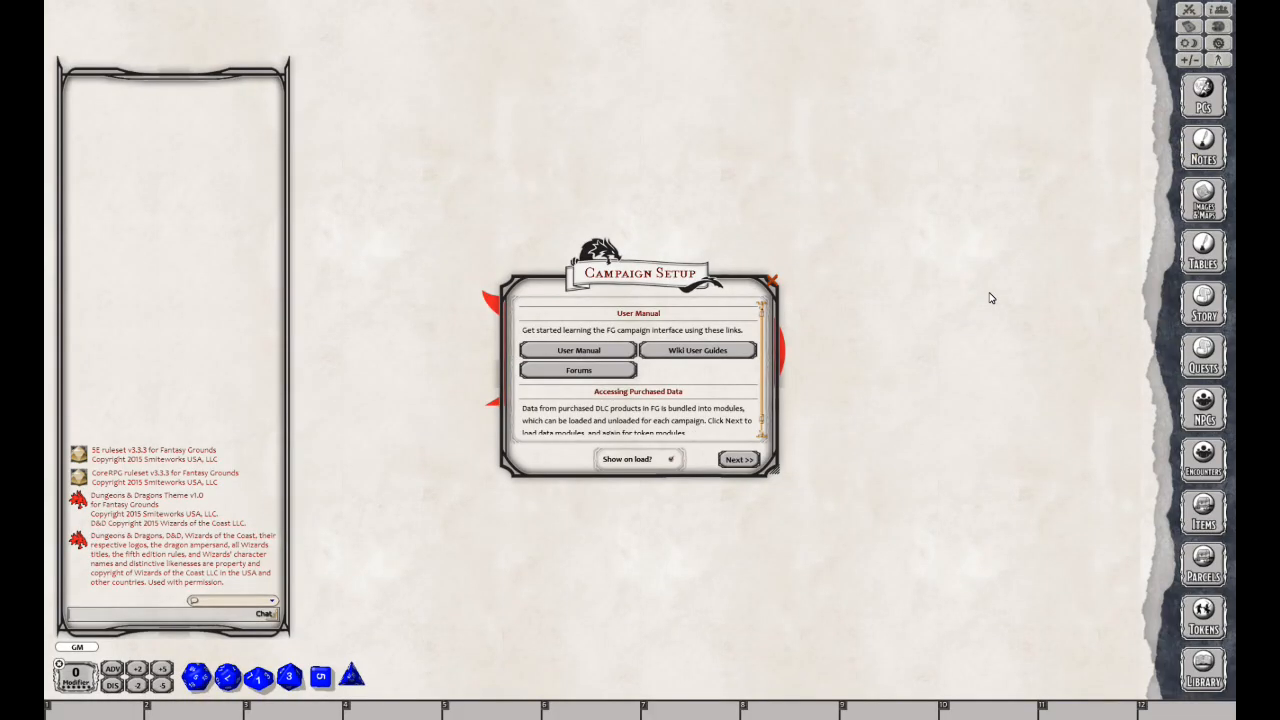
pyautogui.moveTo(779, 317)
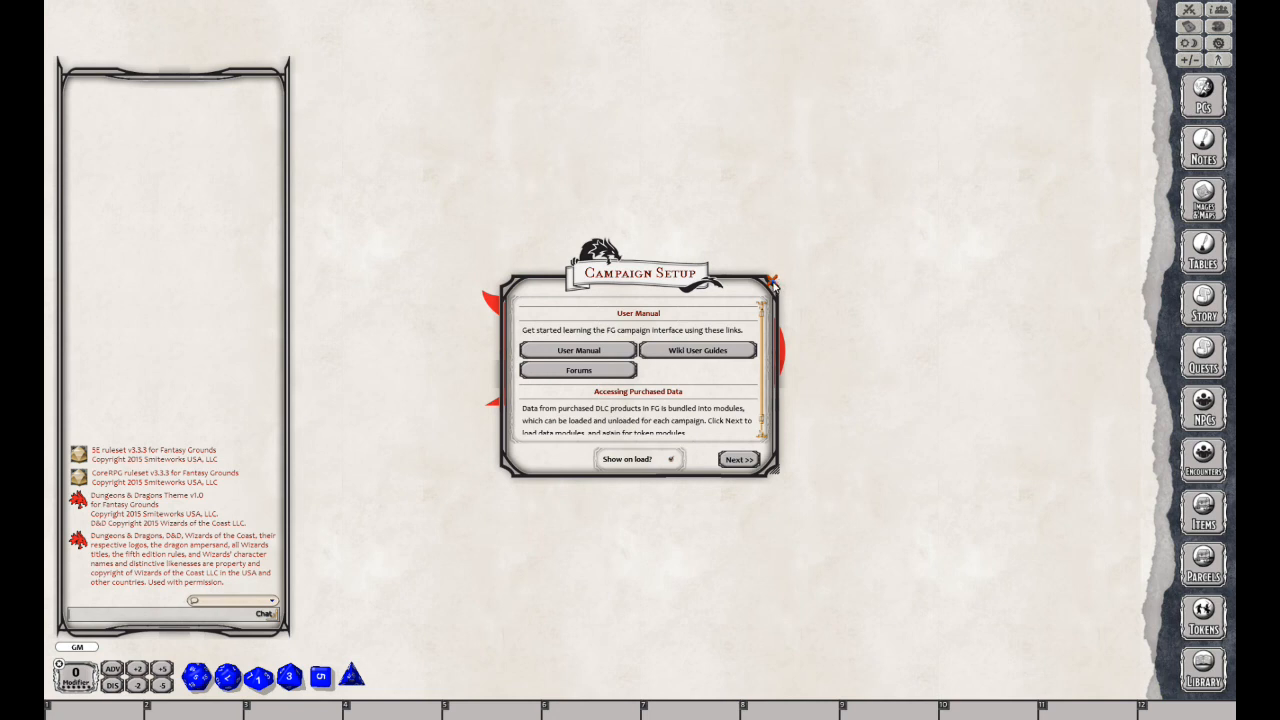
pyautogui.click(773, 280)
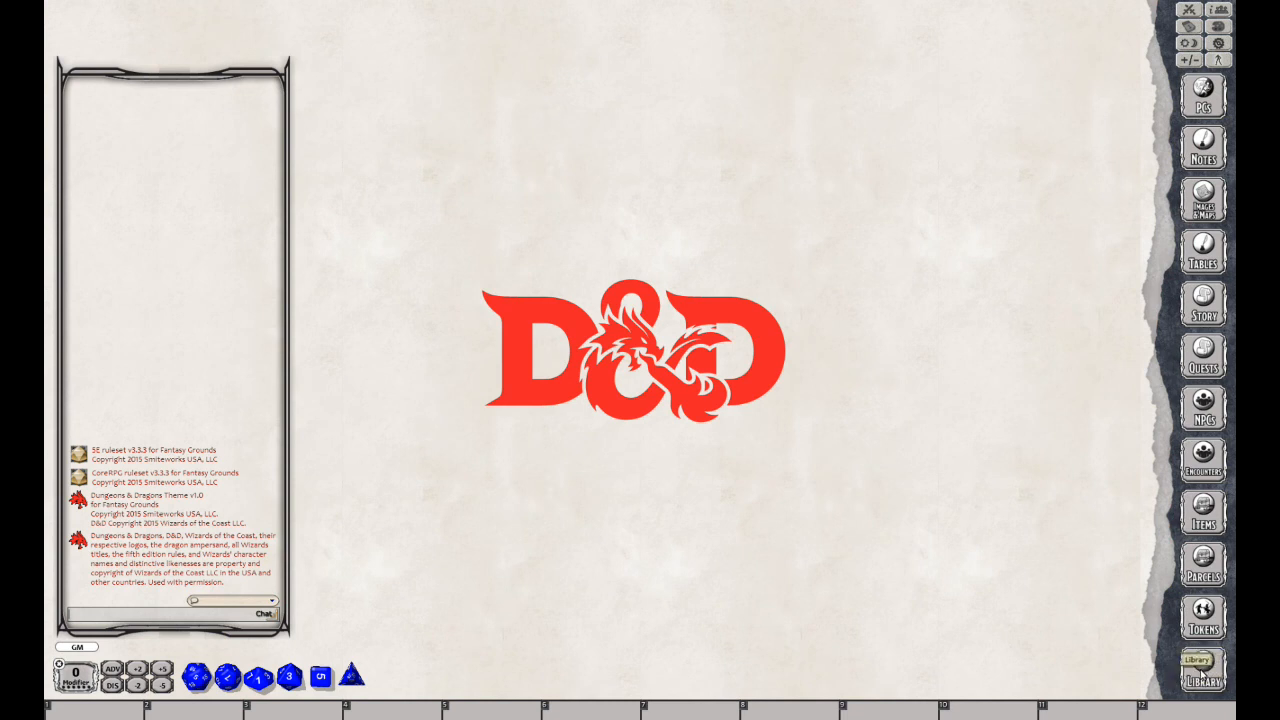
pyautogui.click(1202, 670)
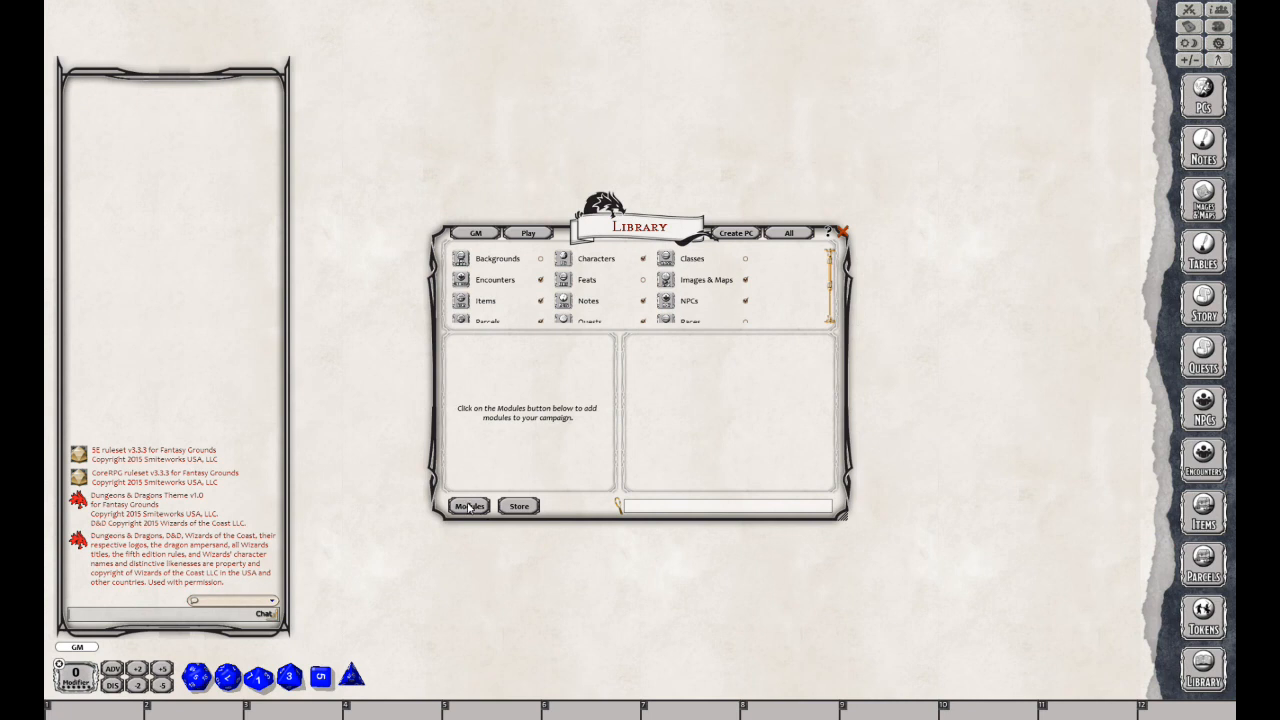
# Load the DD 5E Basic Rules - Player and DD Basic Rules - DM modules from the Modules list
pyautogui.click(469, 505)
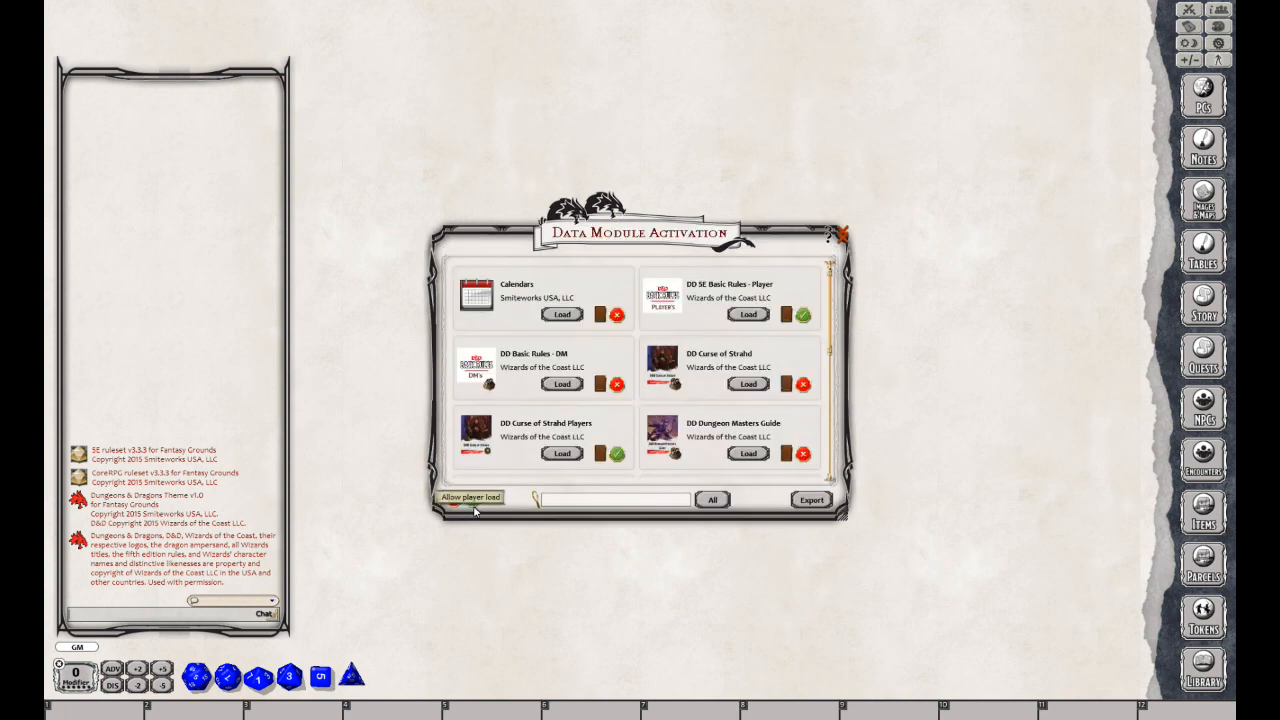
pyautogui.click(469, 497)
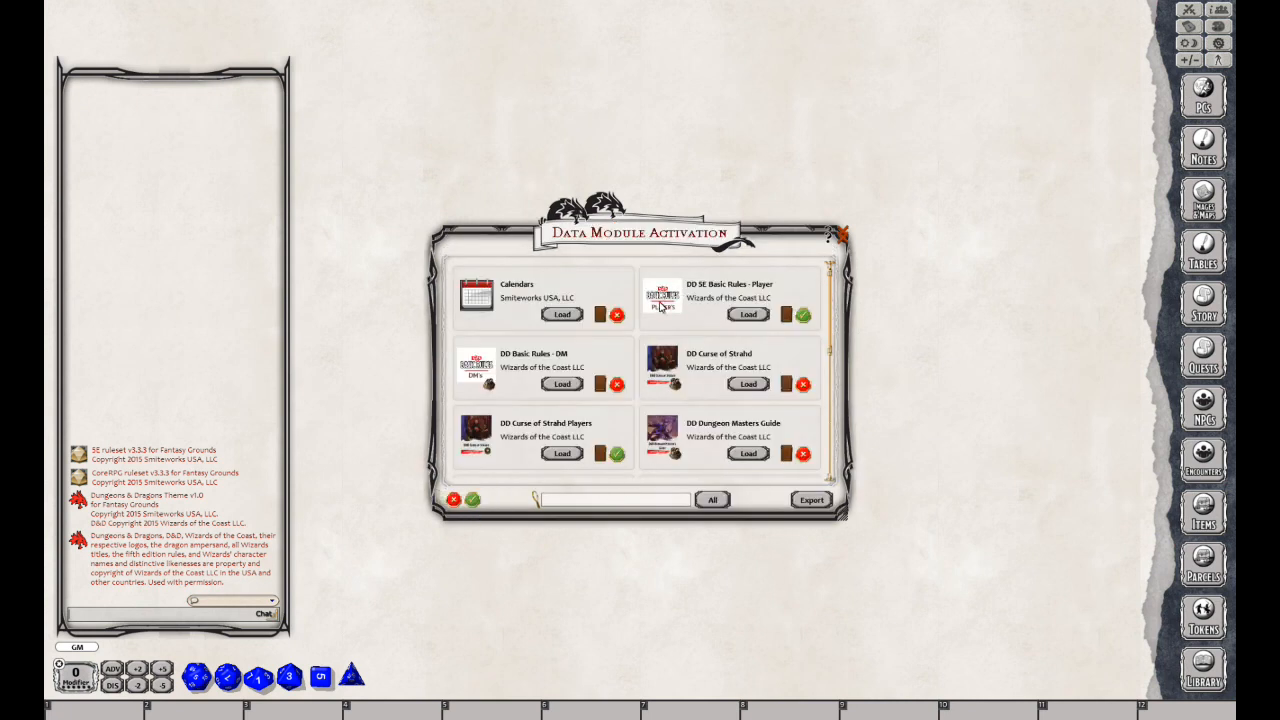
pyautogui.click(748, 314)
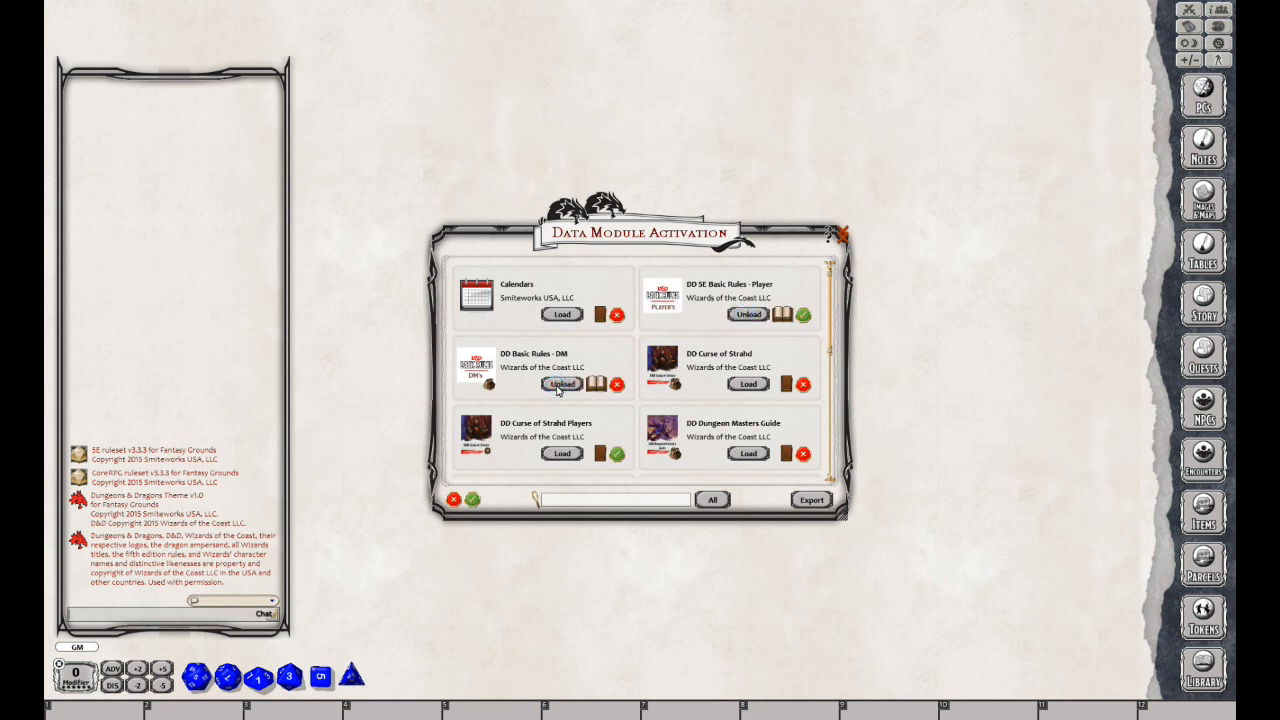
pyautogui.click(562, 384)
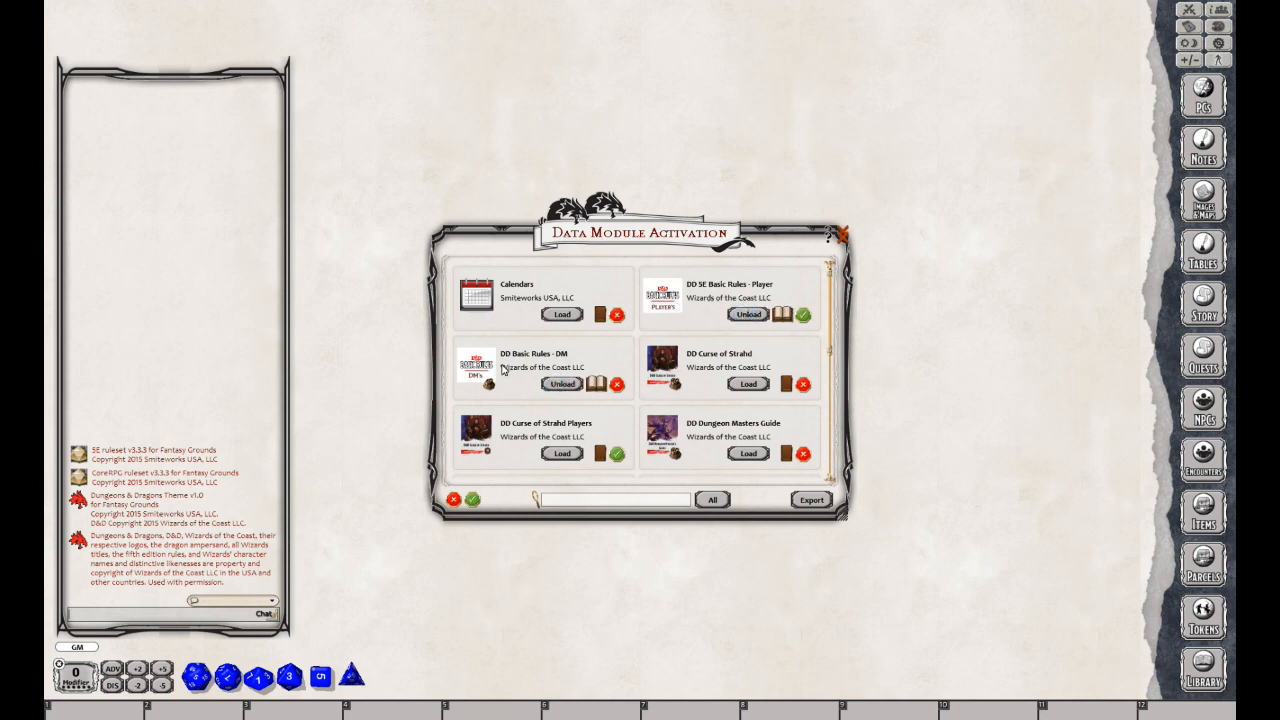
pyautogui.moveTo(531, 381)
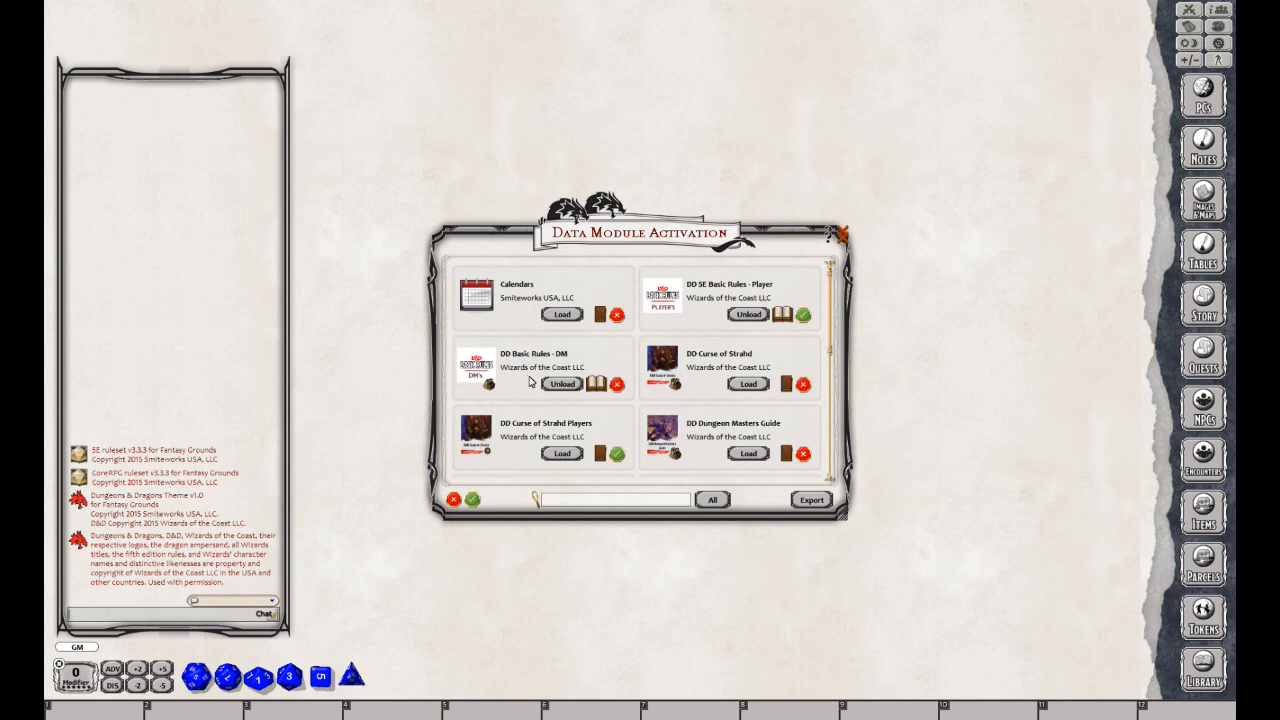
pyautogui.moveTo(800, 315)
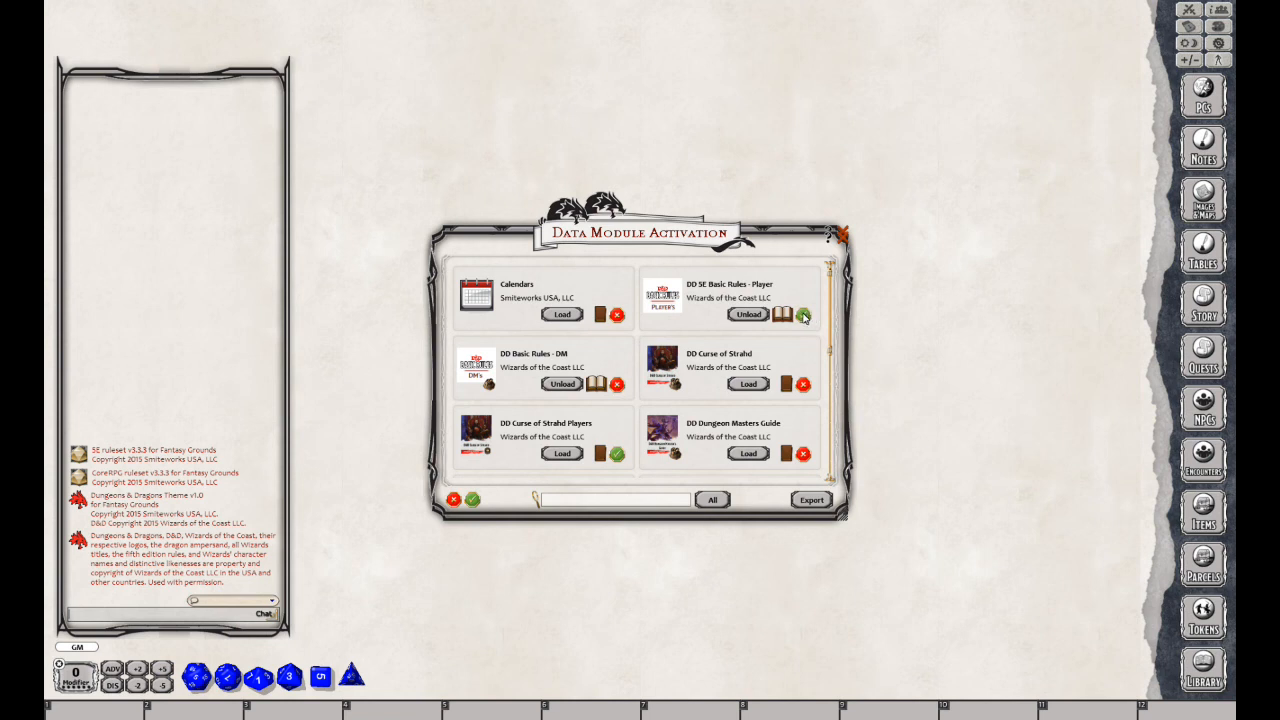
pyautogui.click(803, 315)
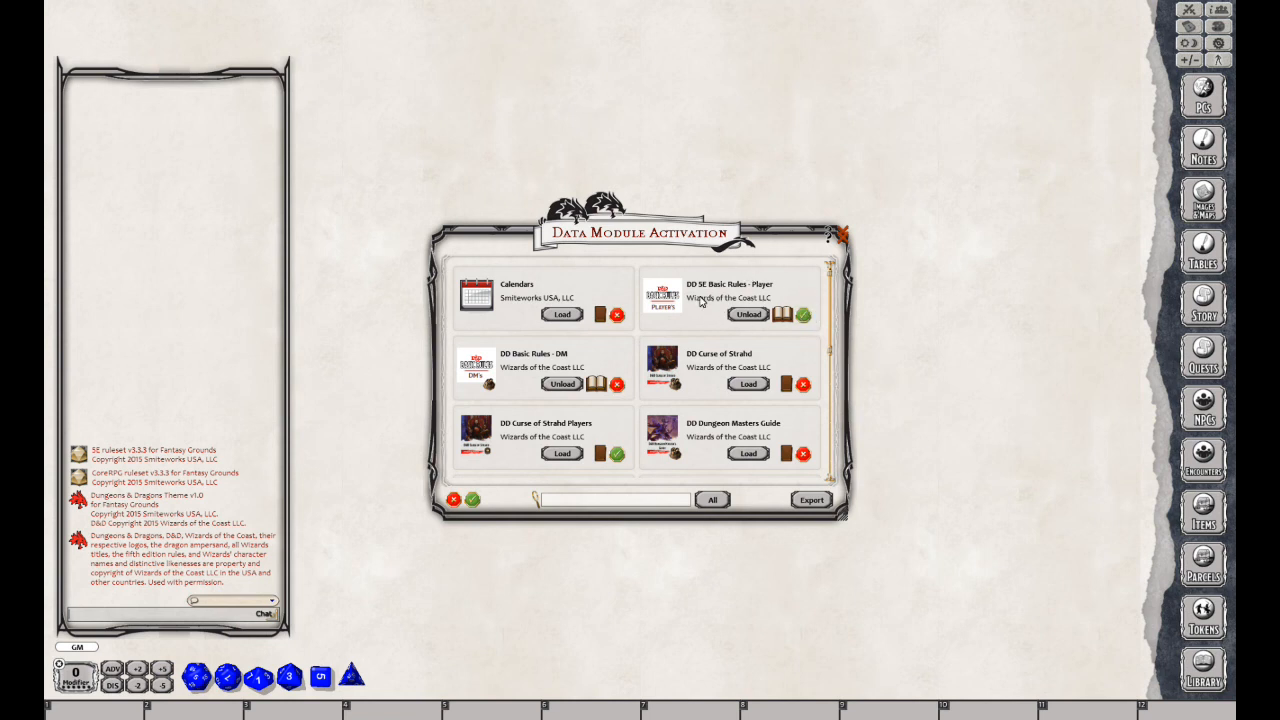
pyautogui.moveTo(778, 300)
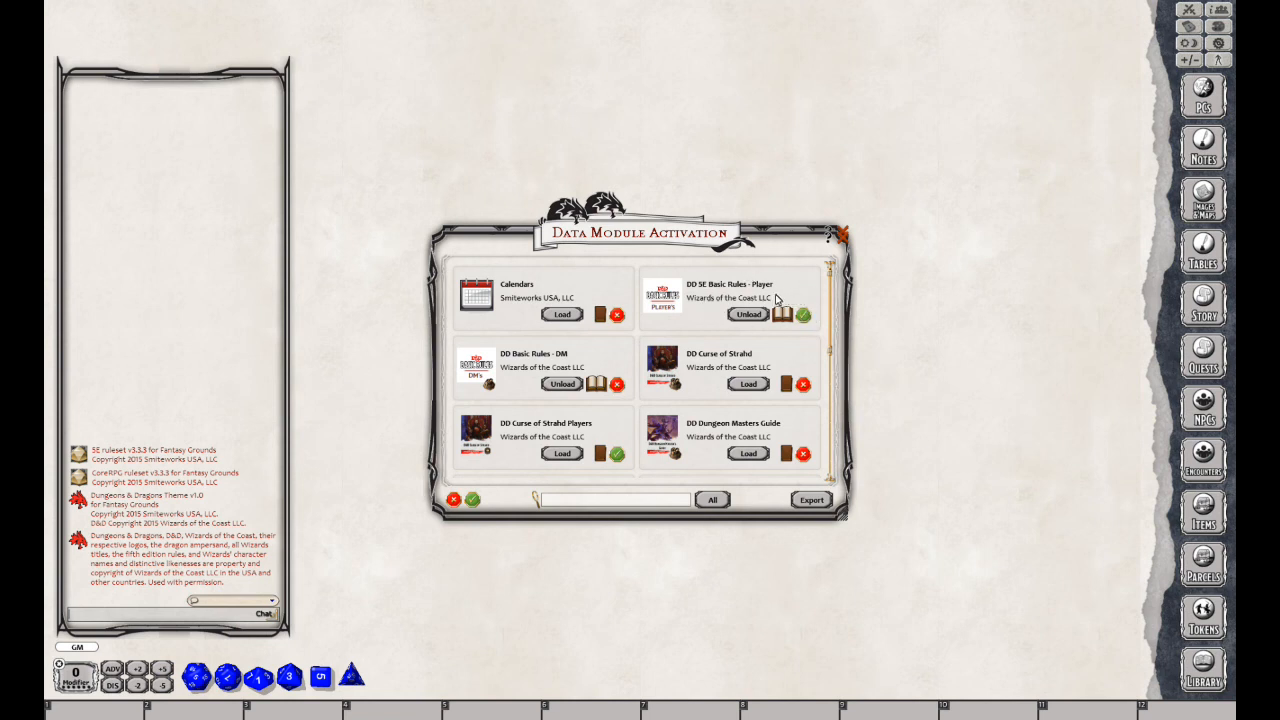
pyautogui.moveTo(518, 352)
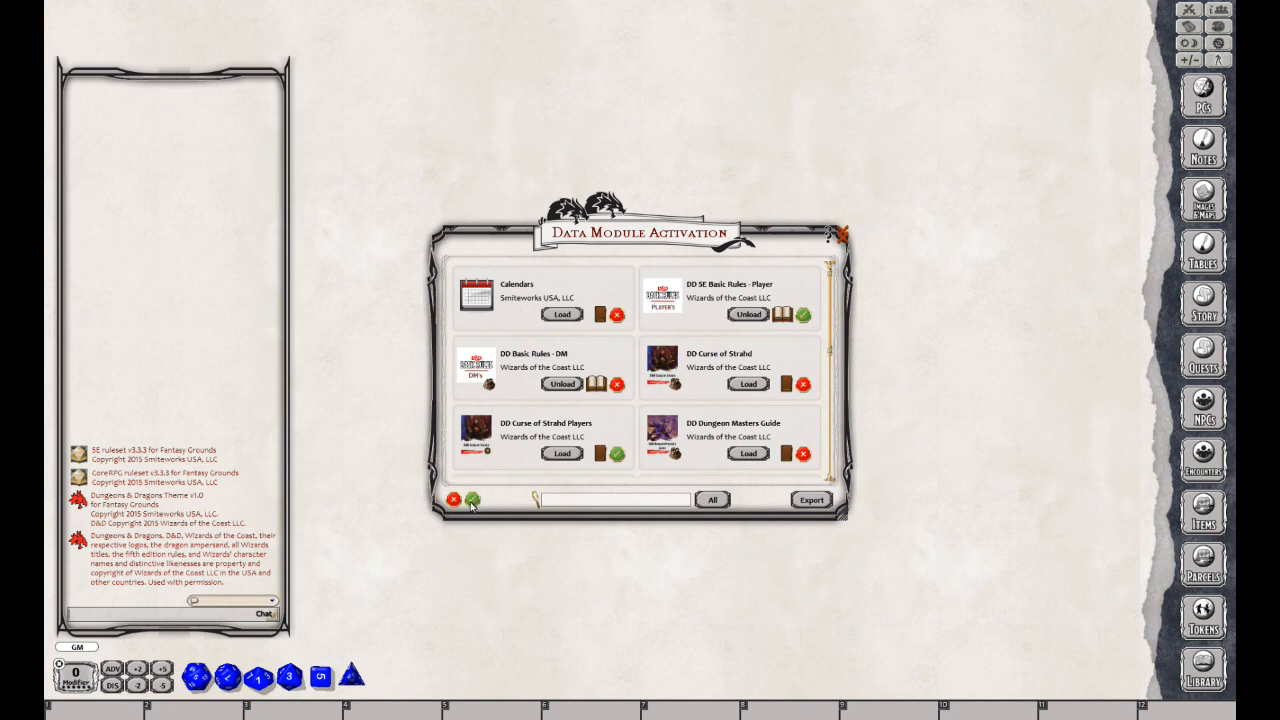
pyautogui.moveTo(473, 500)
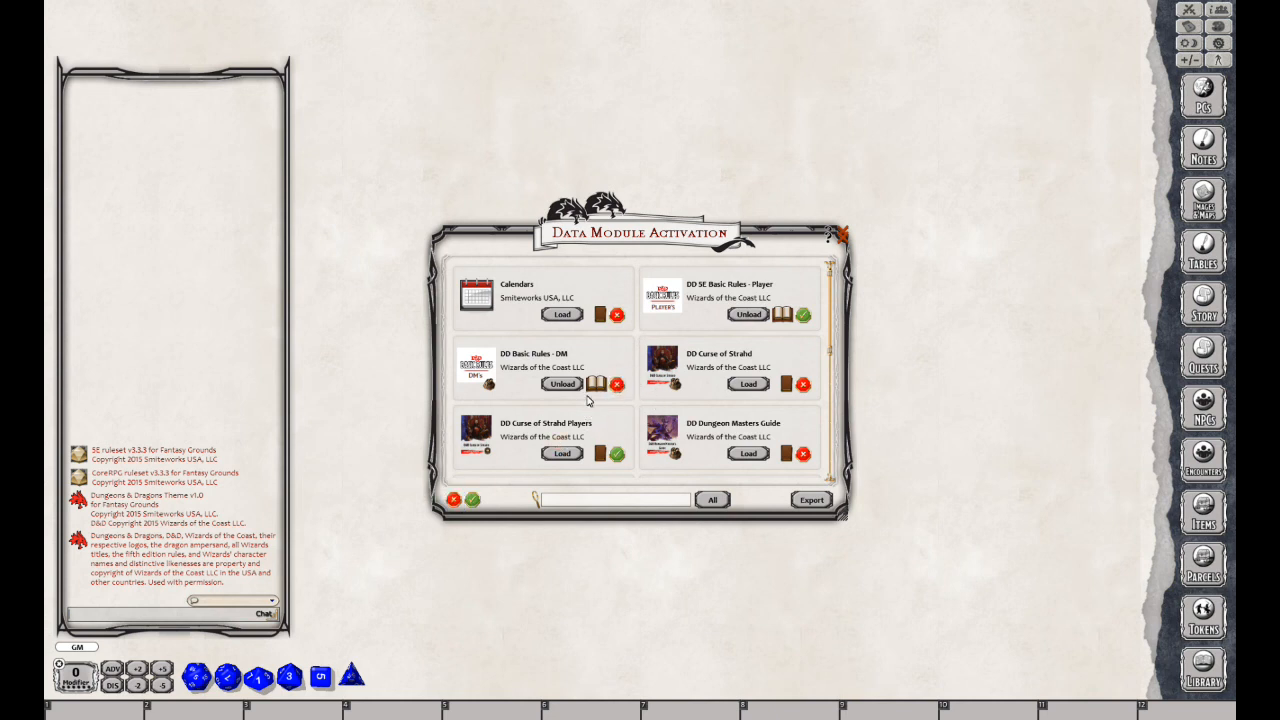
pyautogui.moveTo(560, 436)
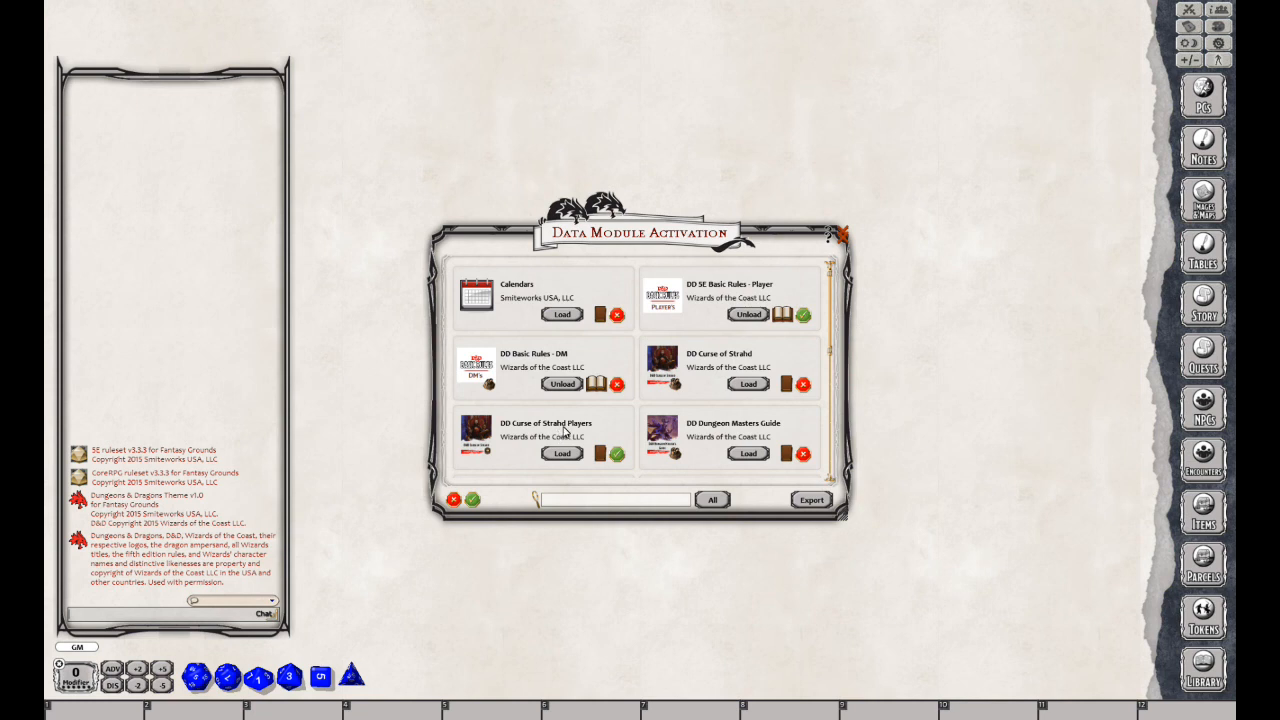
pyautogui.moveTo(562, 432)
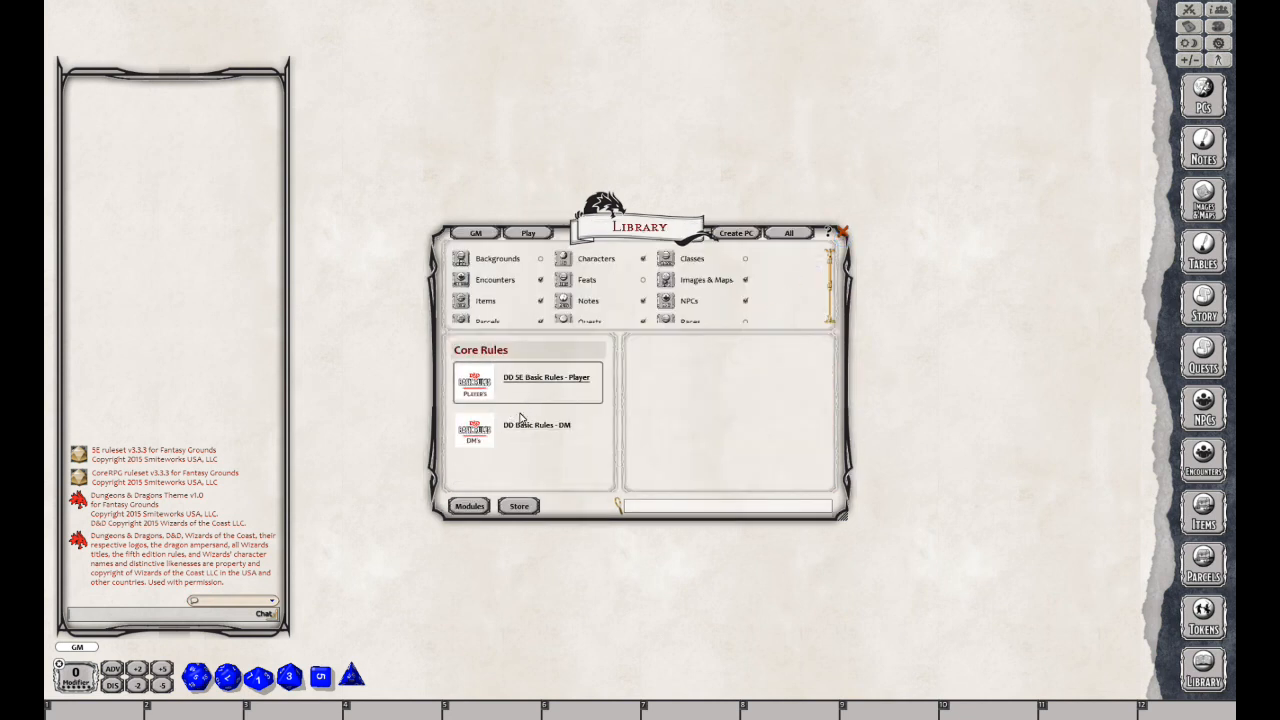
# Roll on the Acolyte Ideal table from the Basic Rules Player module's Tables, posting the result to chat
pyautogui.click(528, 383)
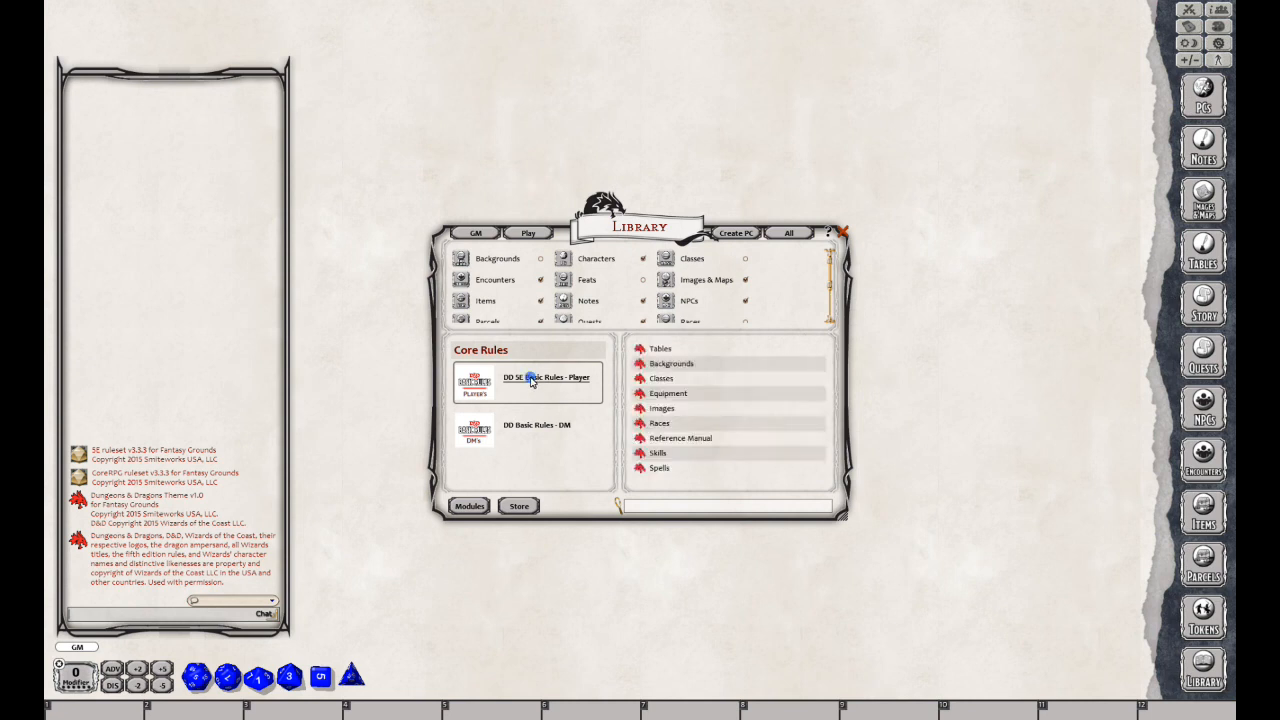
pyautogui.moveTo(563, 367)
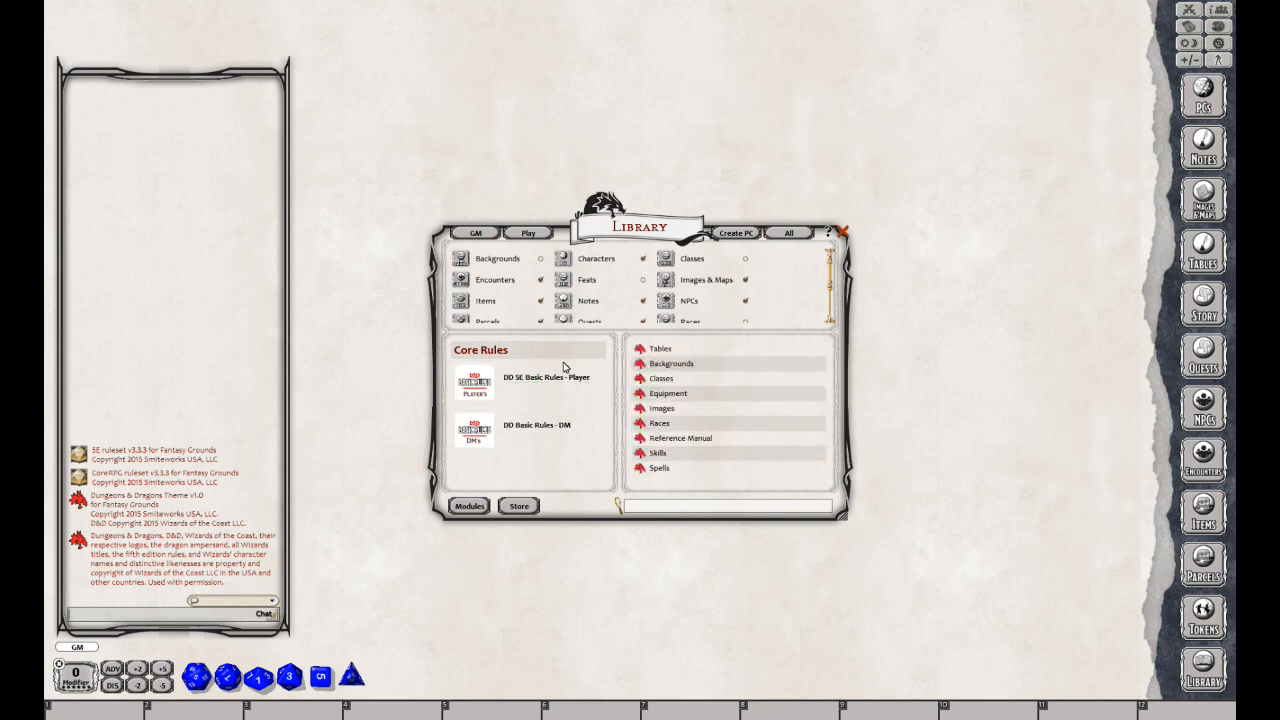
pyautogui.moveTo(660, 348)
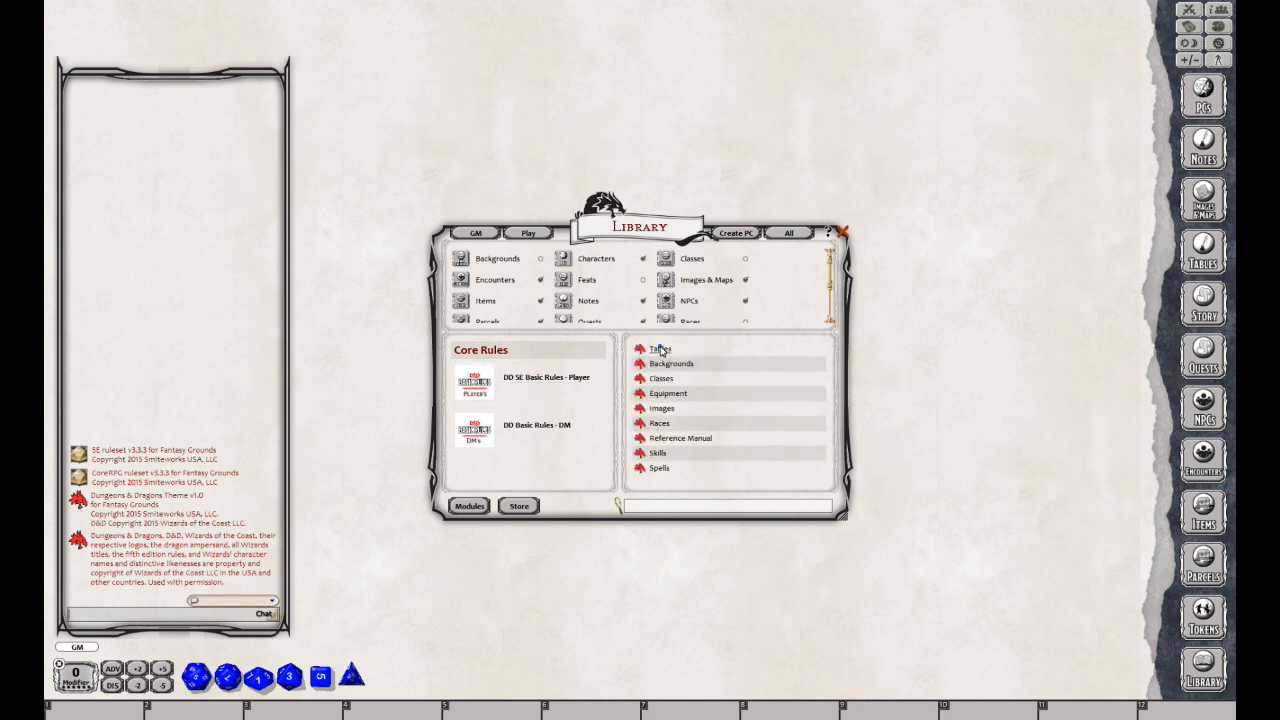
pyautogui.click(660, 348)
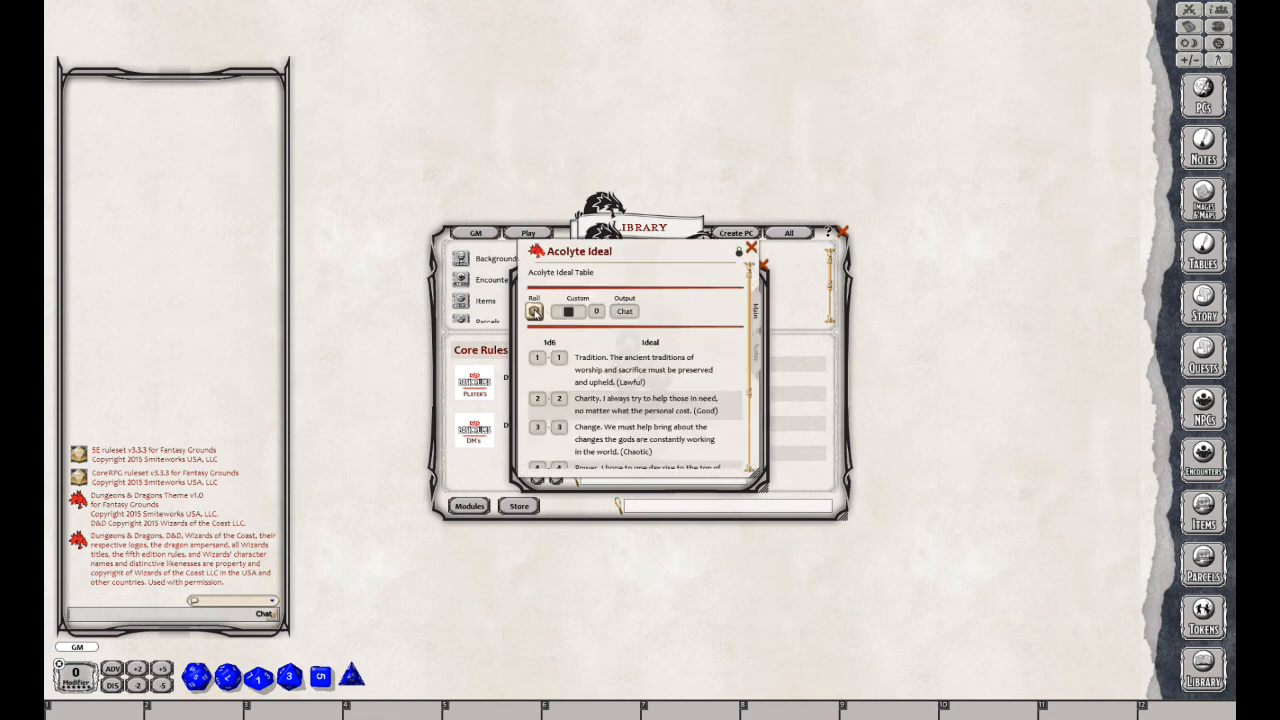
pyautogui.click(535, 311)
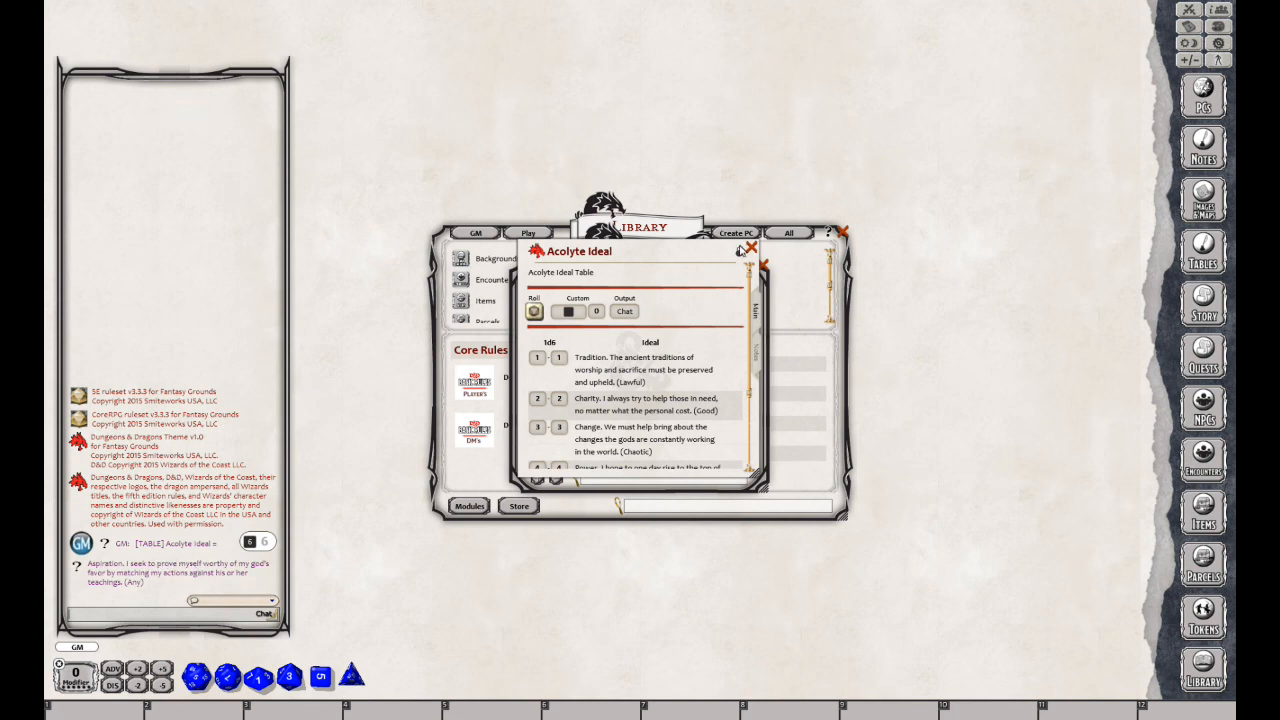
pyautogui.click(747, 248)
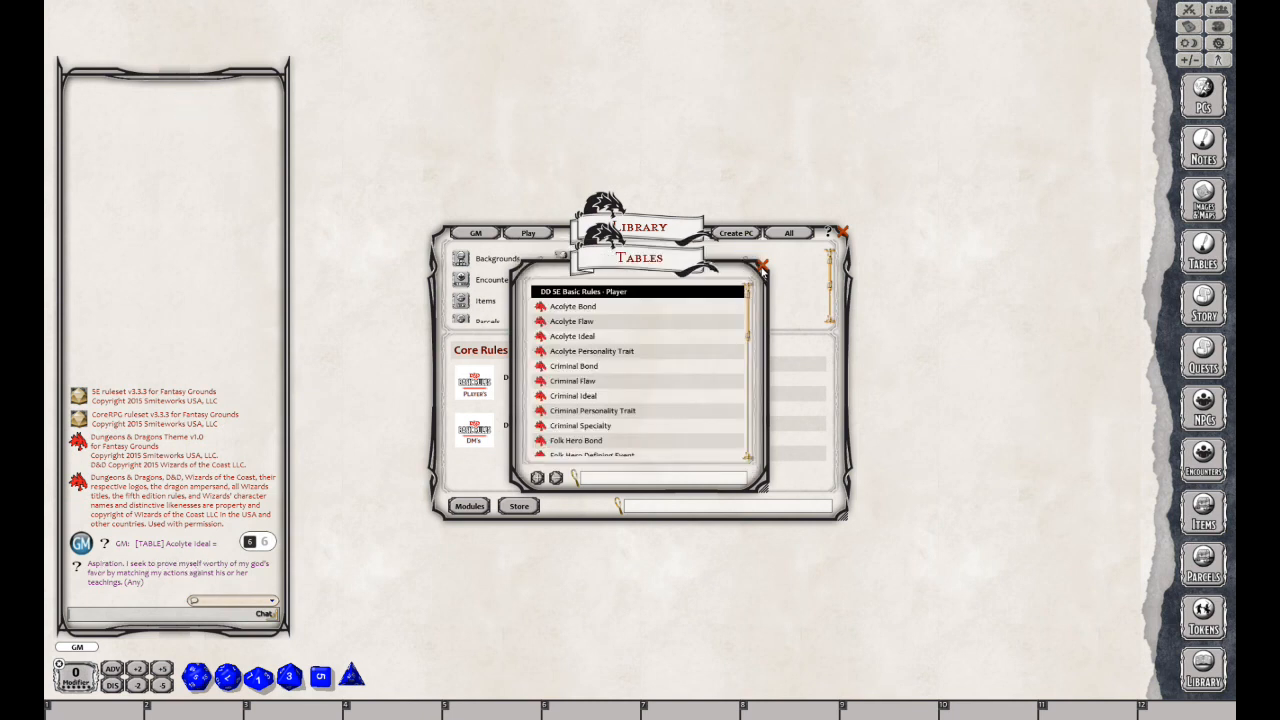
# Browse the Basic Rules Player reference manual to Chapter 4: Personality and Background
pyautogui.click(763, 267)
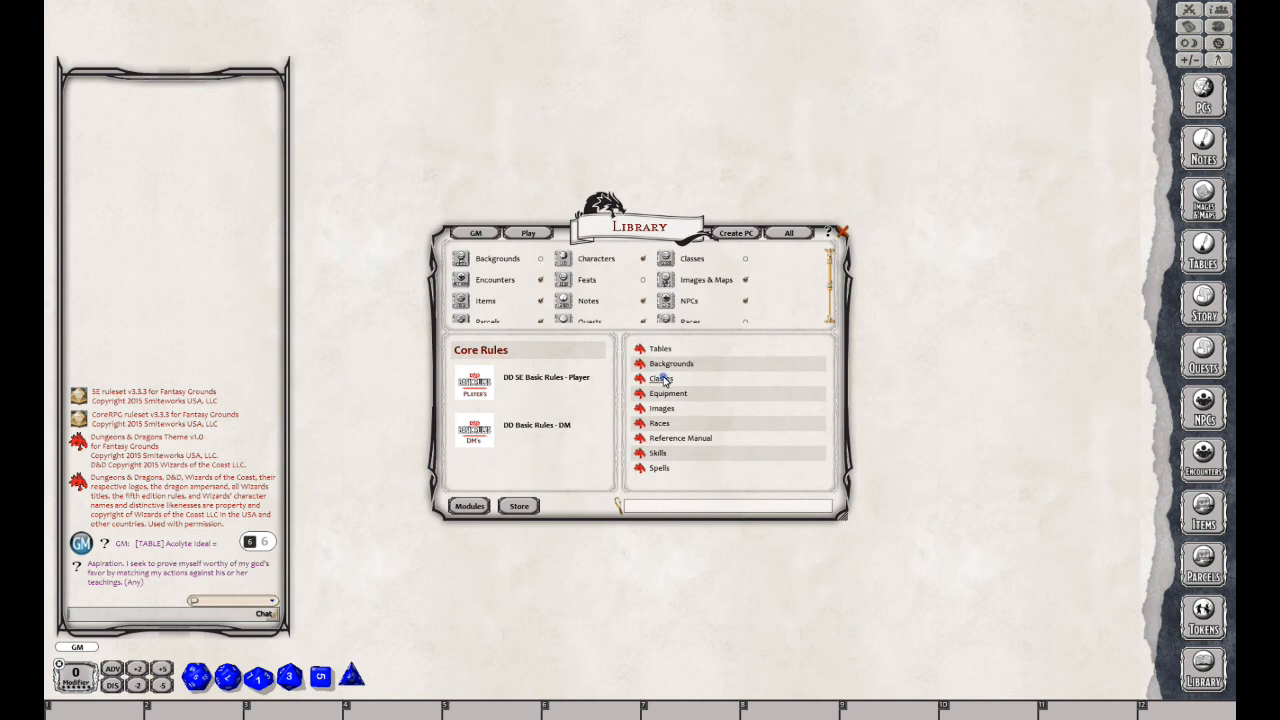
pyautogui.click(661, 378)
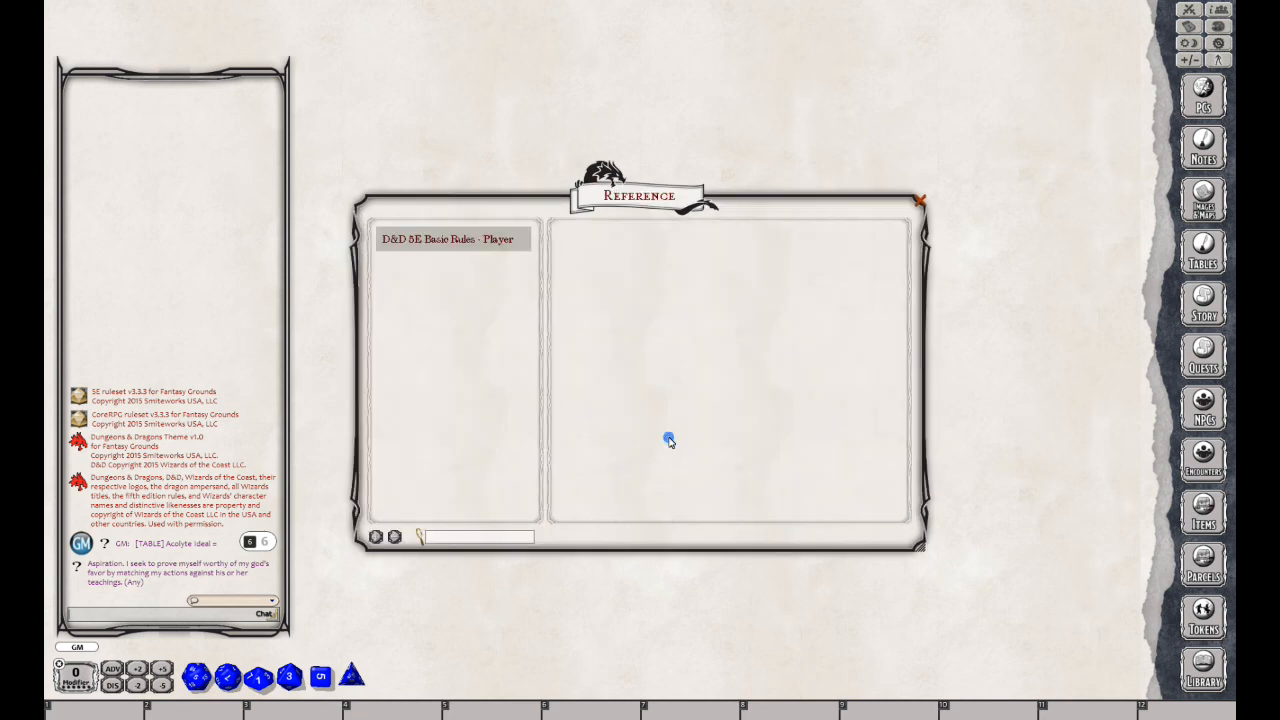
pyautogui.moveTo(473, 245)
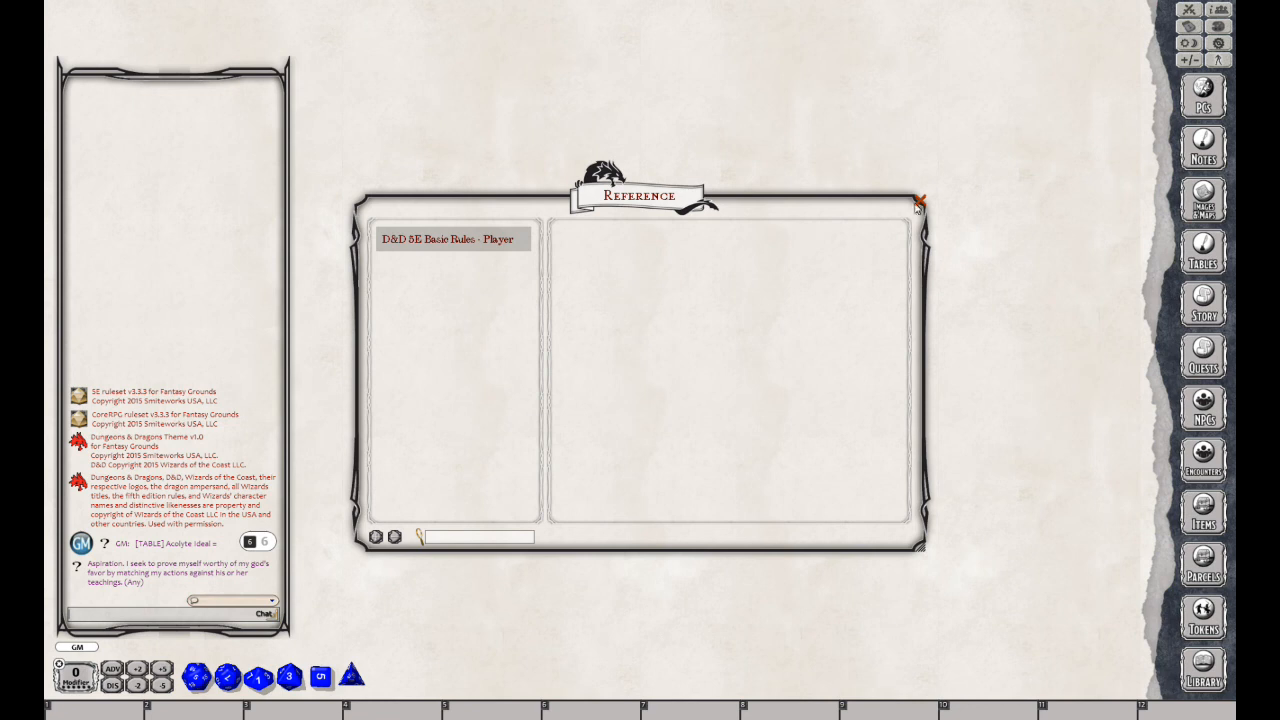
pyautogui.moveTo(918, 205)
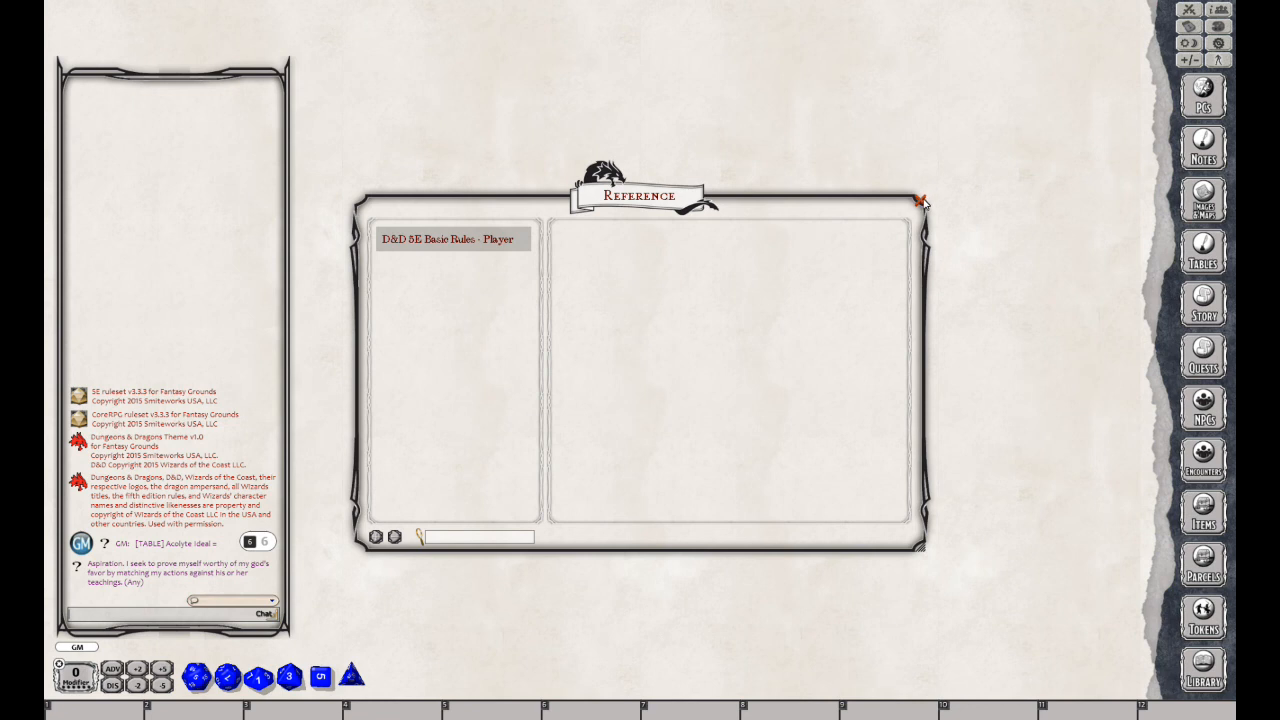
pyautogui.moveTo(453, 244)
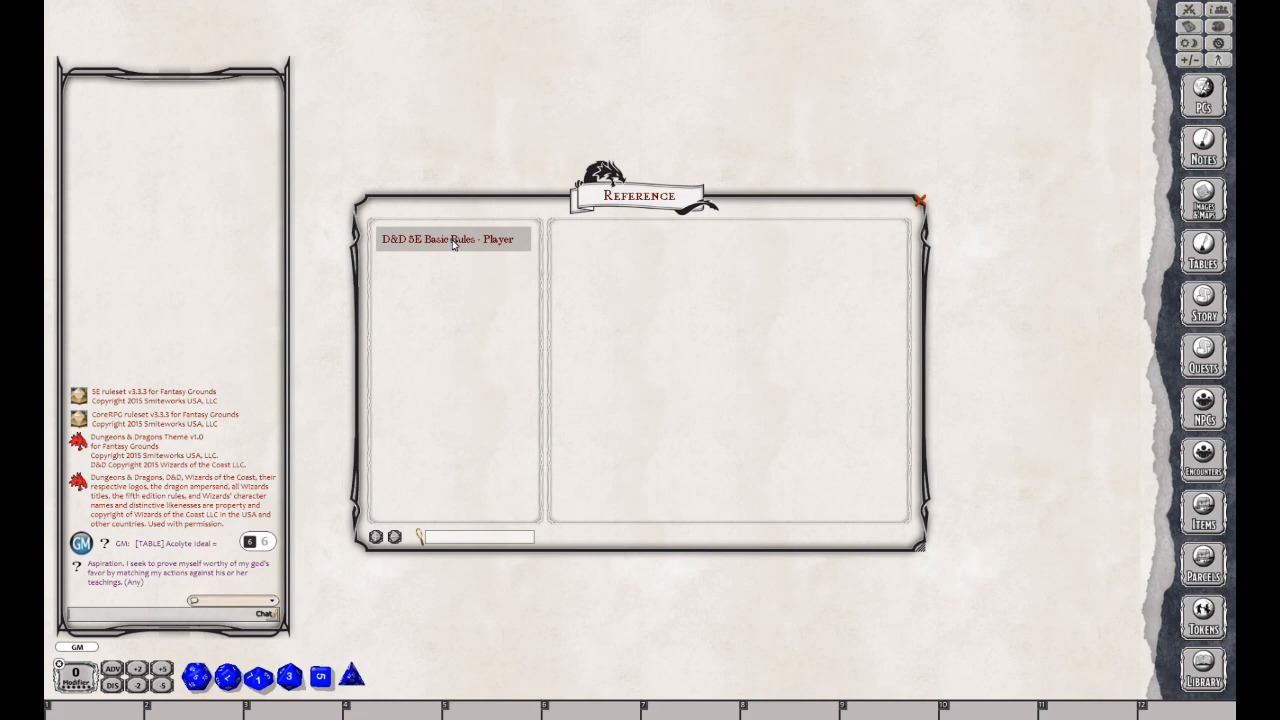
pyautogui.click(453, 239)
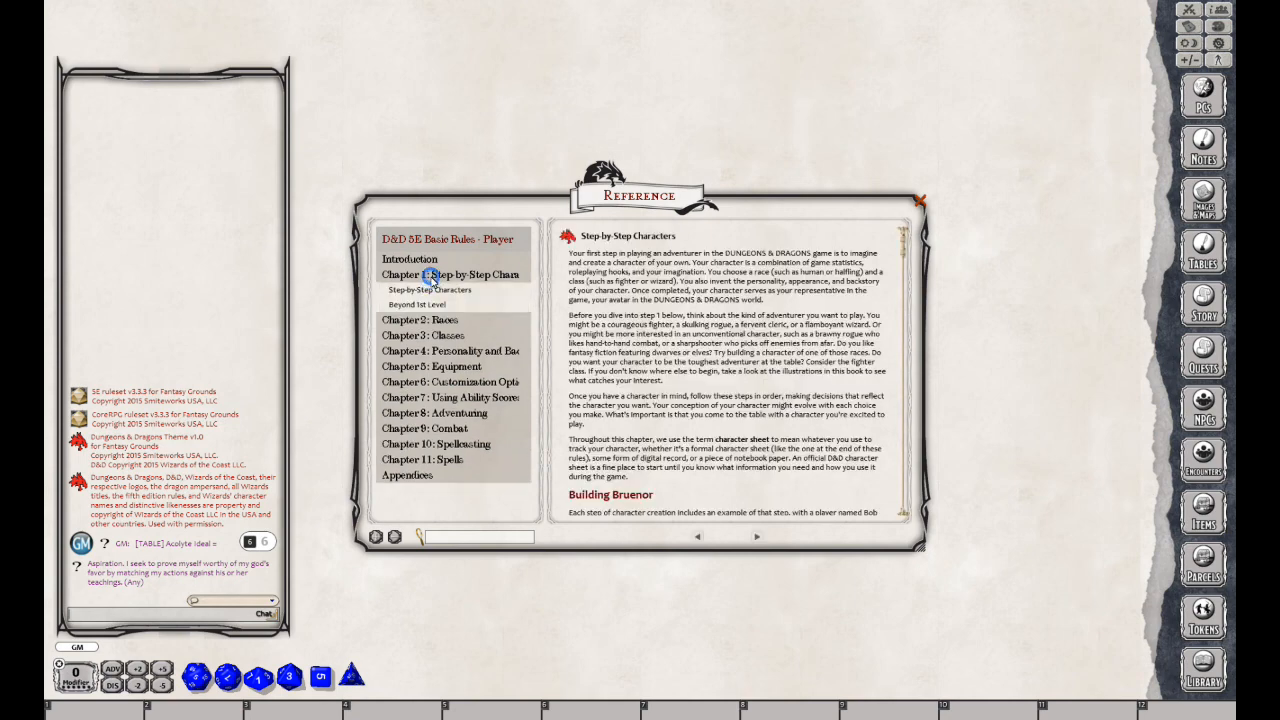
pyautogui.scroll(-3)
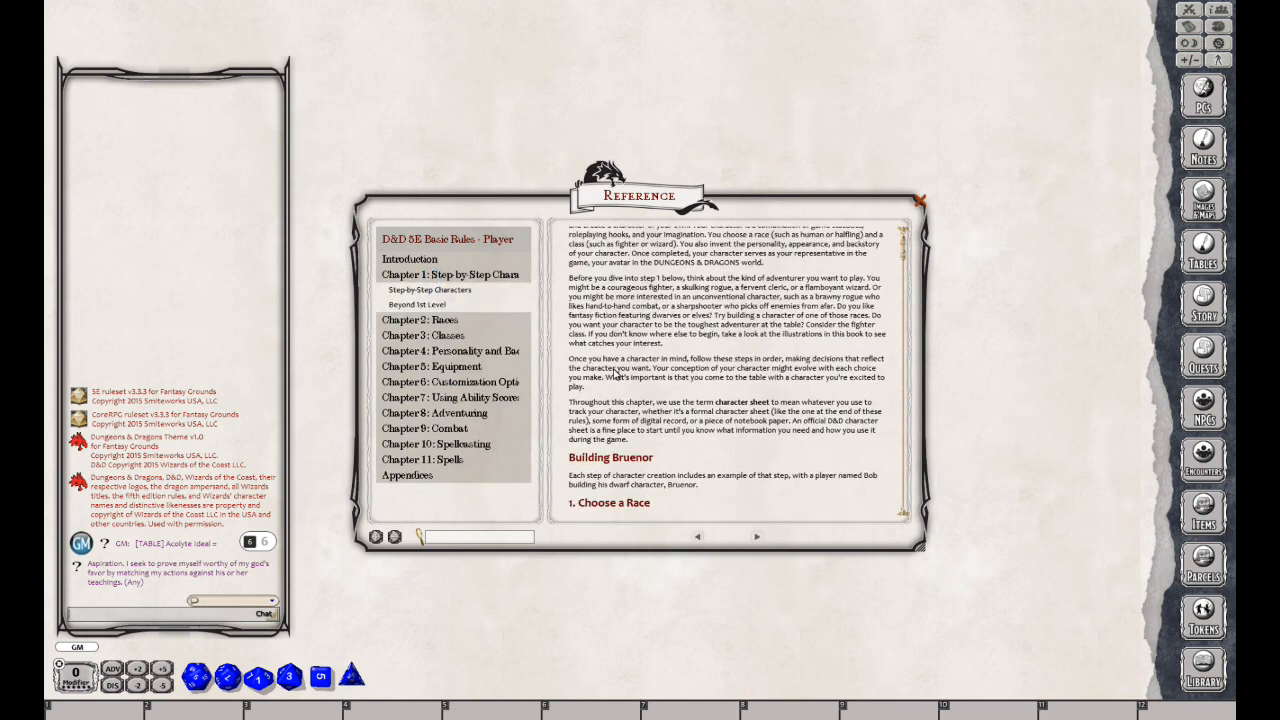
pyautogui.scroll(-3)
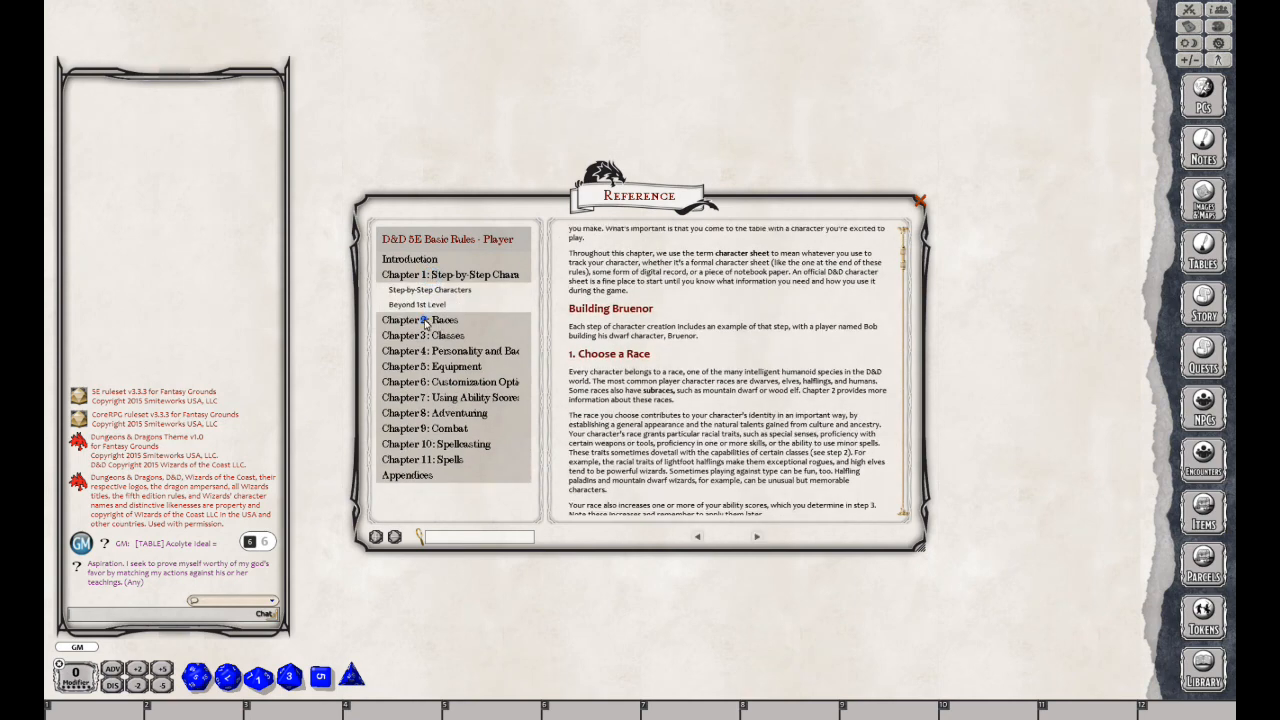
pyautogui.click(419, 319)
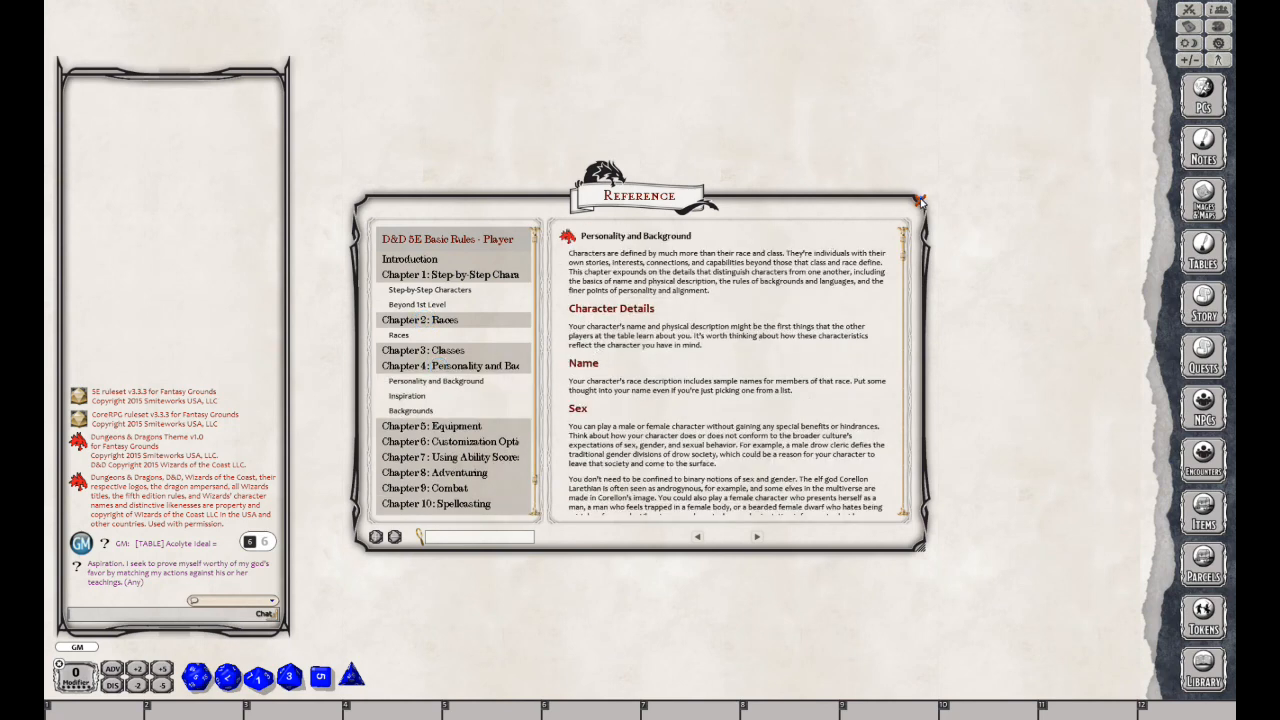
# Close the reference and create a new story entry titled 'Riverside Encounter'
pyautogui.click(918, 202)
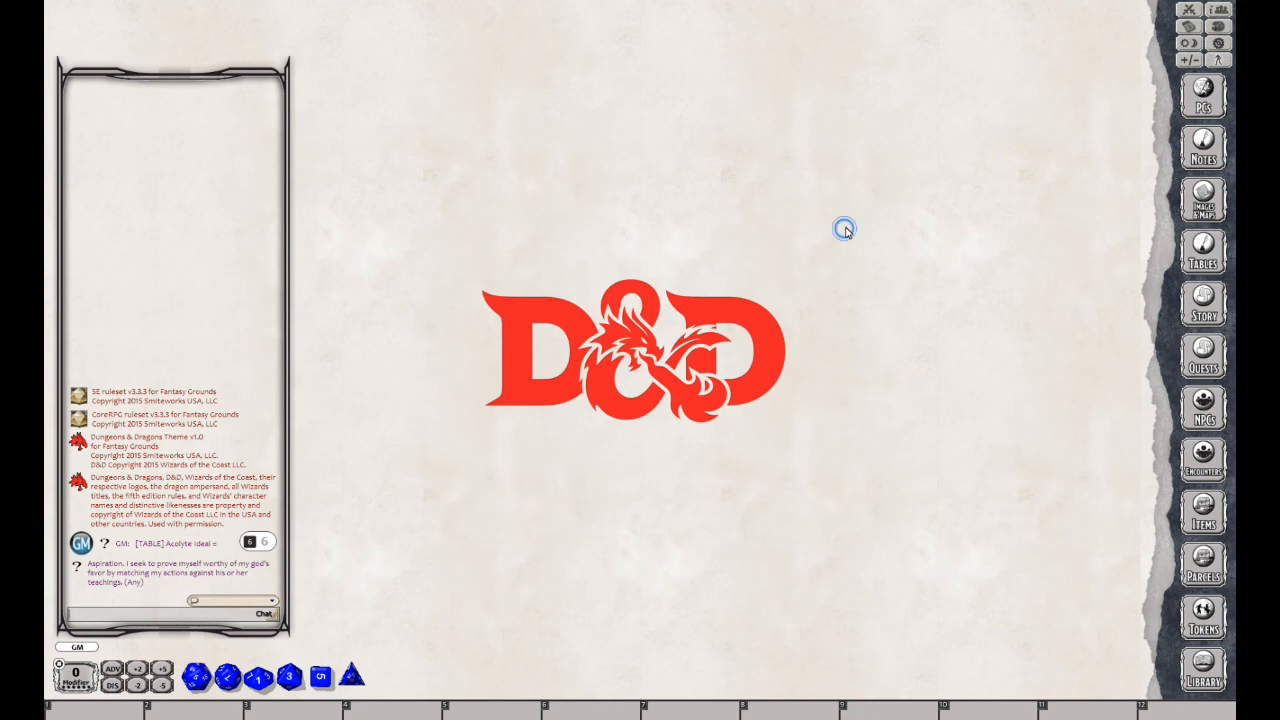
pyautogui.moveTo(1168, 302)
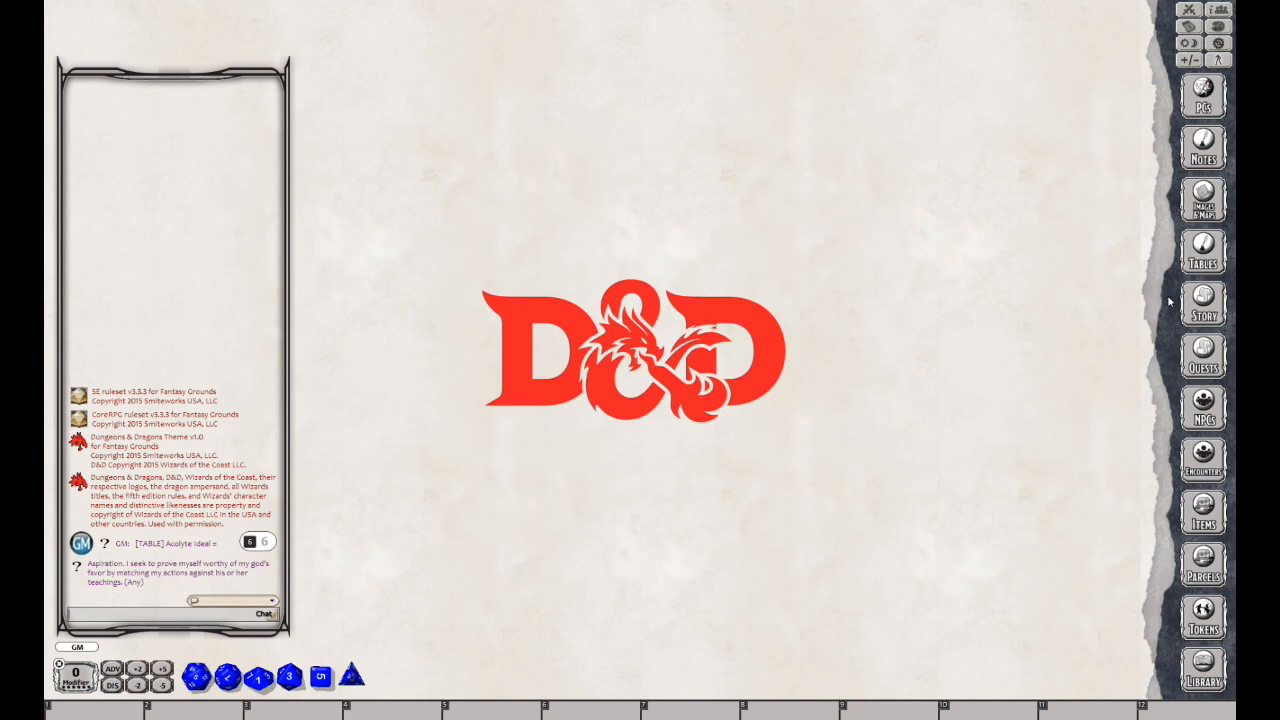
pyautogui.moveTo(1220, 310)
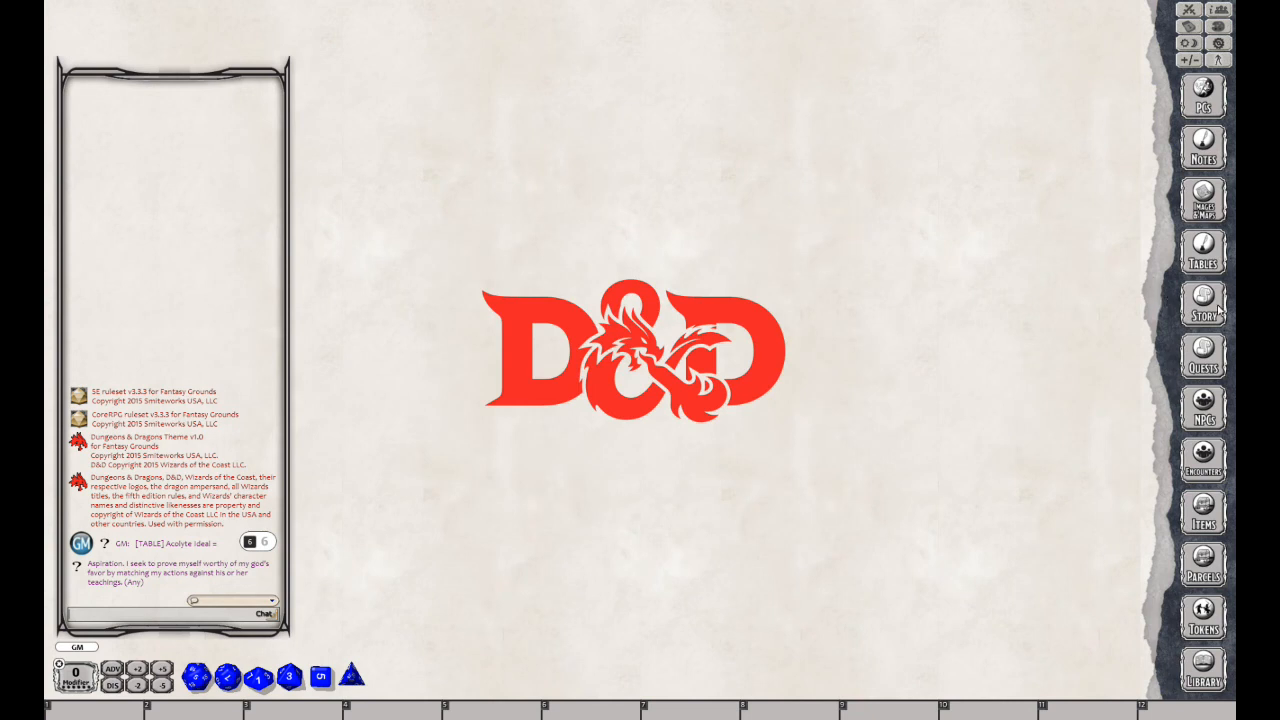
pyautogui.click(1203, 303)
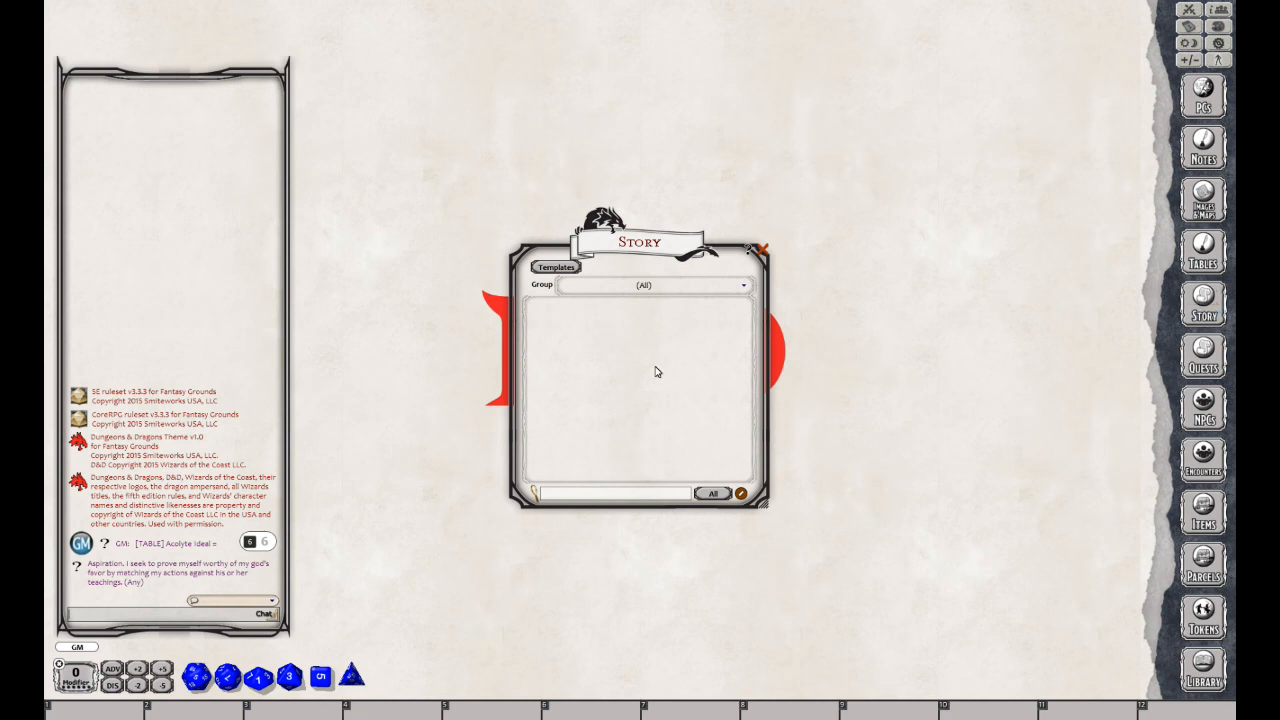
pyautogui.moveTo(610, 364)
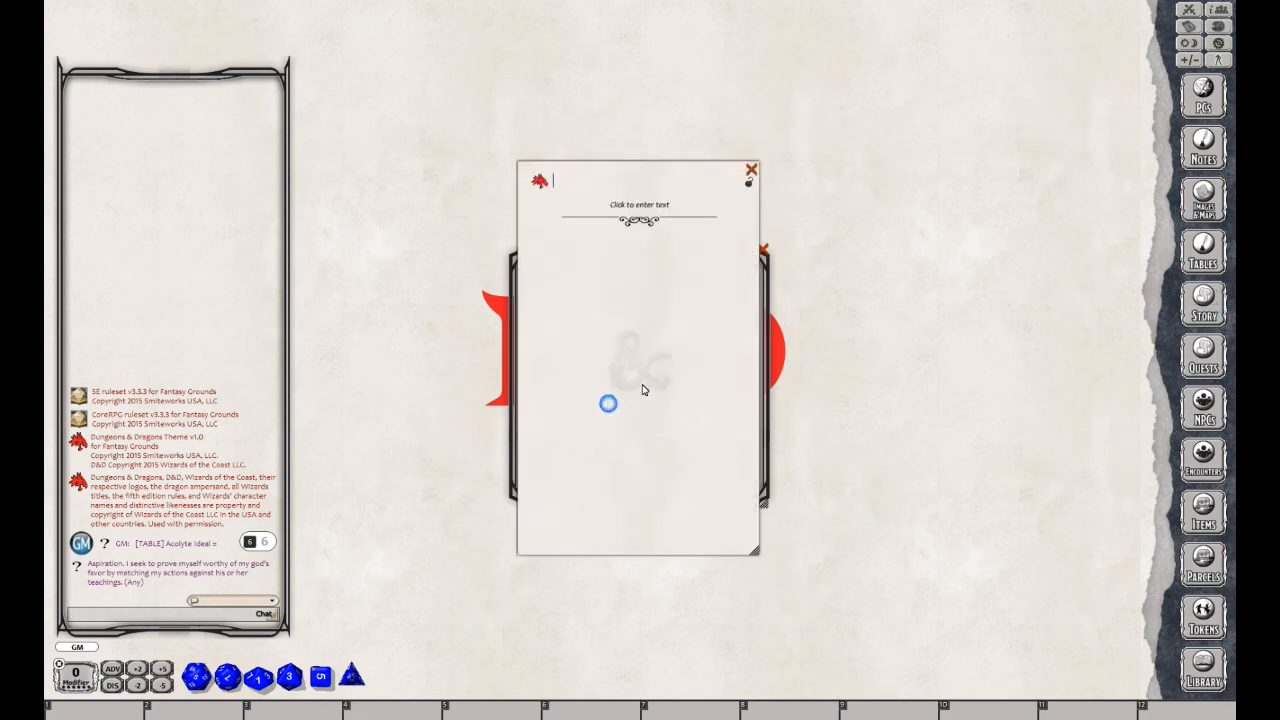
pyautogui.moveTo(653, 275)
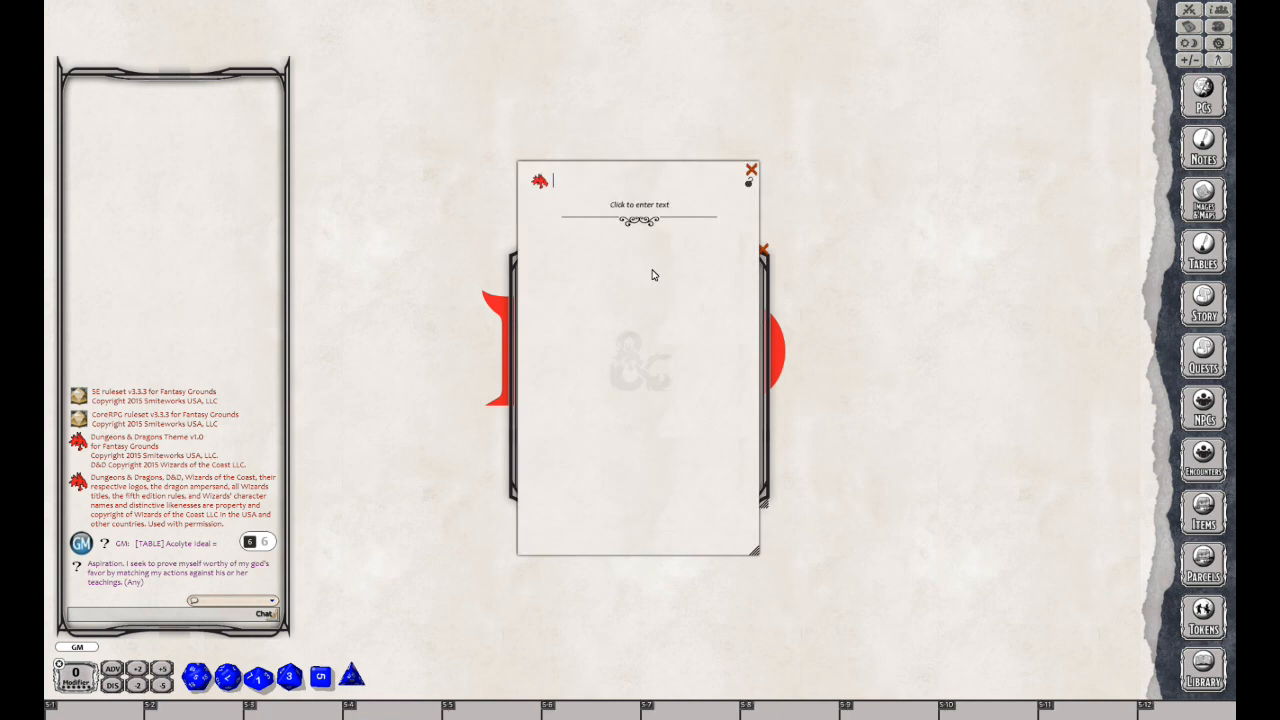
pyautogui.write('Riverside')
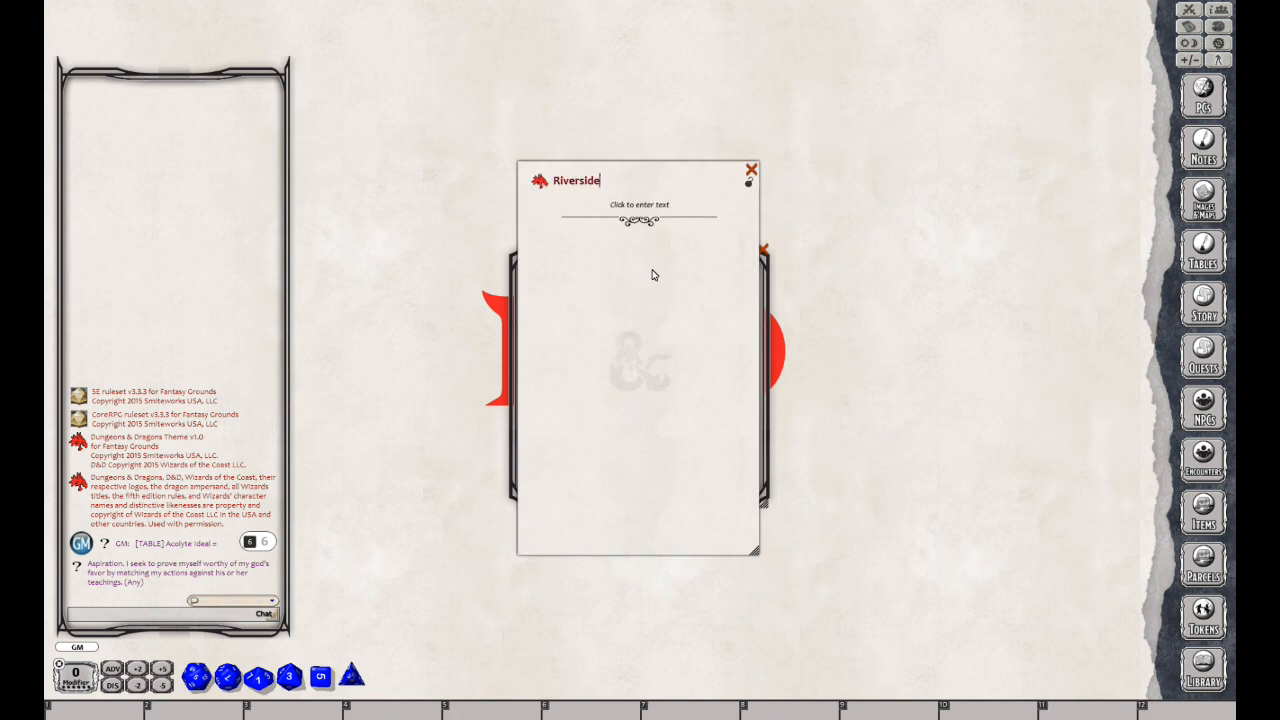
pyautogui.write('Encounter')
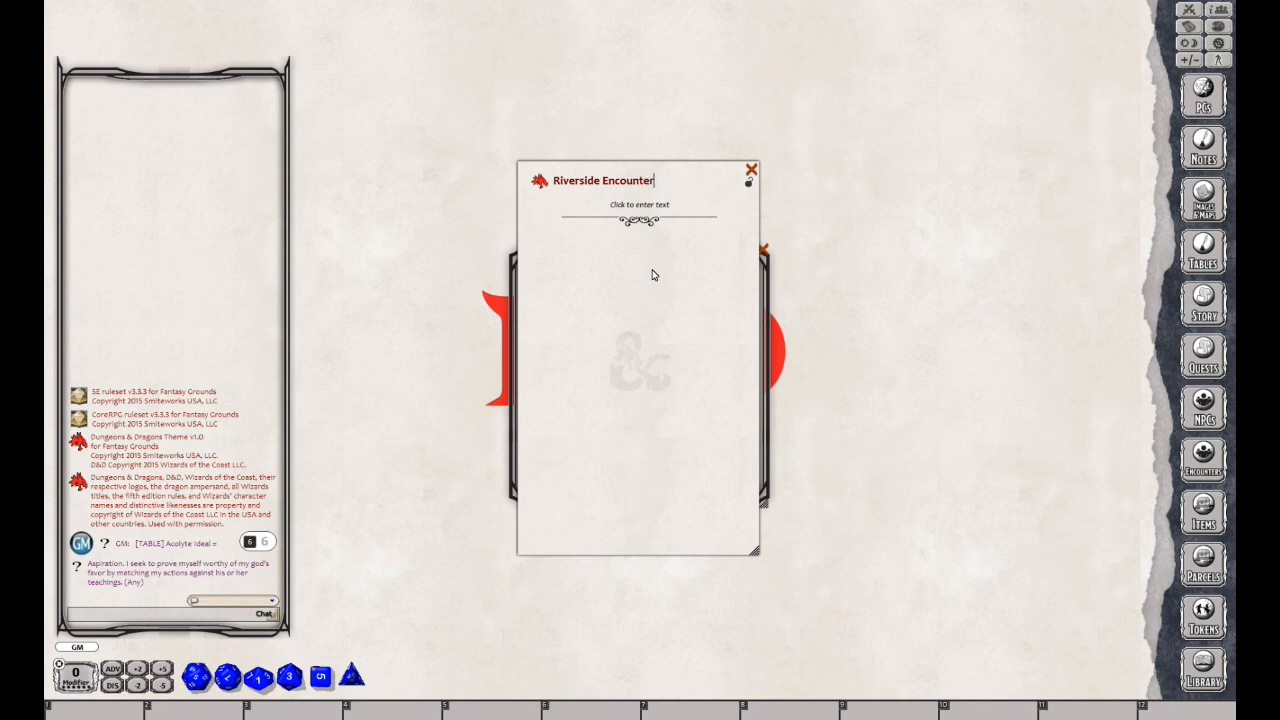
# Write the opening sentence 'You find some kobolds next to the river.'
pyautogui.write('You')
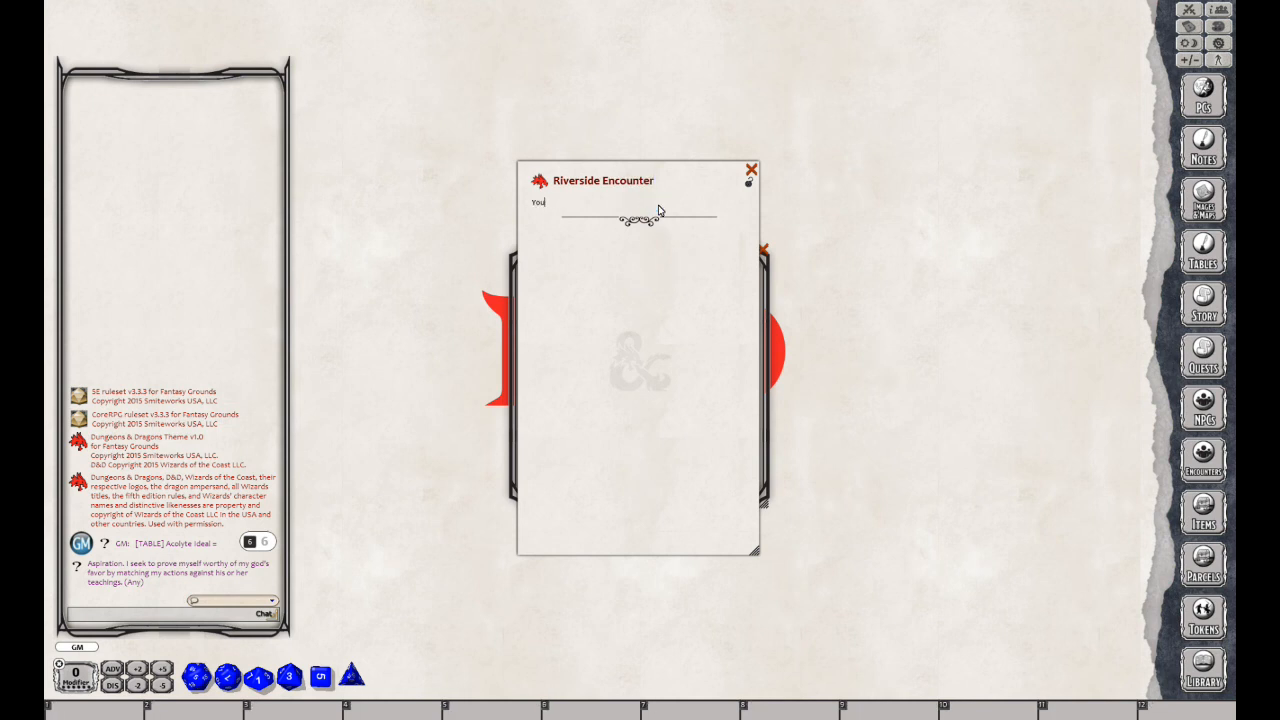
pyautogui.write('find some co')
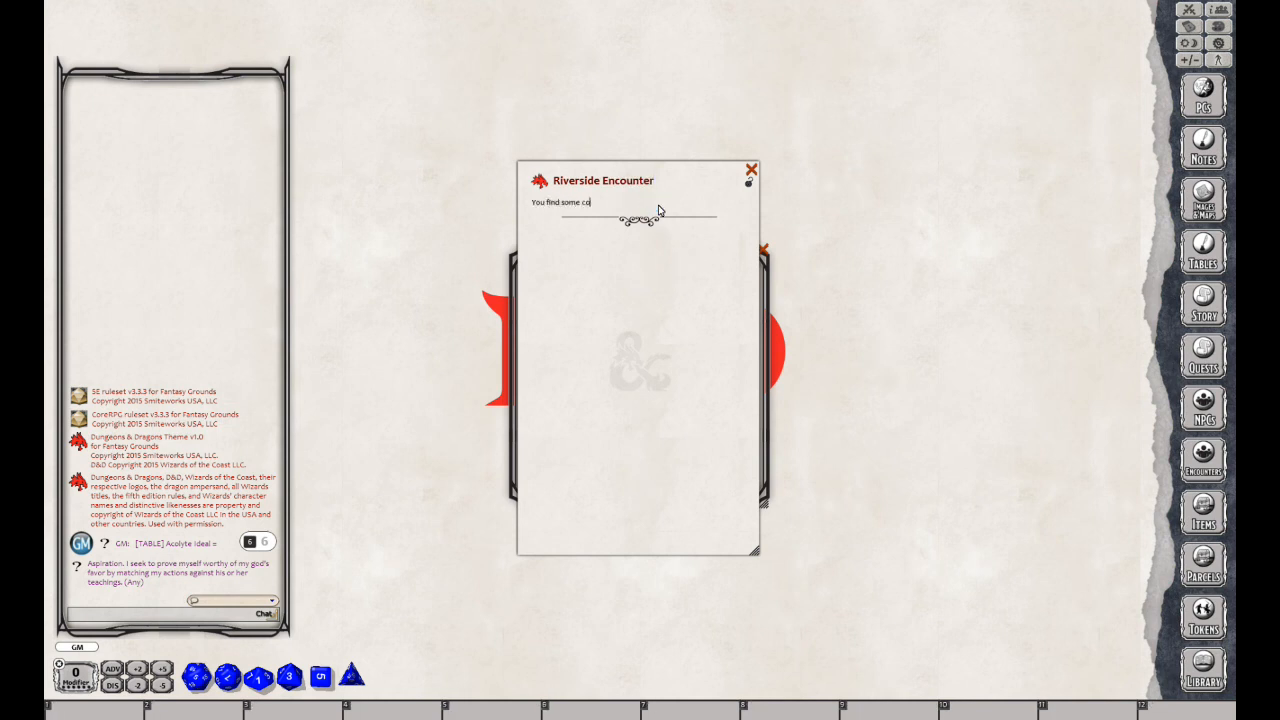
pyautogui.write('ko')
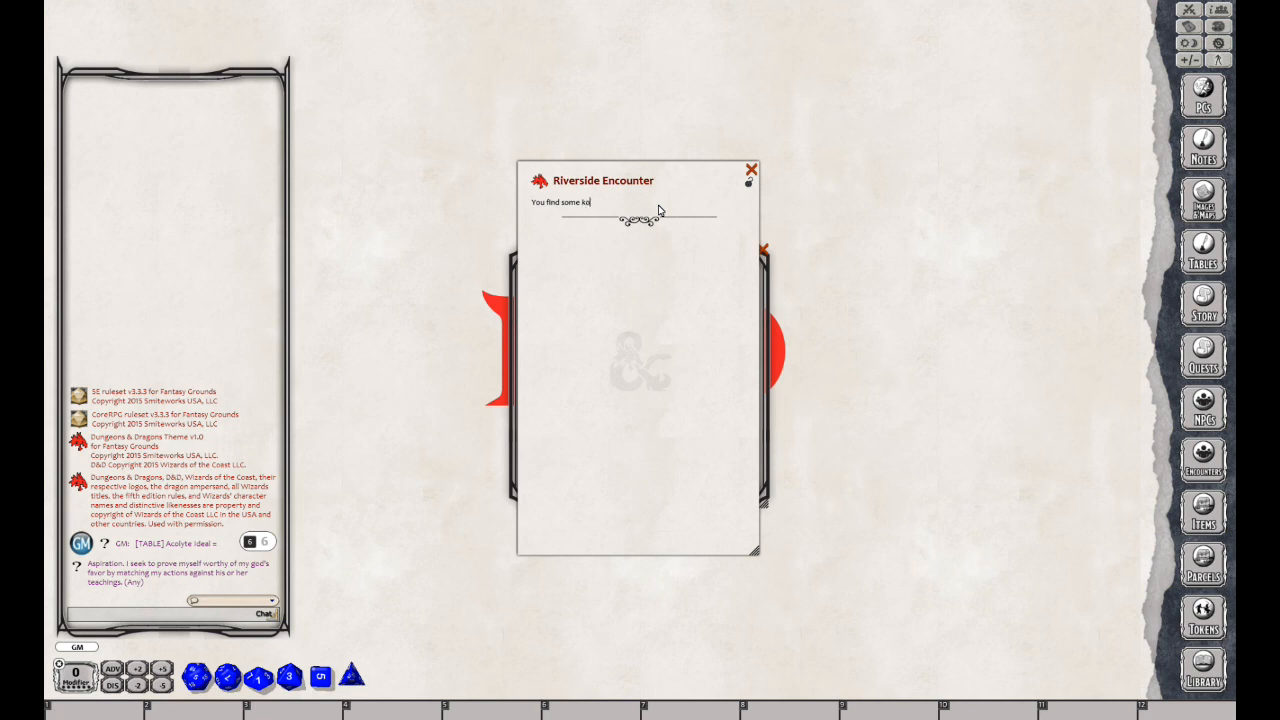
pyautogui.write('bolds next to the')
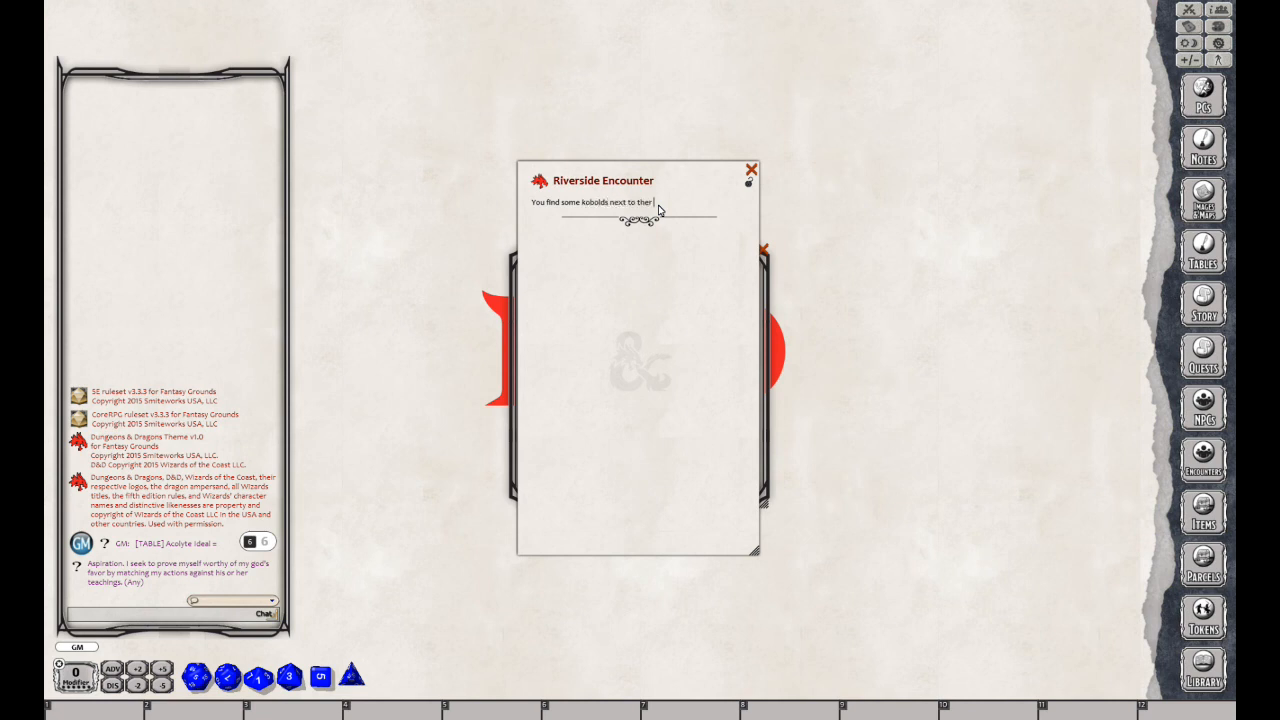
pyautogui.write('river.')
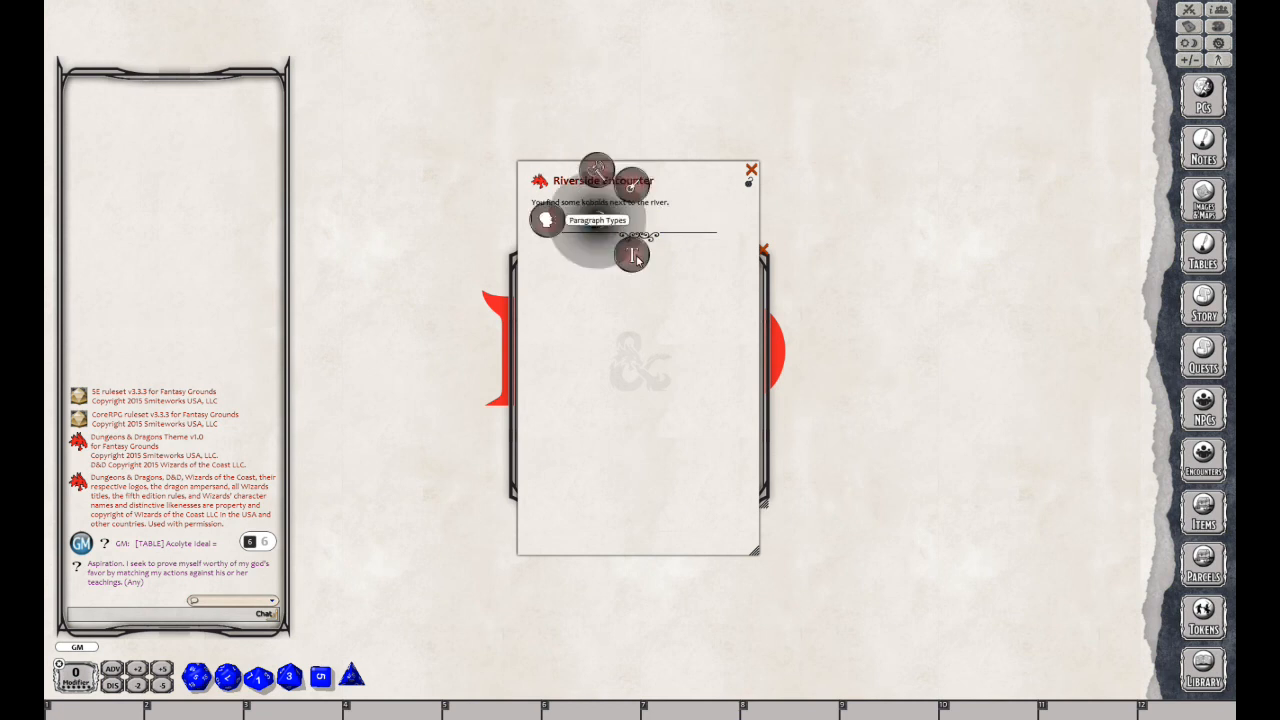
# Add a chat-speech line reading 'YOU WILL DIE!!!' beneath the kobold sentence
pyautogui.click(630, 253)
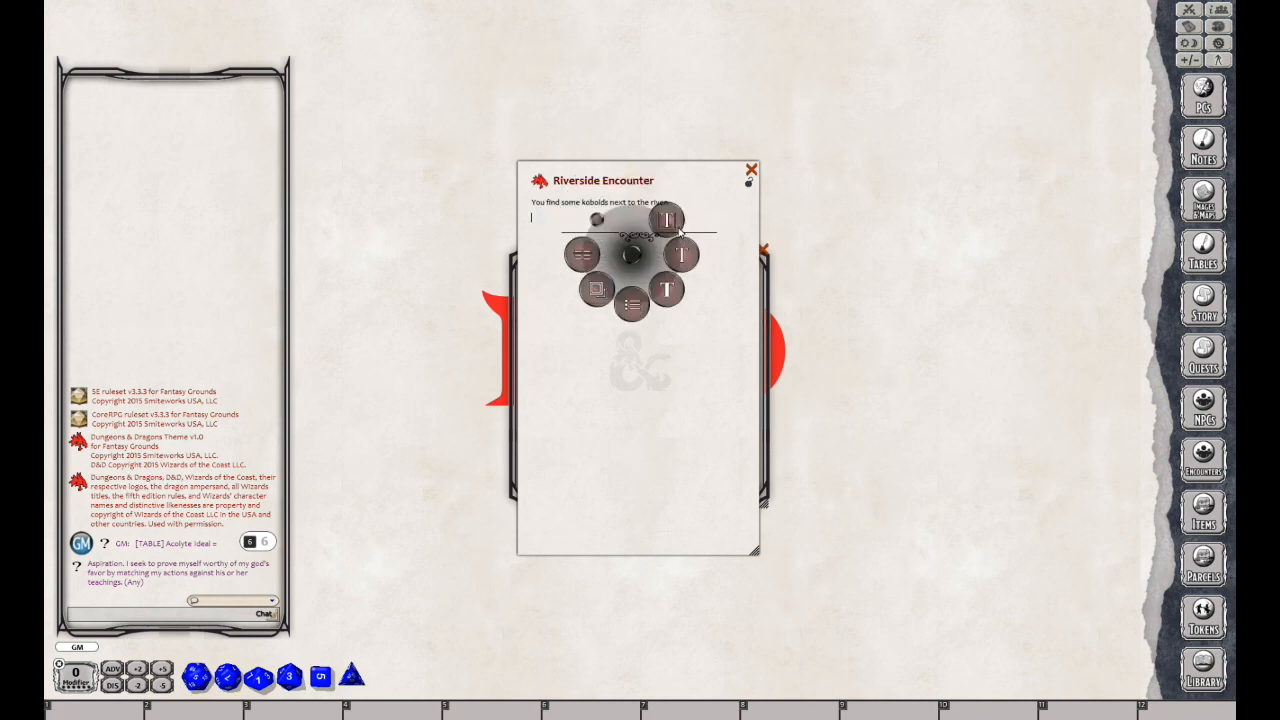
pyautogui.moveTo(681, 253)
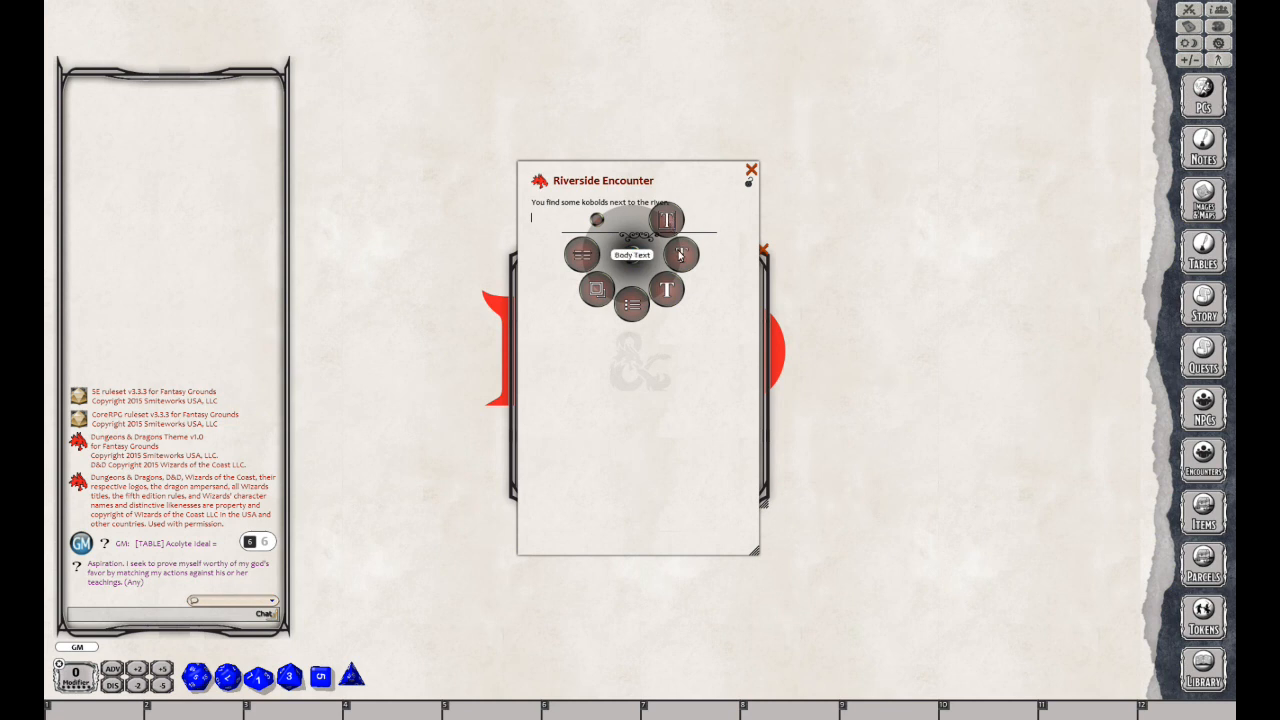
pyautogui.moveTo(667, 290)
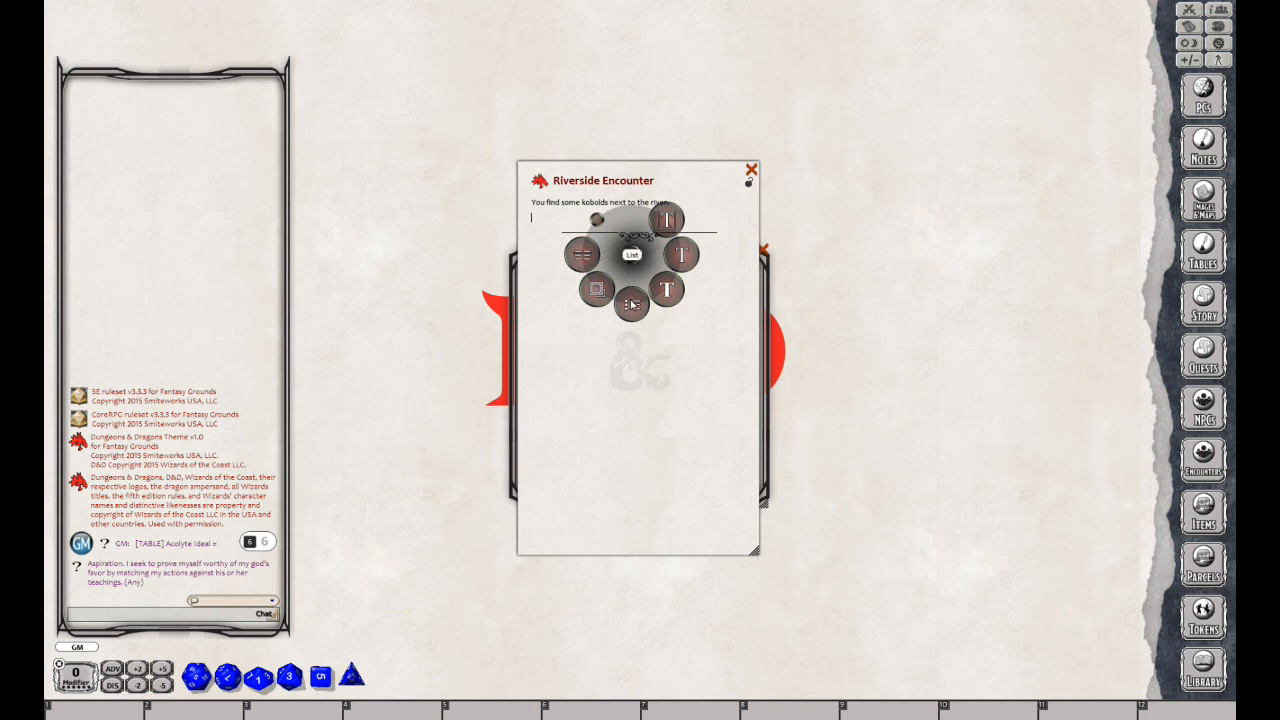
pyautogui.moveTo(597, 290)
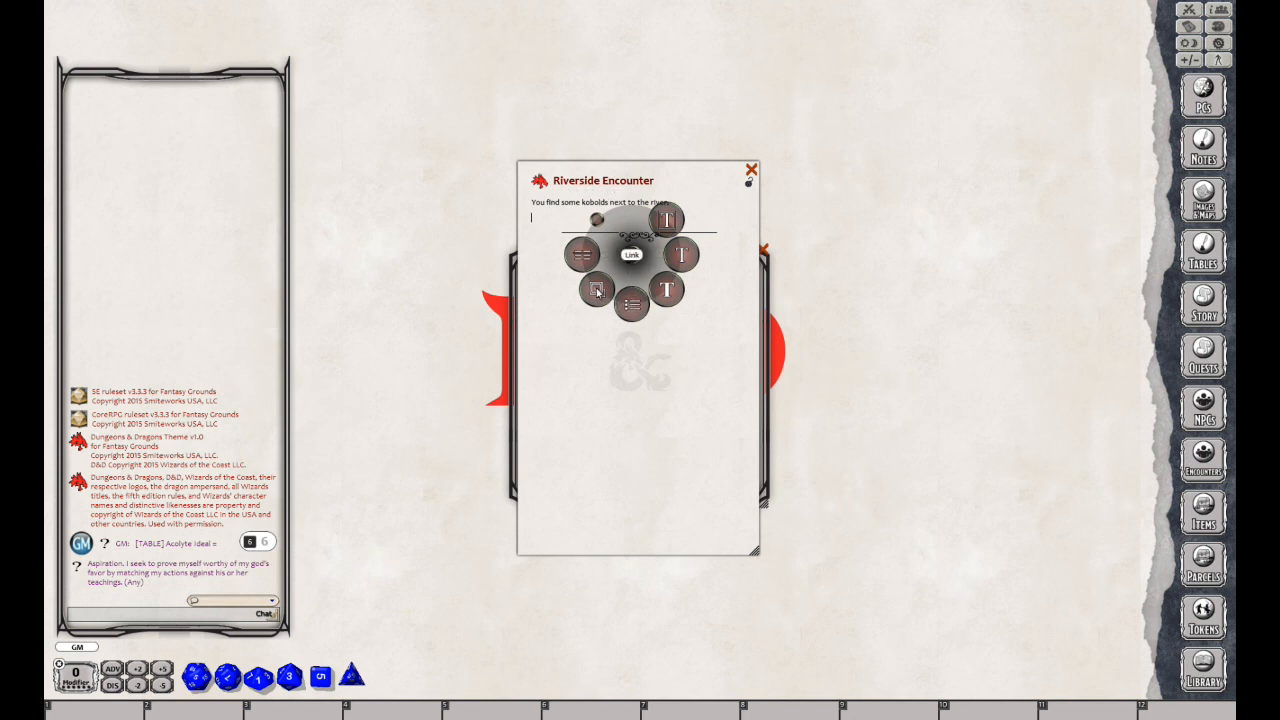
pyautogui.moveTo(582, 253)
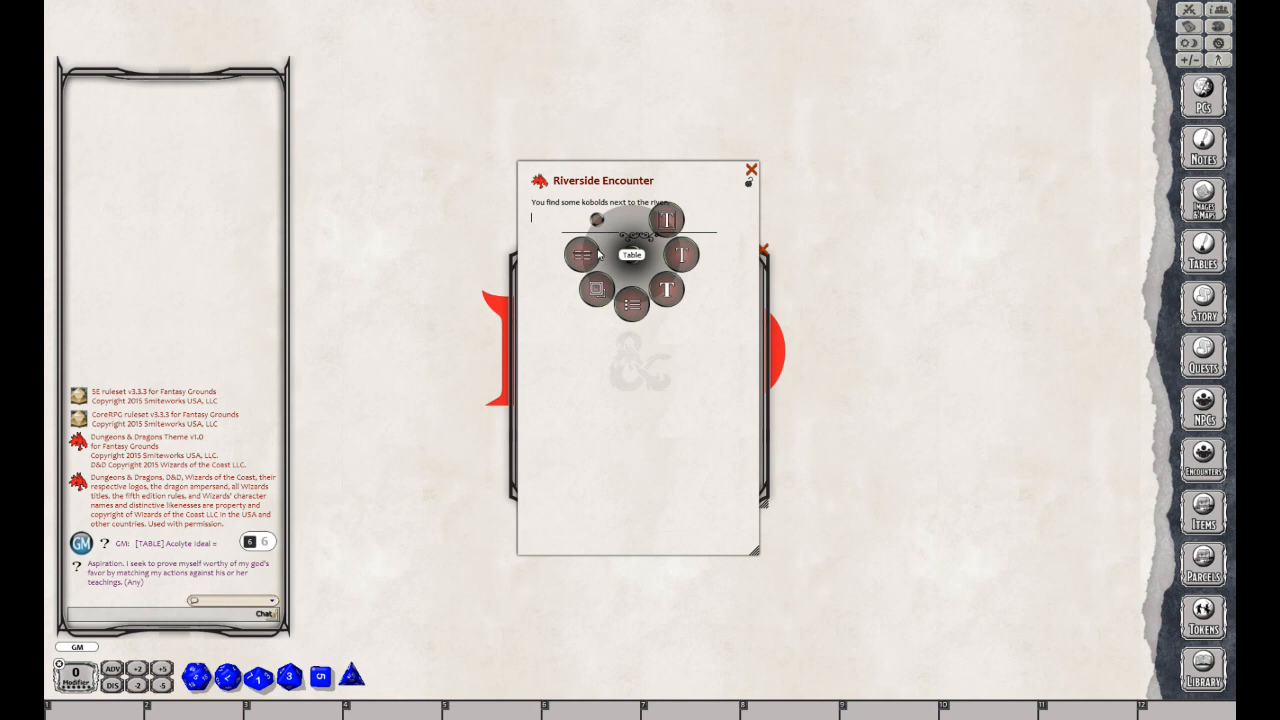
pyautogui.moveTo(668, 219)
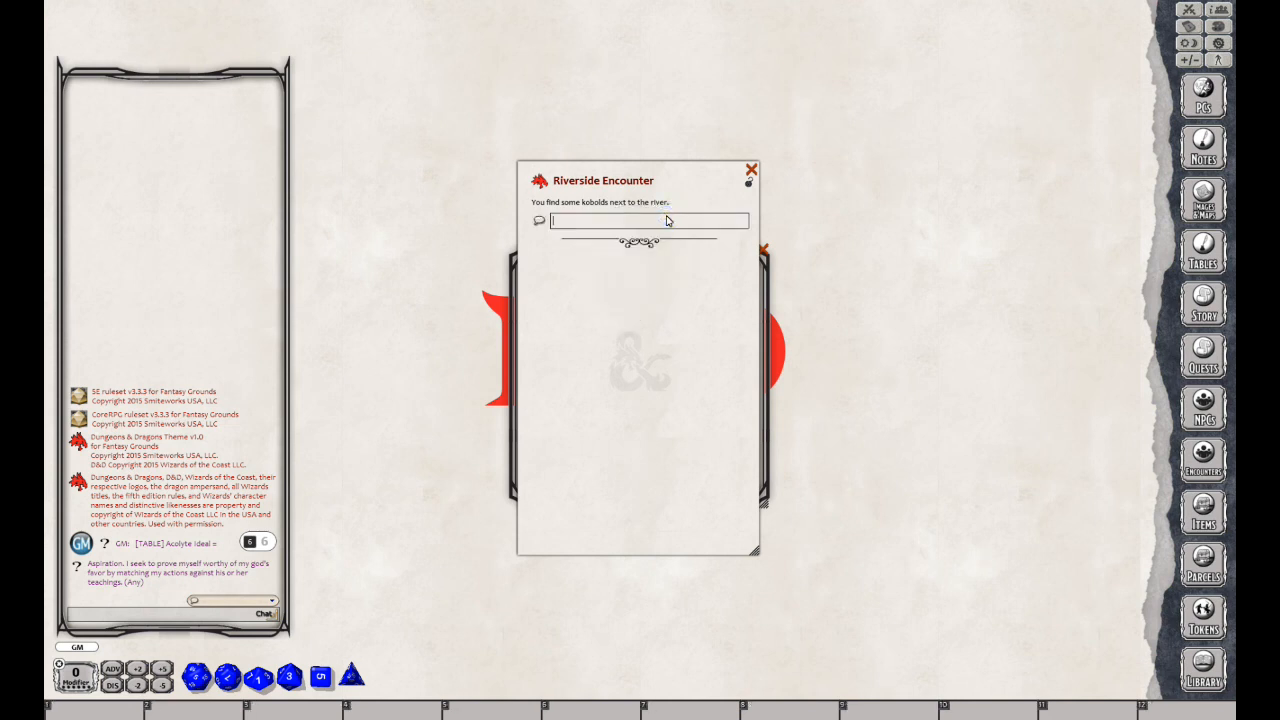
pyautogui.write('YOU WILL')
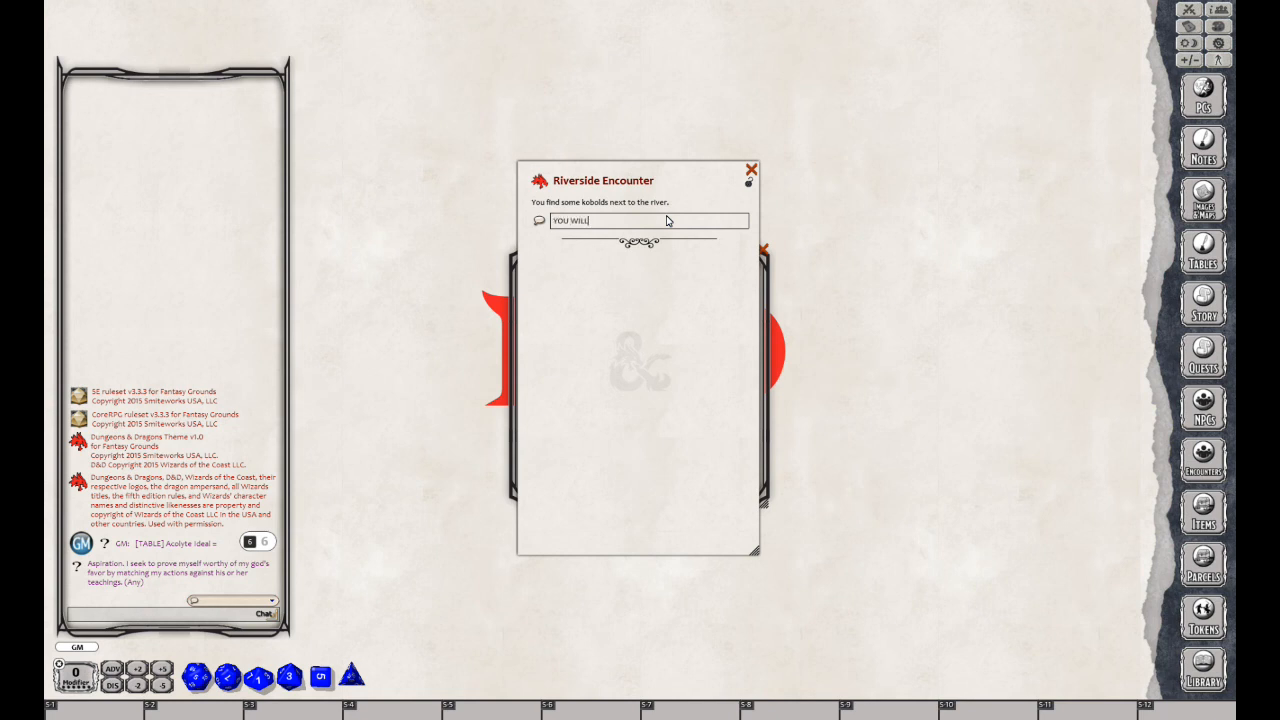
pyautogui.write('DIE!')
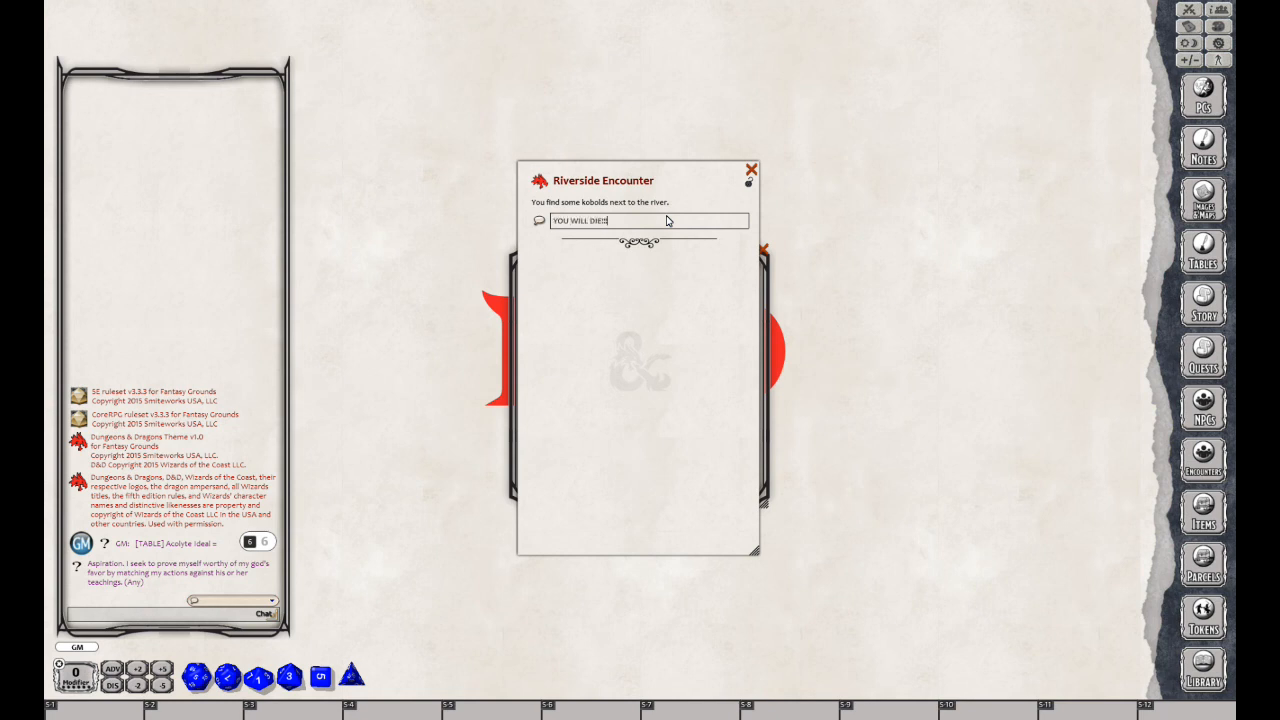
pyautogui.write('!!')
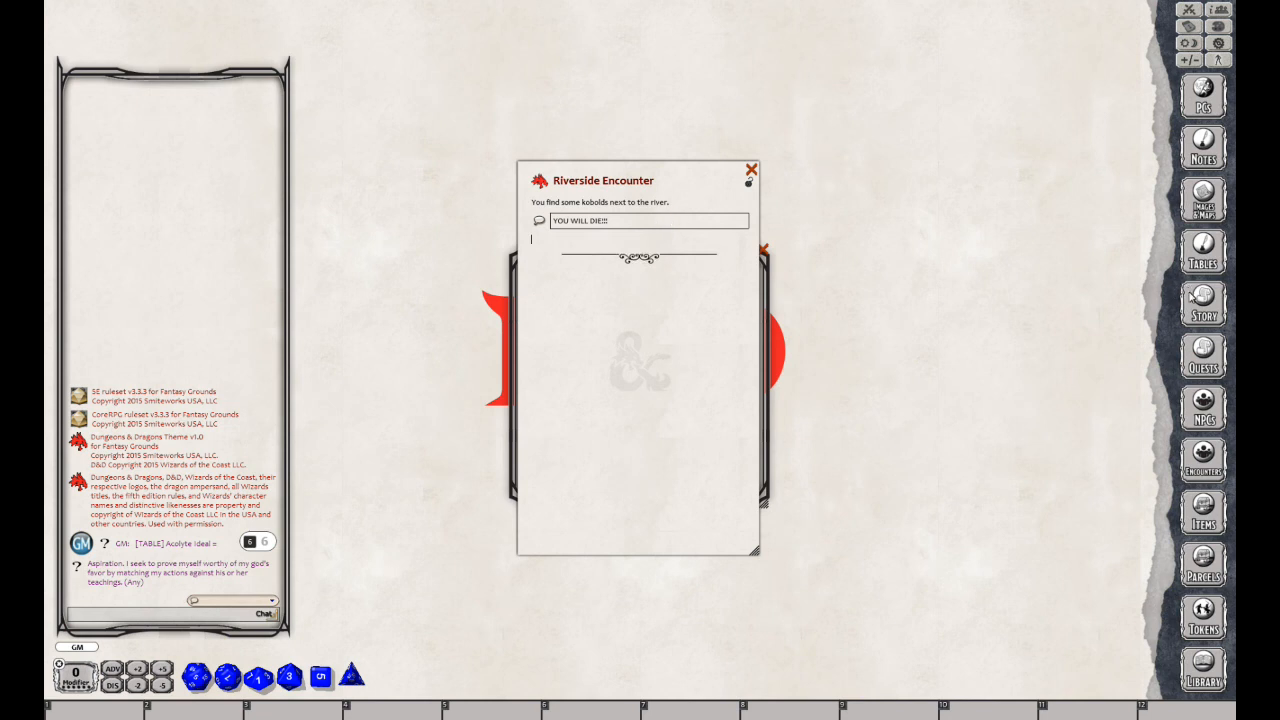
pyautogui.moveTo(1203, 303)
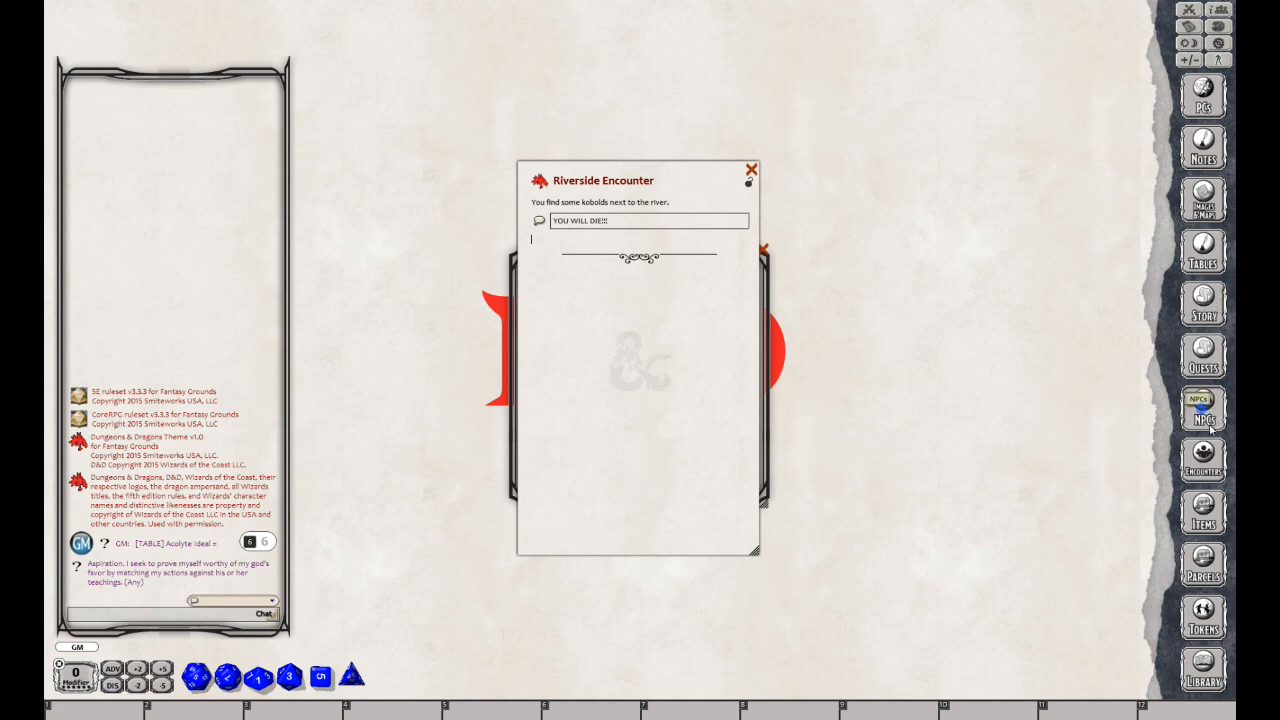
# Find the Kobold in the NPCs list and link it into the Riverside Encounter
pyautogui.click(1203, 410)
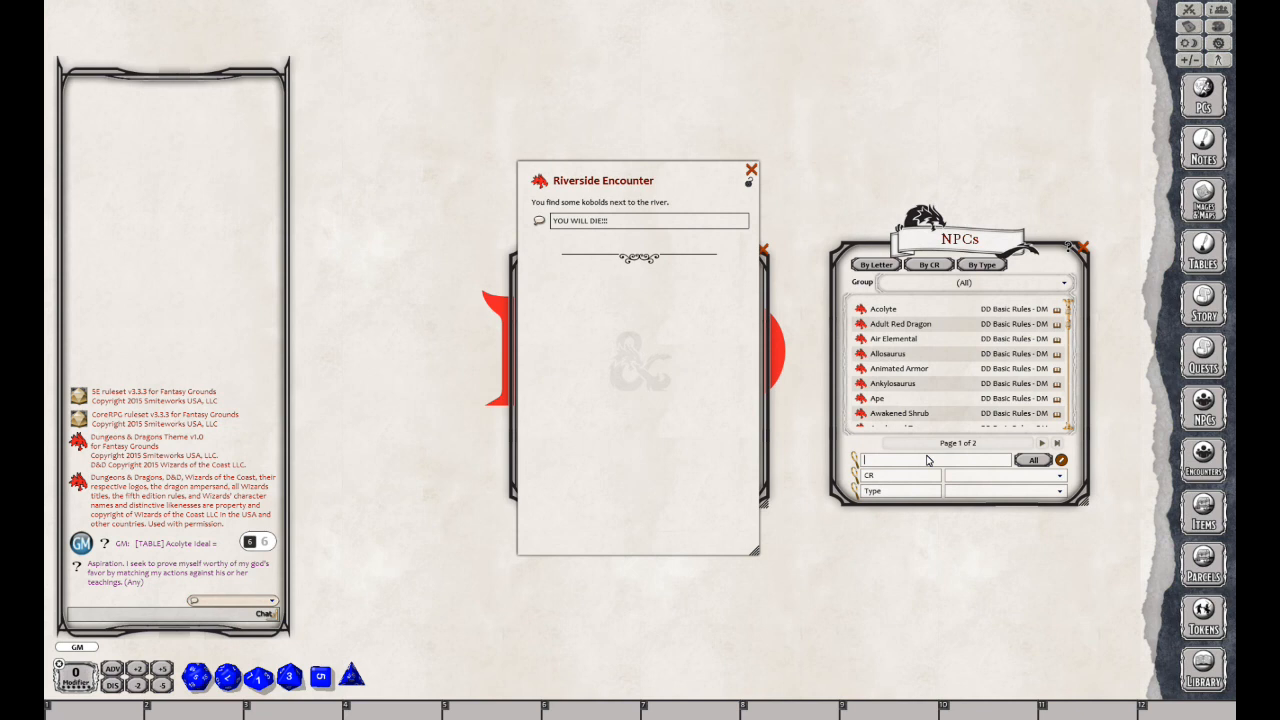
pyautogui.write('kobl')
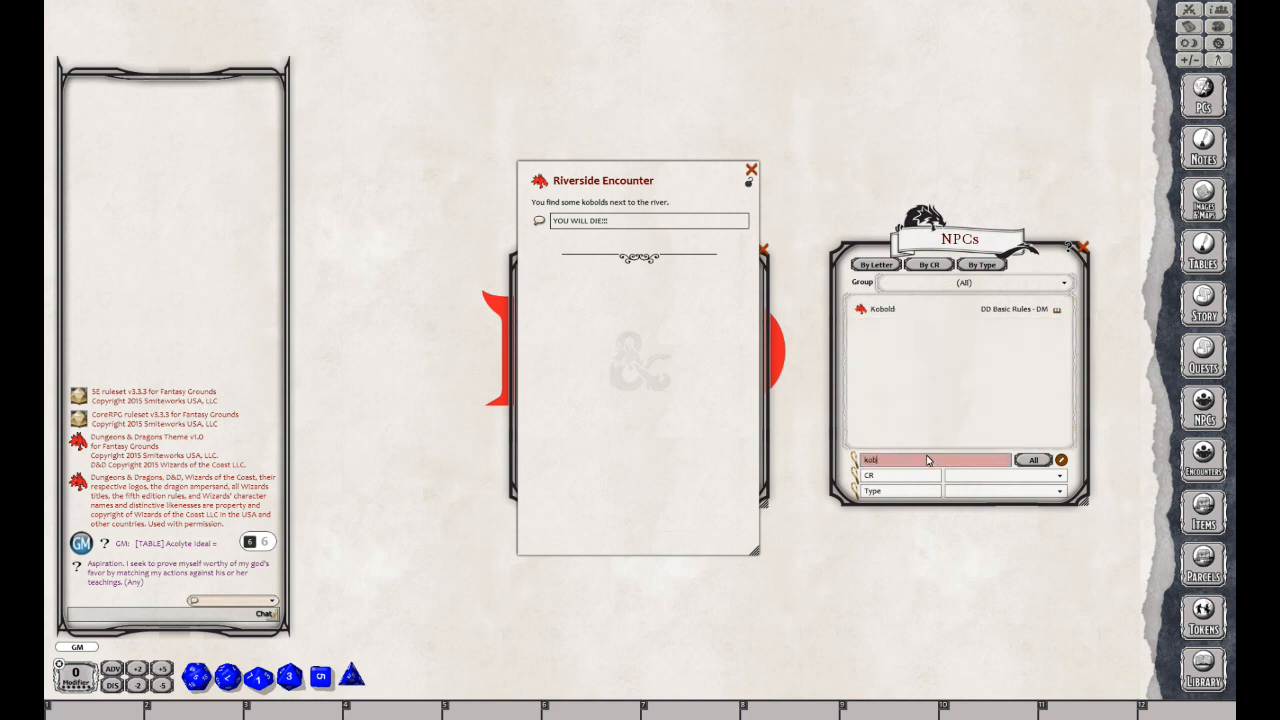
pyautogui.moveTo(878, 310)
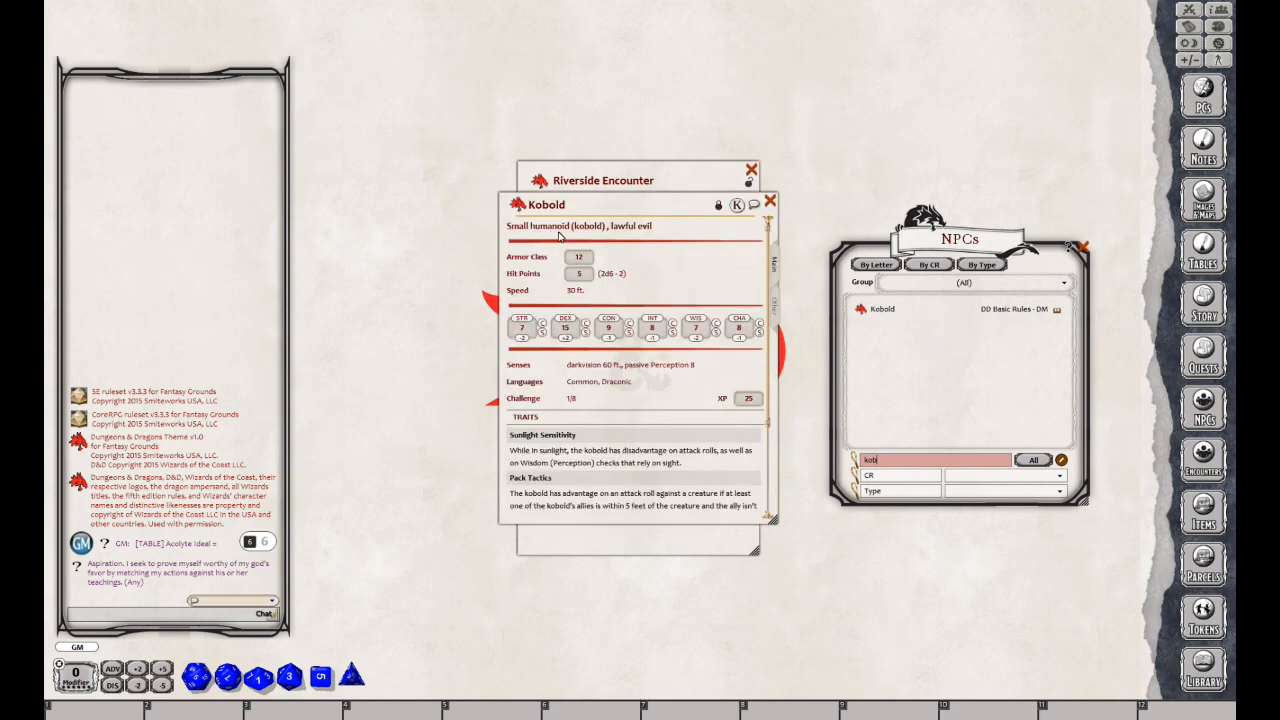
pyautogui.moveTo(680, 405)
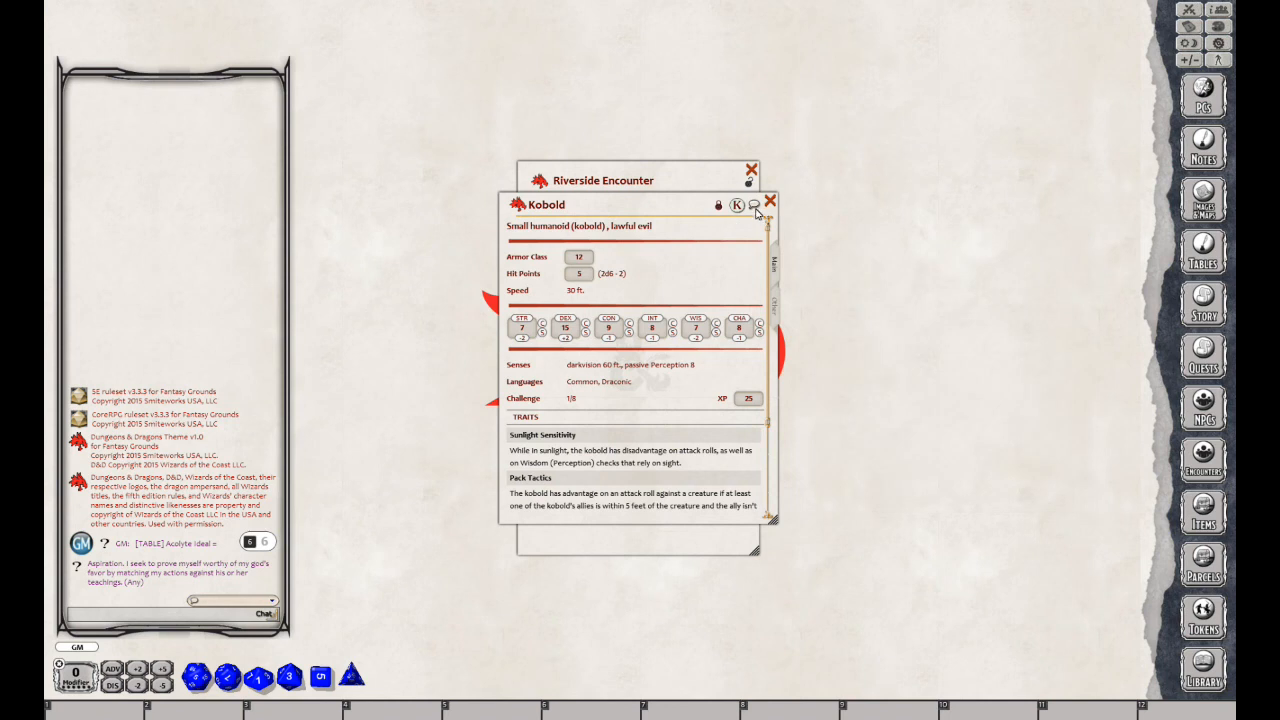
pyautogui.click(770, 202)
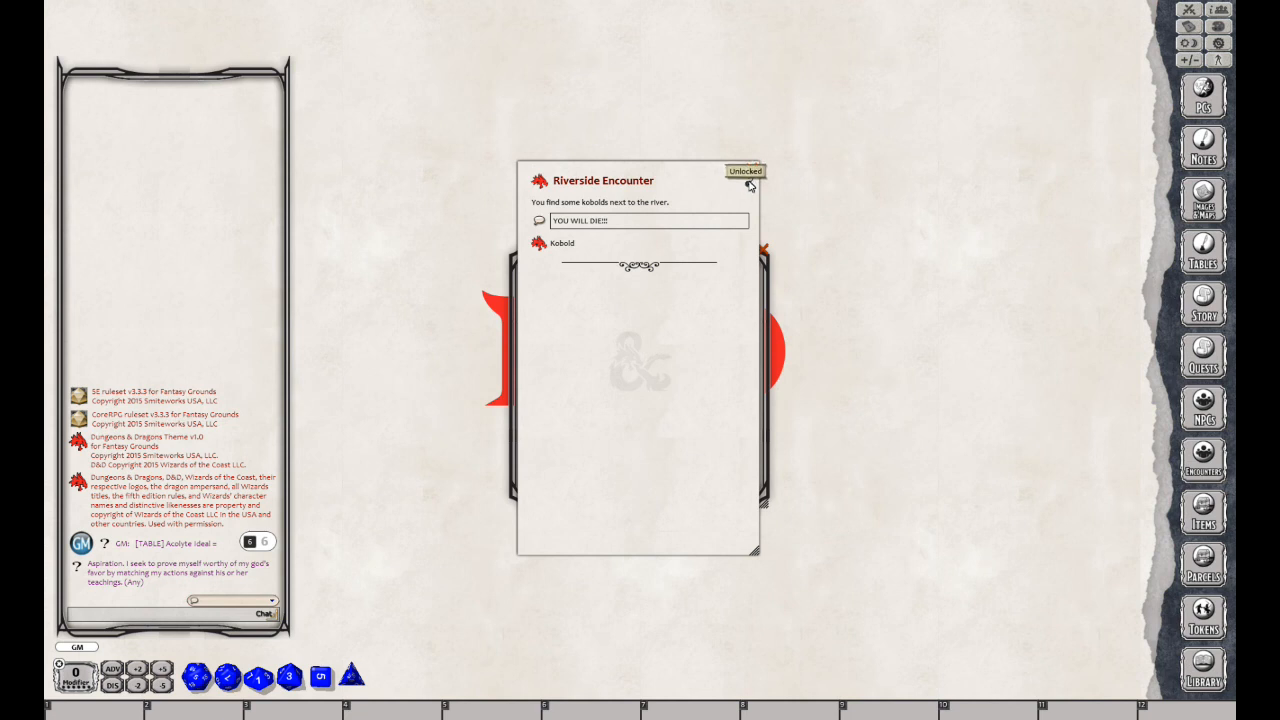
# Lock the Riverside Encounter entry against editing and close it
pyautogui.click(744, 171)
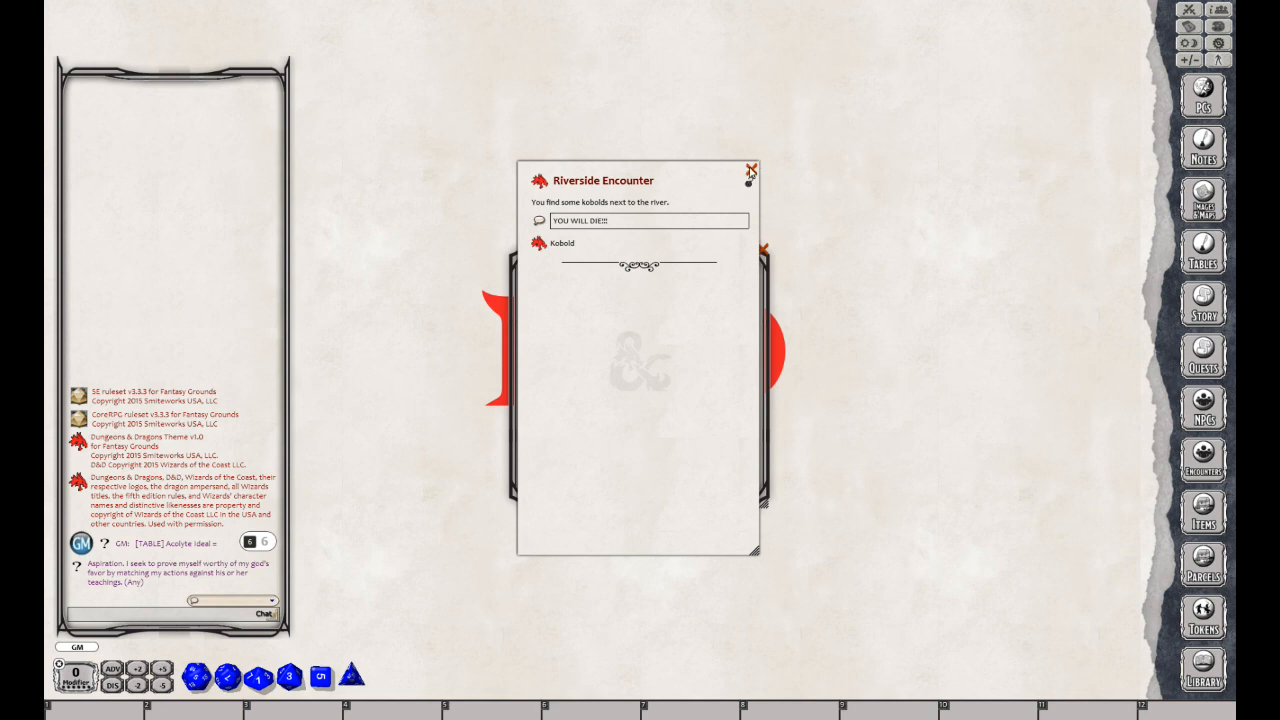
pyautogui.click(752, 169)
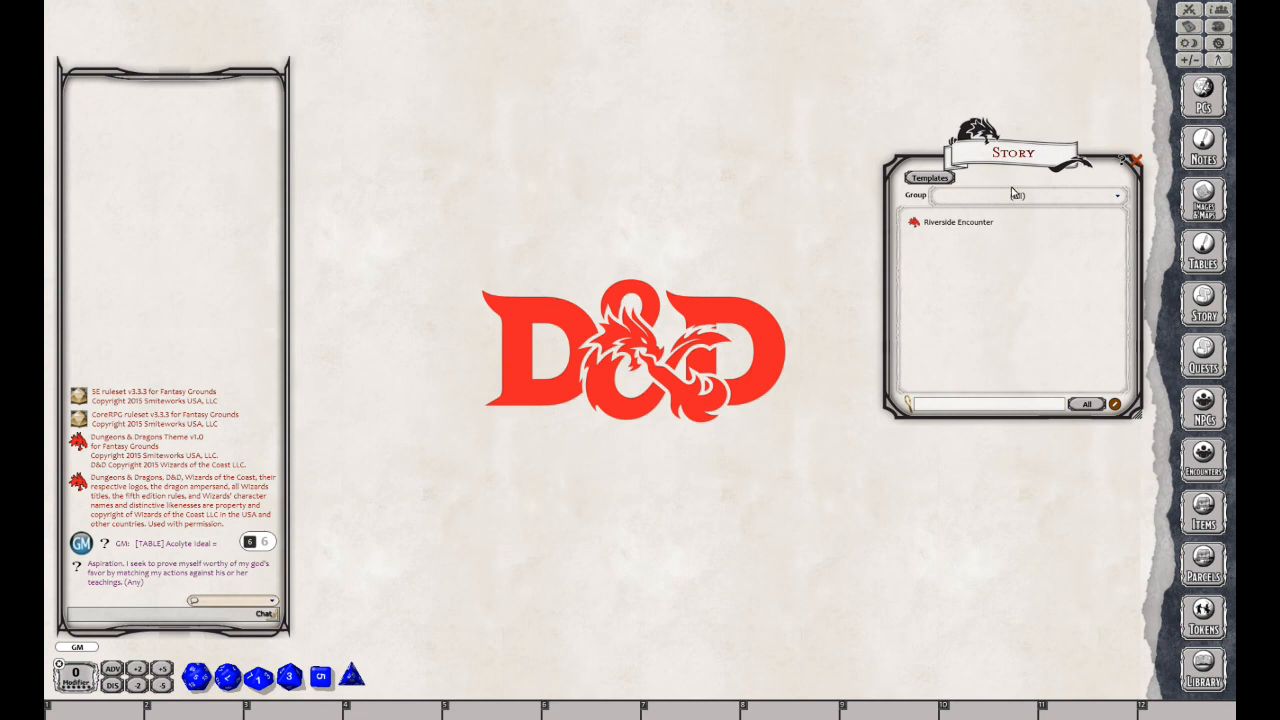
pyautogui.moveTo(1203, 200)
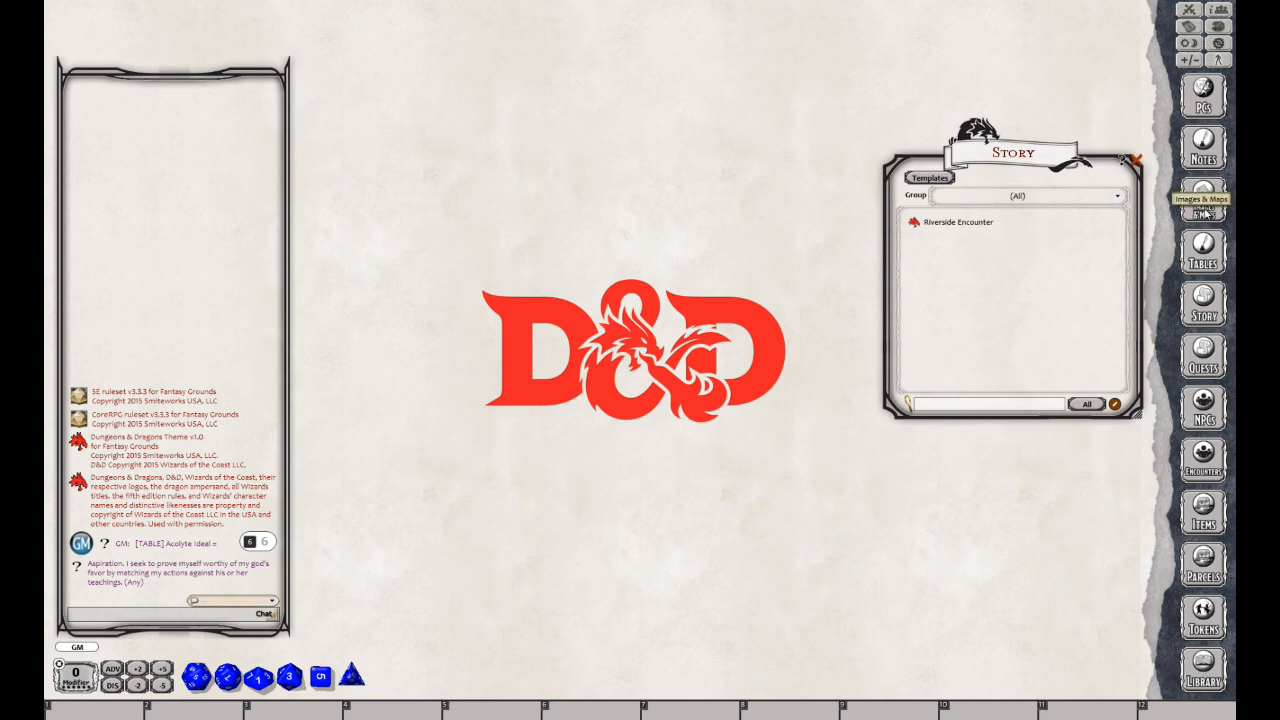
# Show the Images & Maps library with the newly added river battle map listed
pyautogui.click(1203, 195)
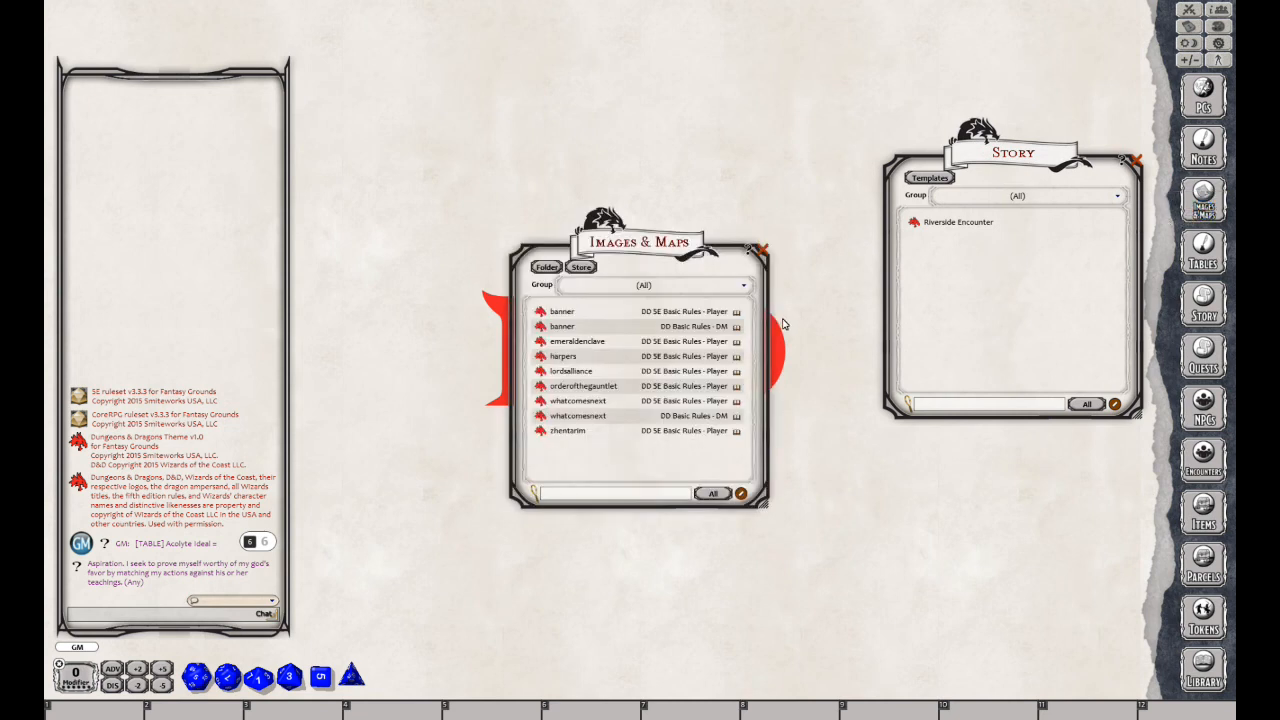
pyautogui.moveTo(1045, 327)
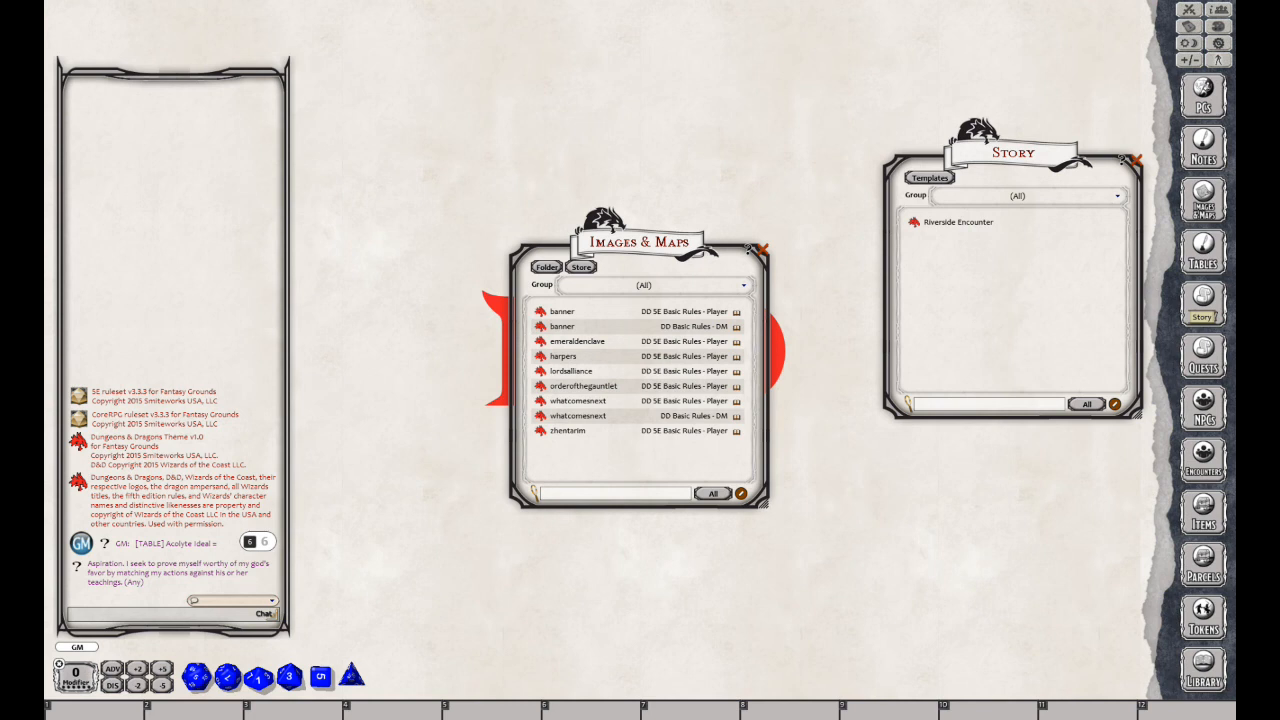
pyautogui.moveTo(648, 470)
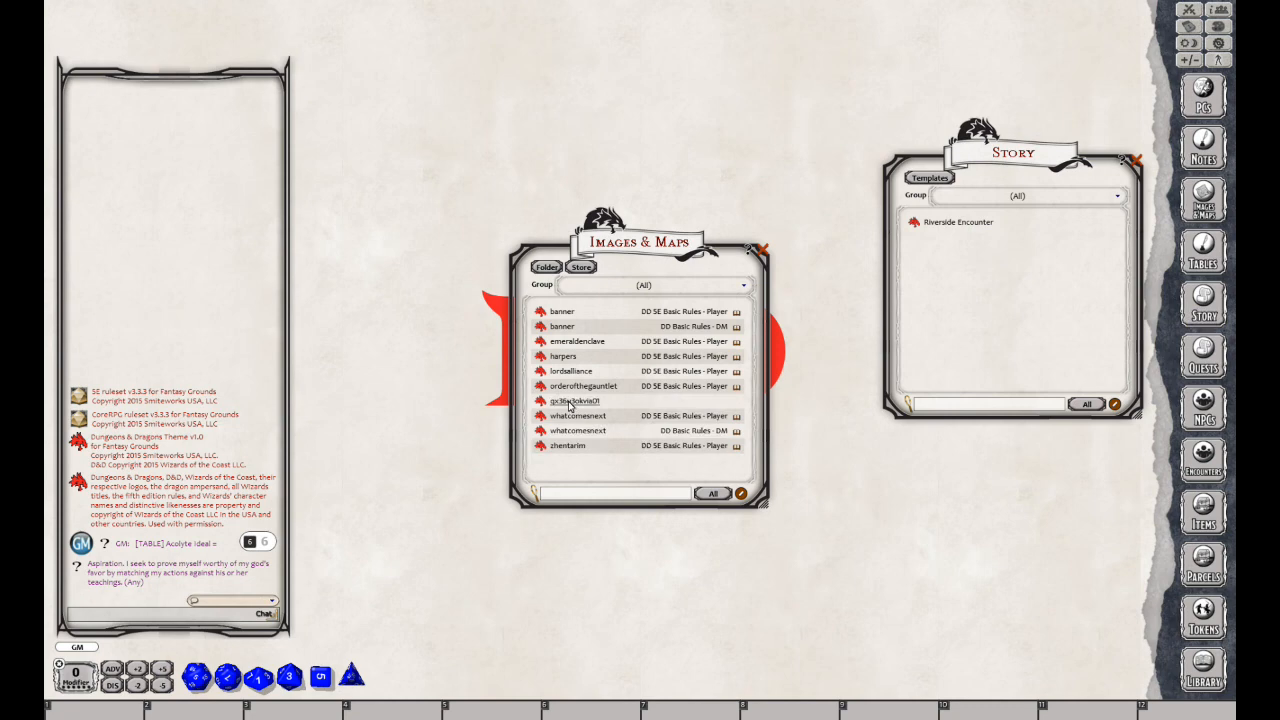
# Open the river battle map image and set a grid sized to its drawn squares
pyautogui.doubleClick(585, 401)
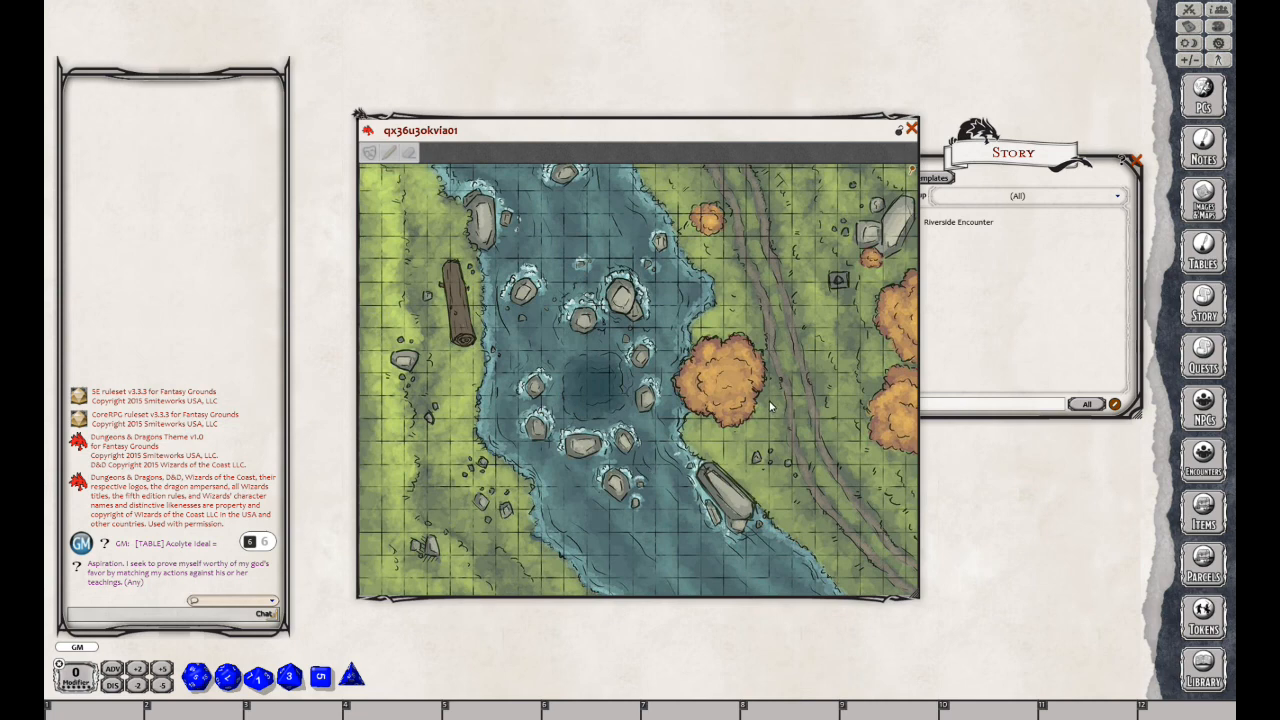
pyautogui.moveTo(772, 415)
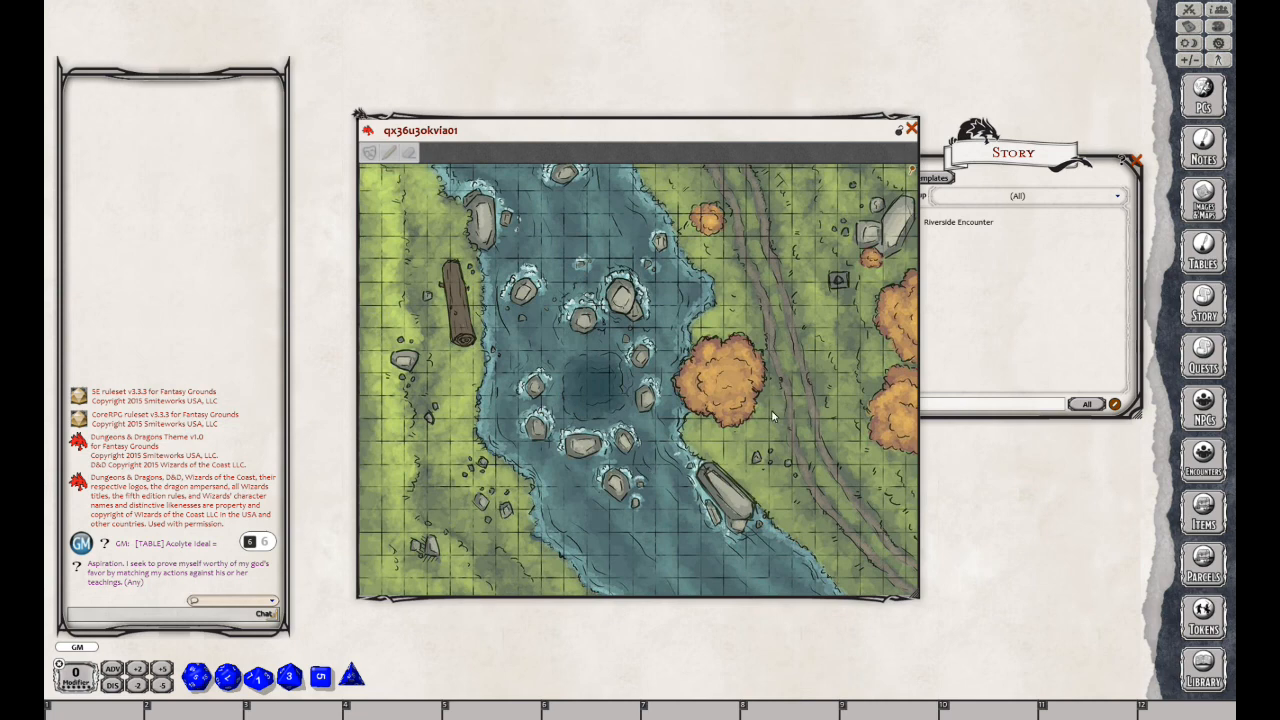
pyautogui.moveTo(787, 403)
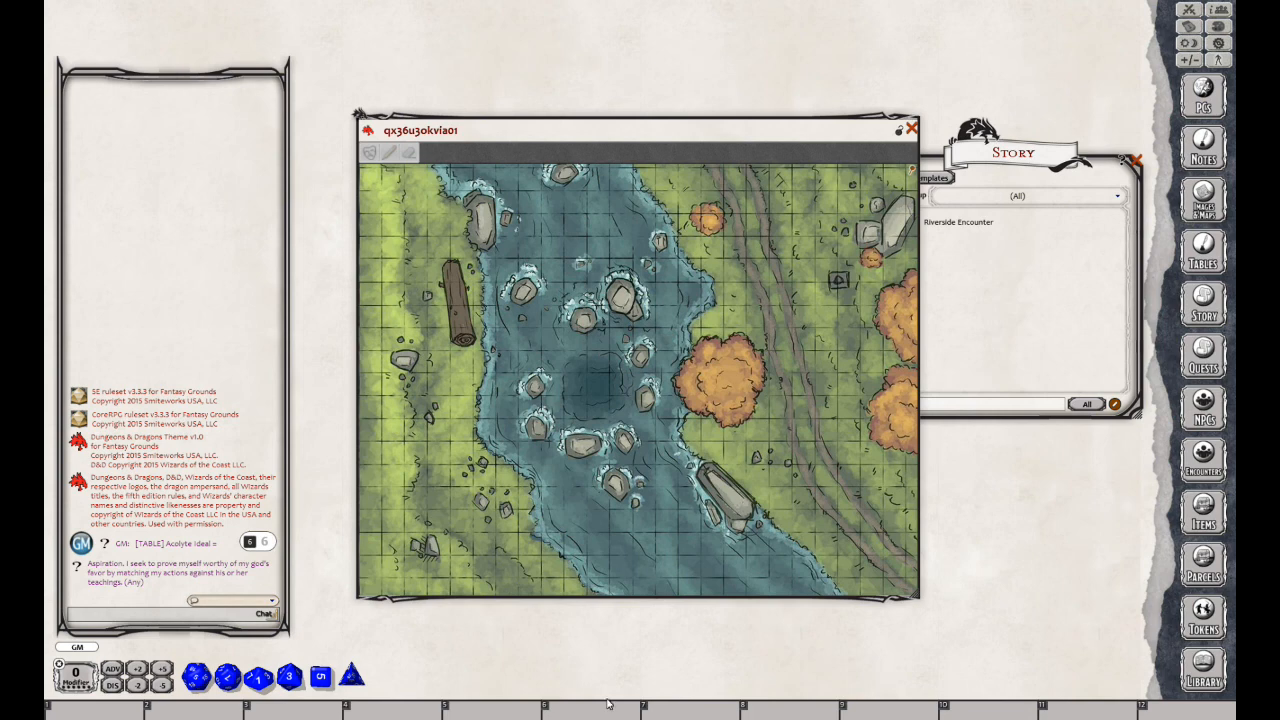
pyautogui.moveTo(755, 450)
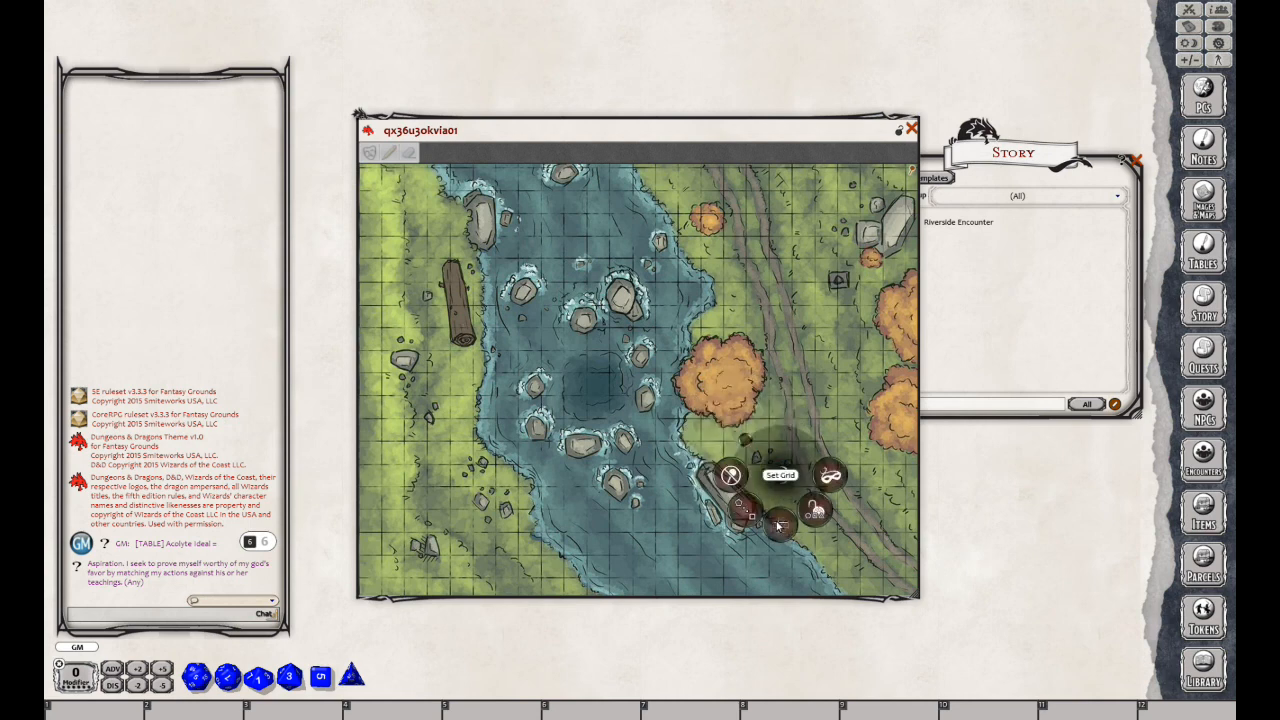
pyautogui.moveTo(745, 510)
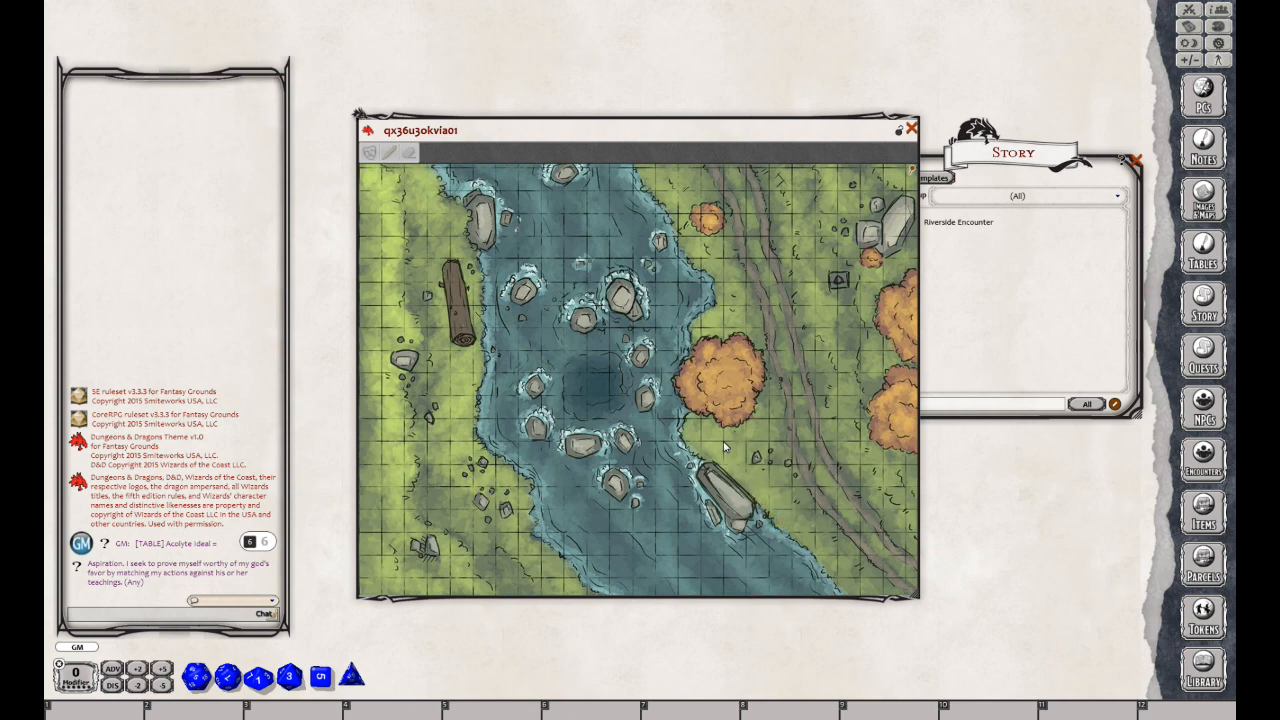
pyautogui.click(733, 452)
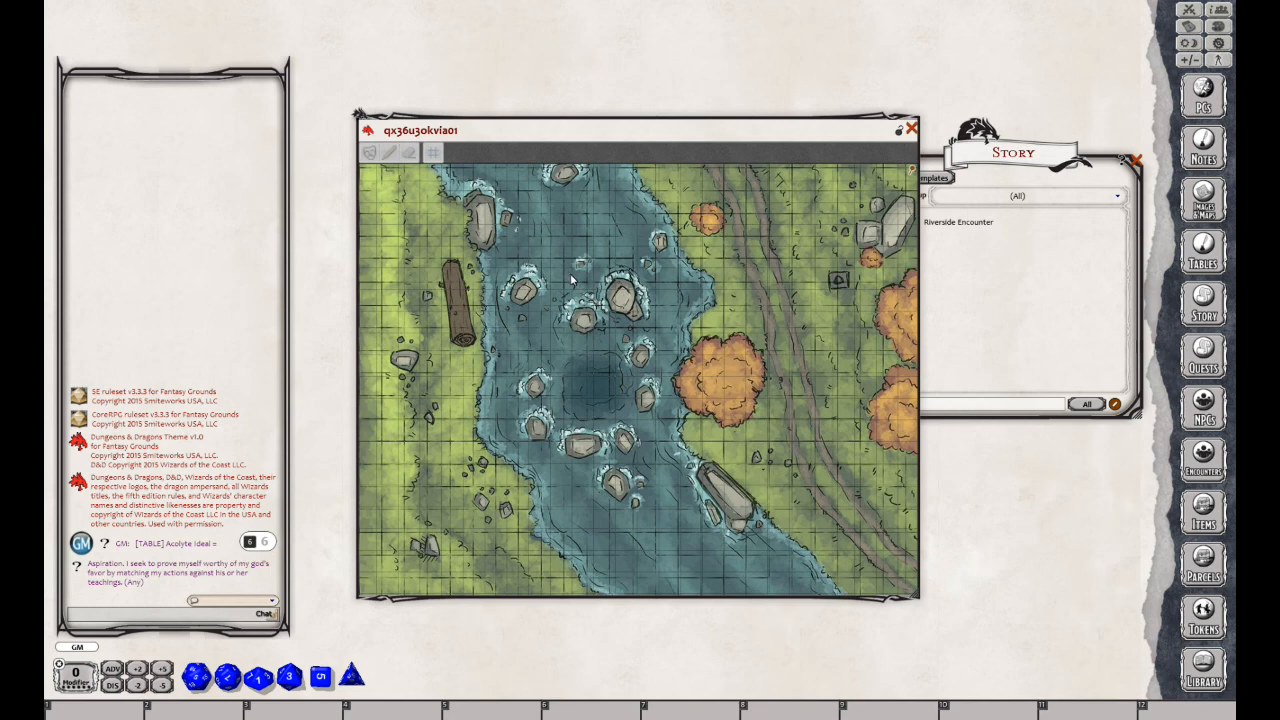
pyautogui.moveTo(570, 284)
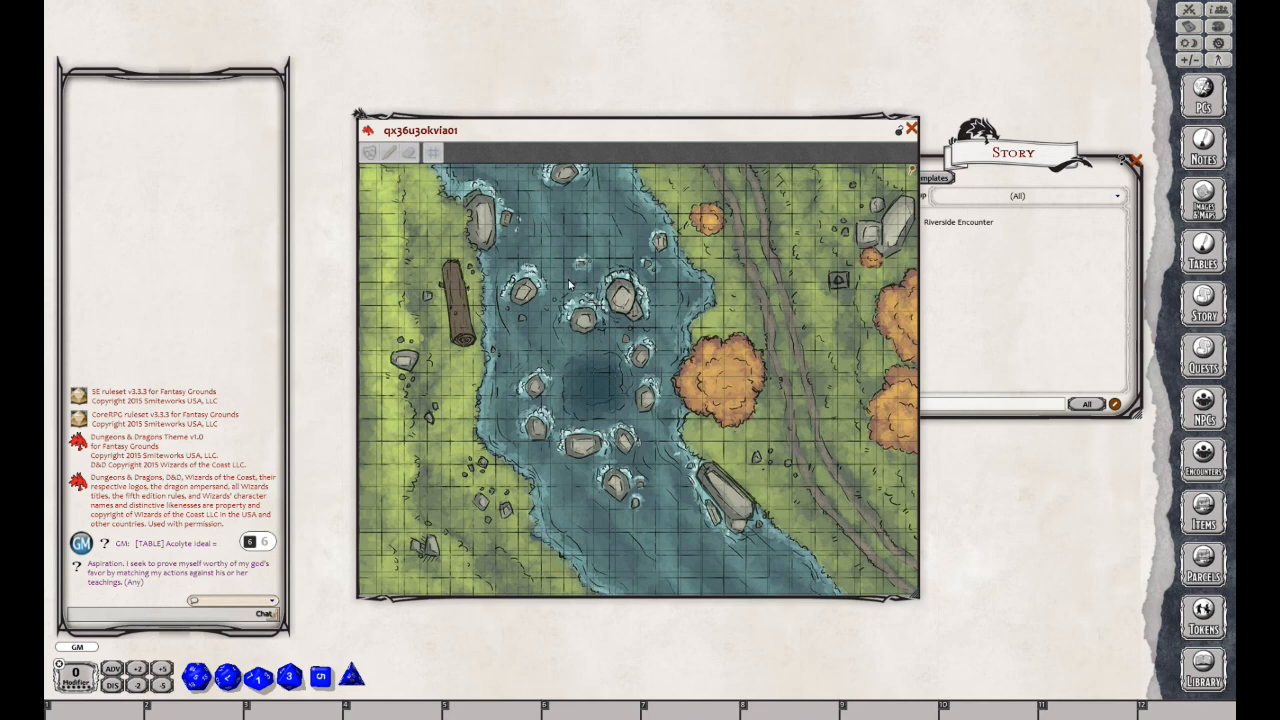
pyautogui.moveTo(598, 323)
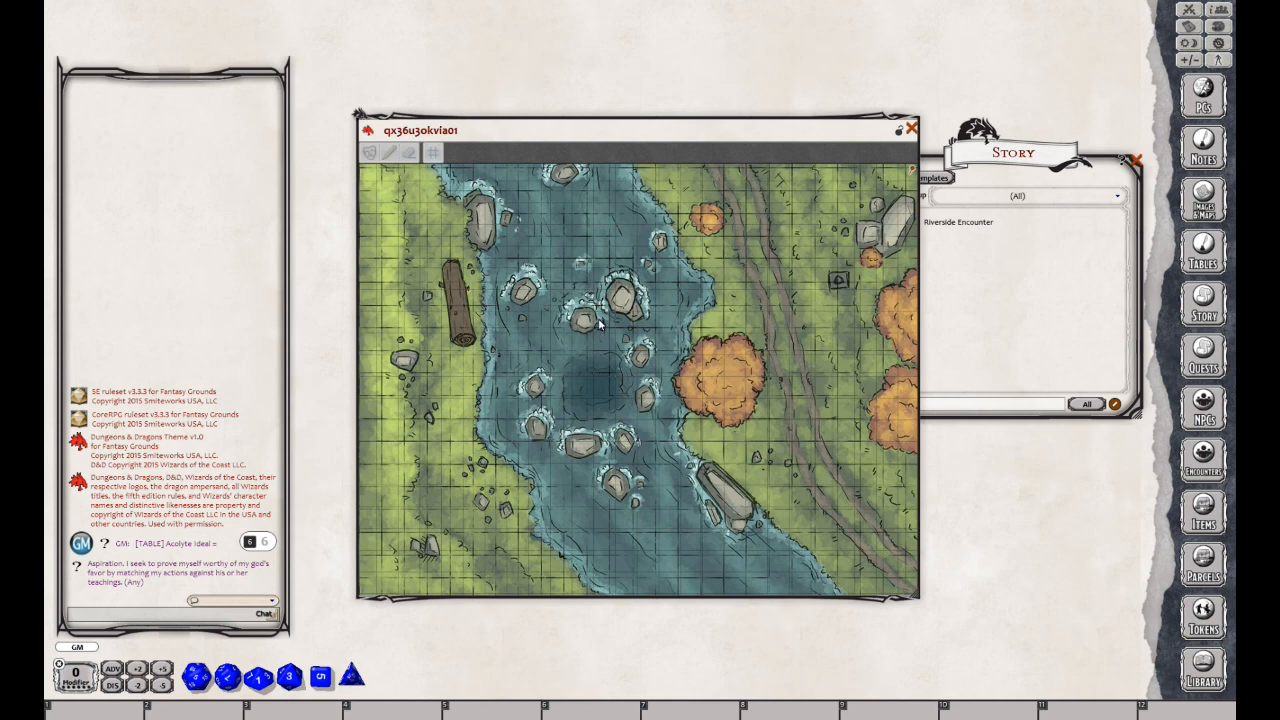
pyautogui.moveTo(825, 451)
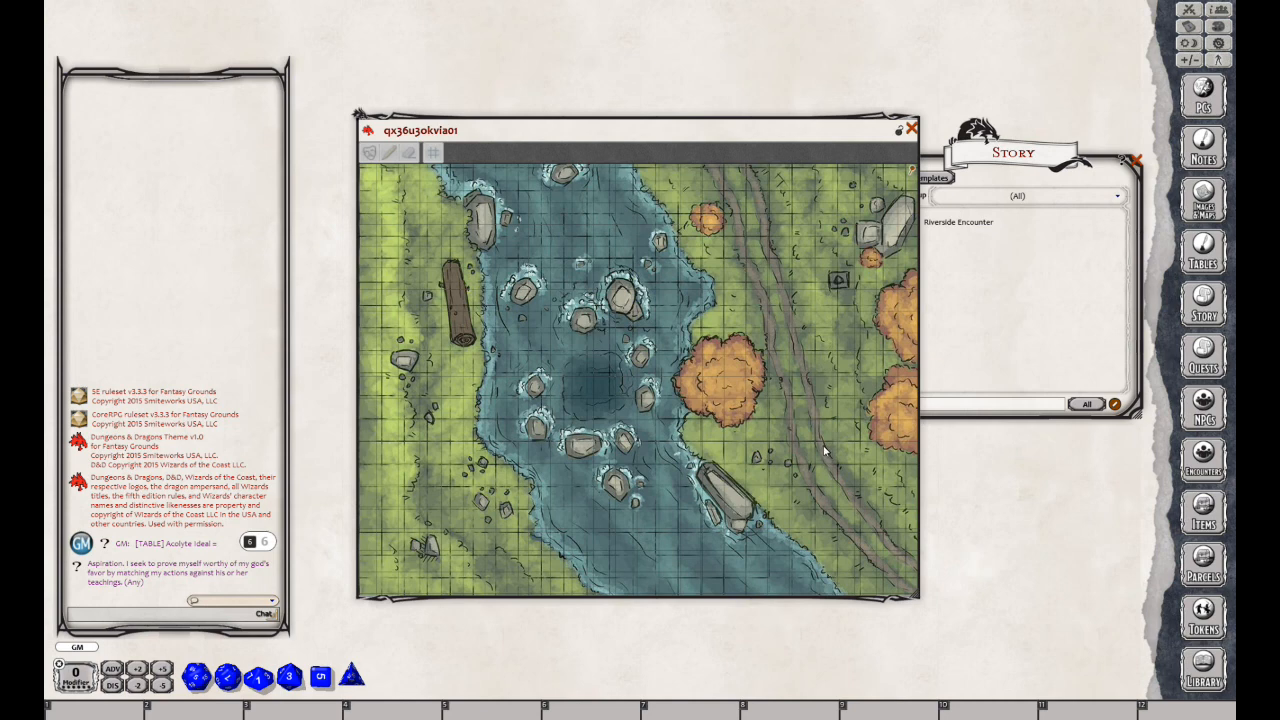
pyautogui.moveTo(700, 340)
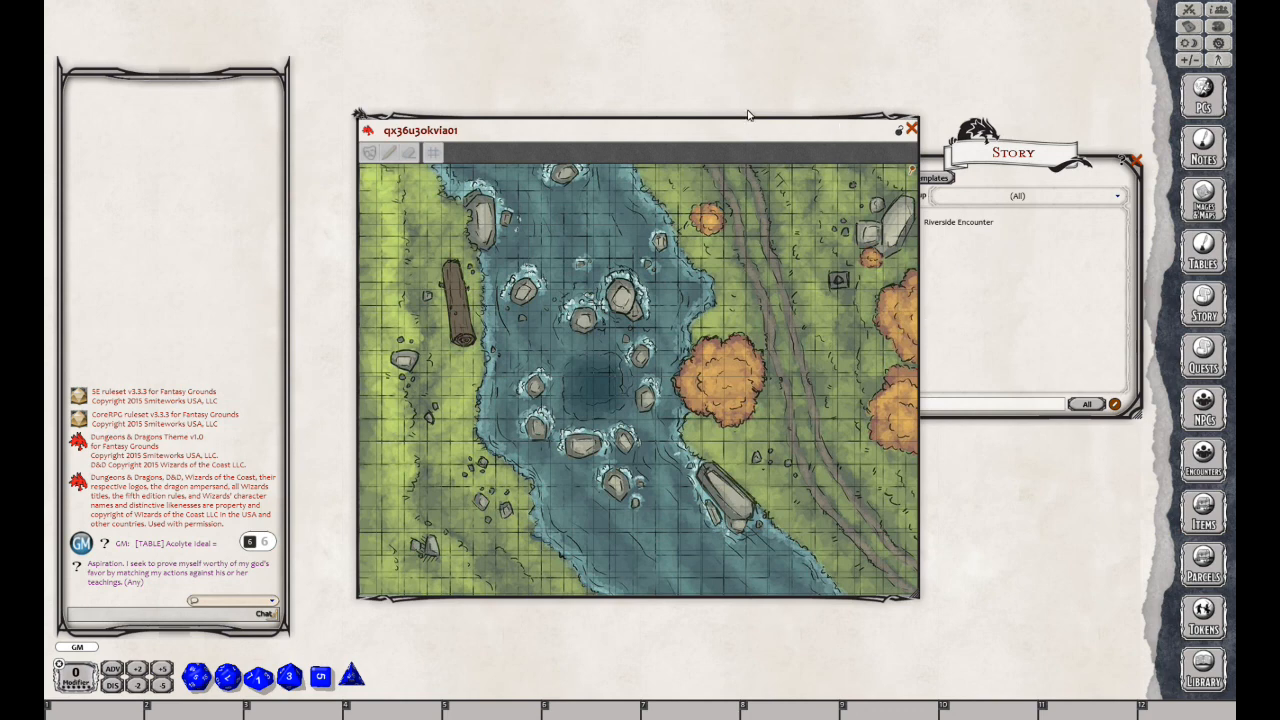
# Shift the map left and place the Riverside Encounter story window to its right
pyautogui.moveTo(636, 130); pyautogui.dragTo(594, 113)
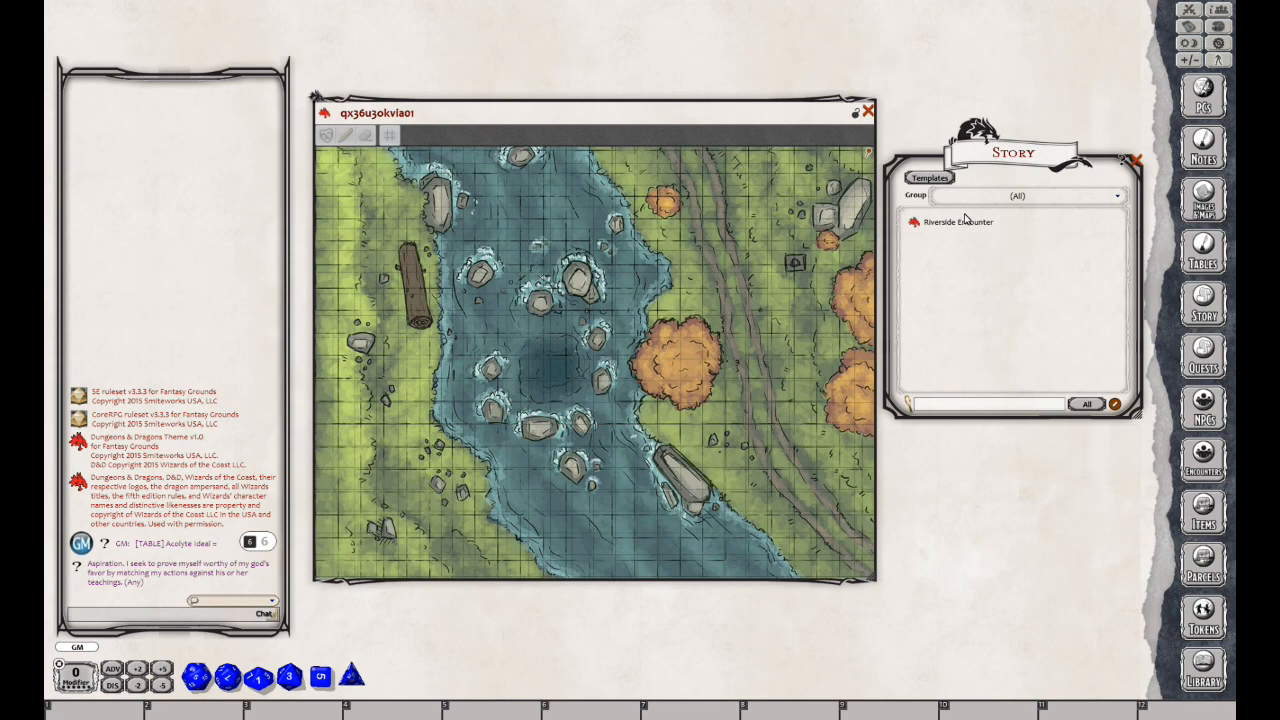
pyautogui.moveTo(963, 220)
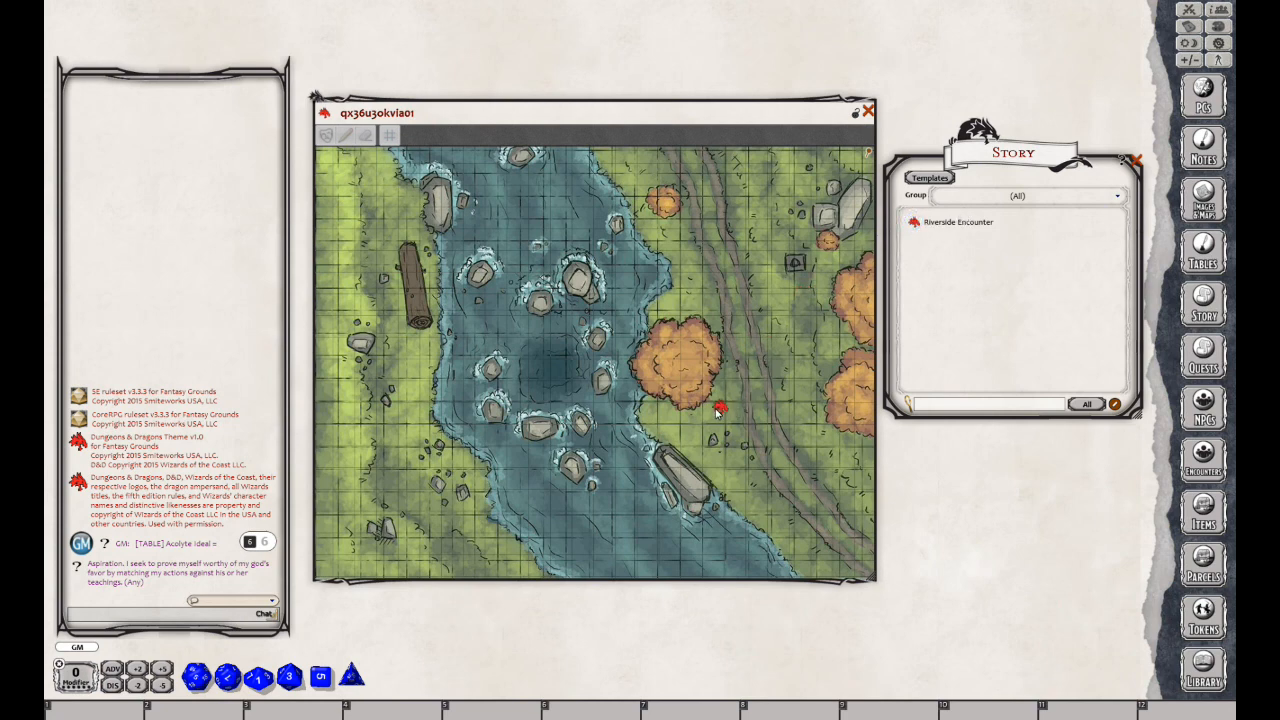
pyautogui.moveTo(733, 393)
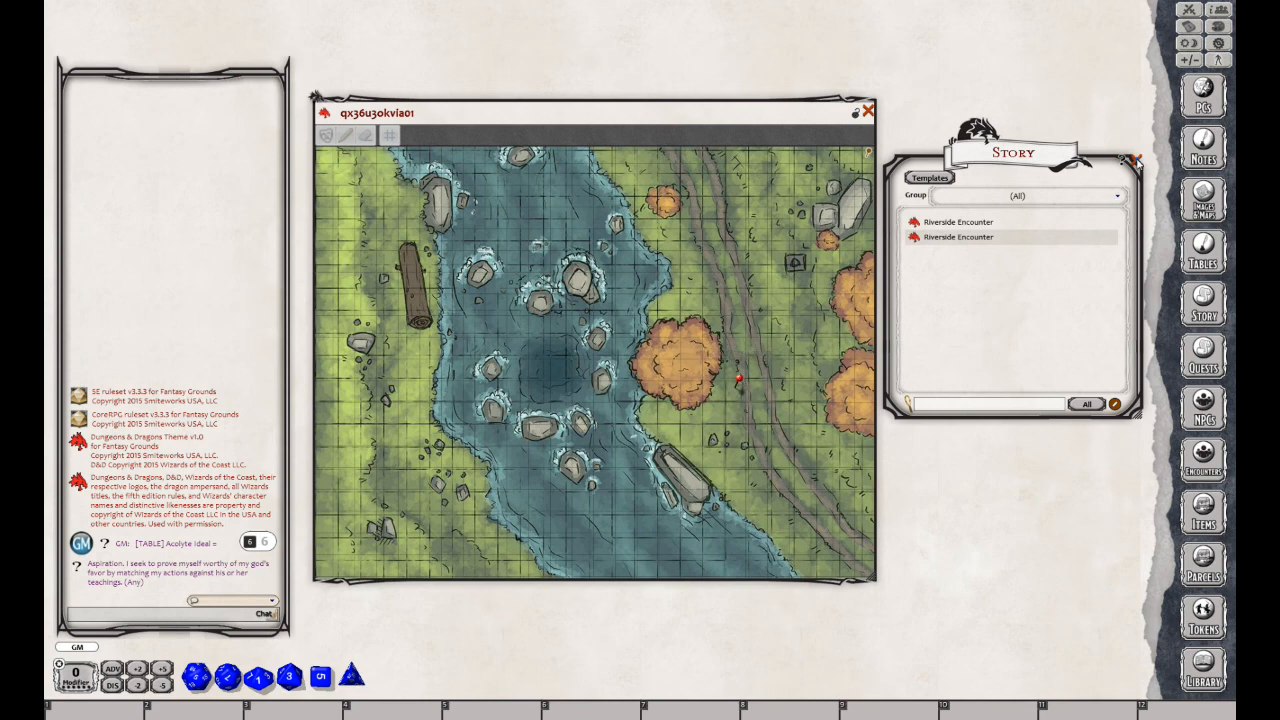
pyautogui.doubleClick(958, 221)
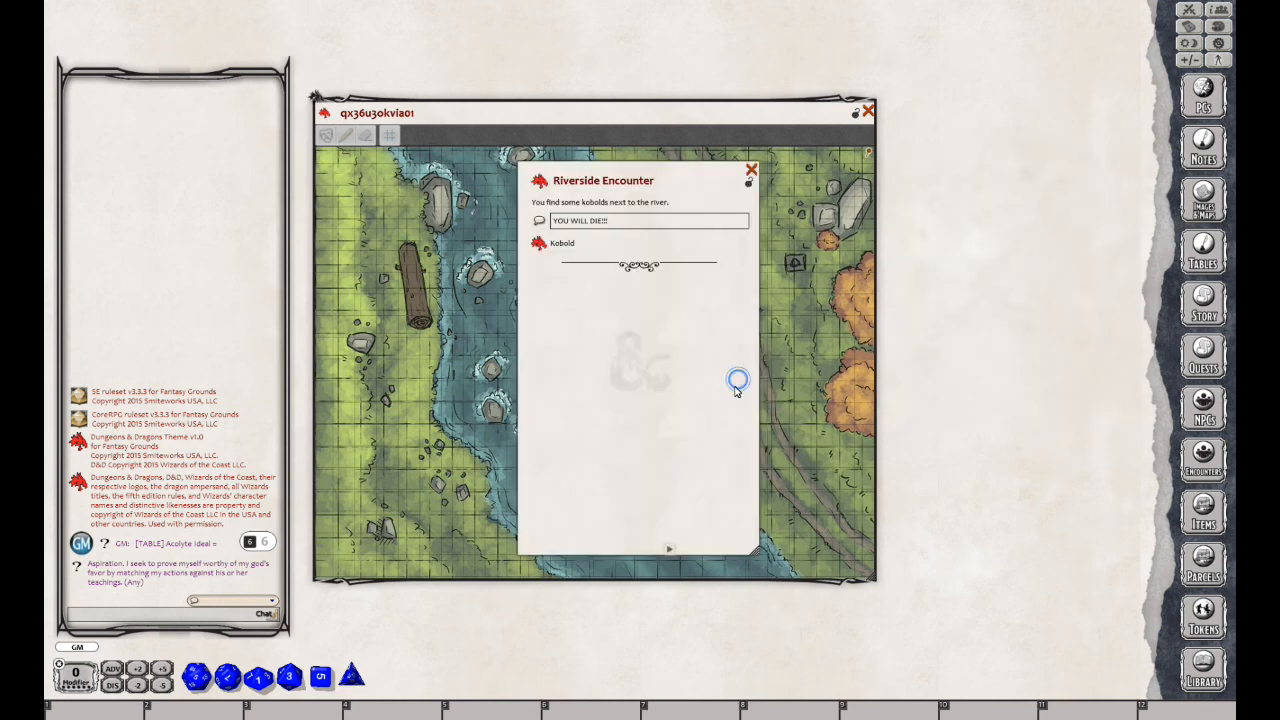
pyautogui.moveTo(603, 180); pyautogui.dragTo(955, 183)
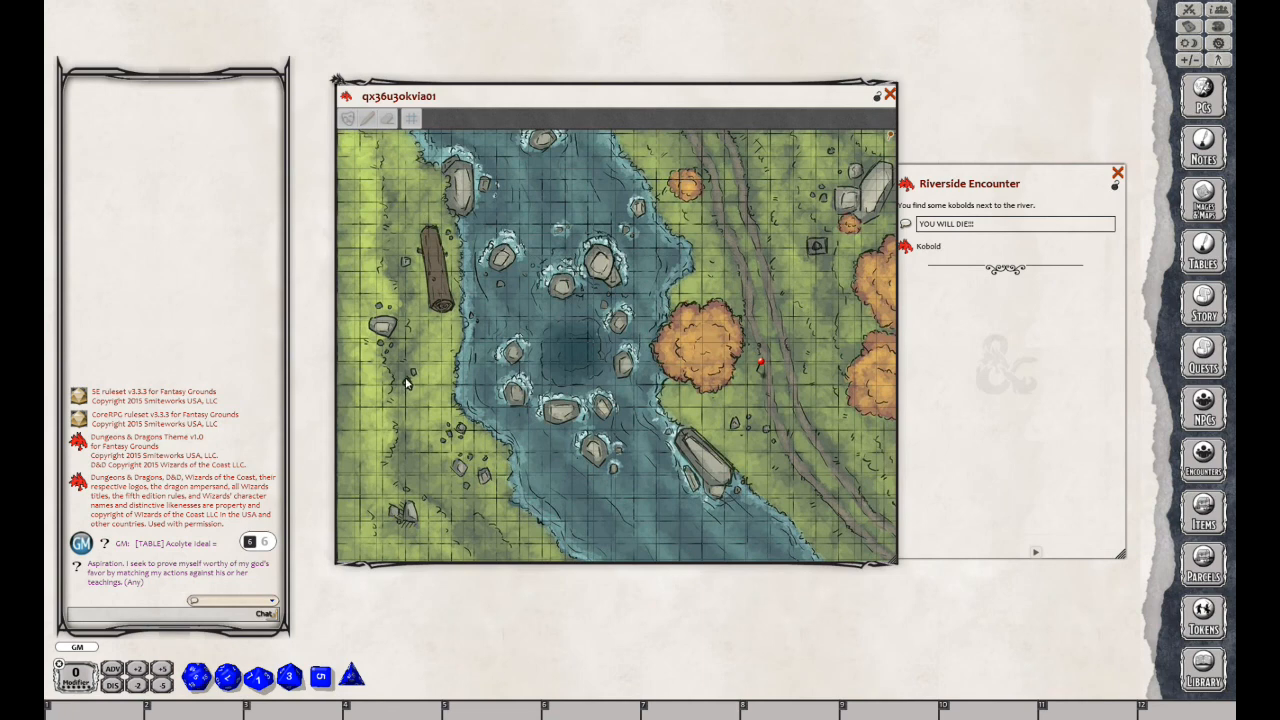
pyautogui.moveTo(763, 367)
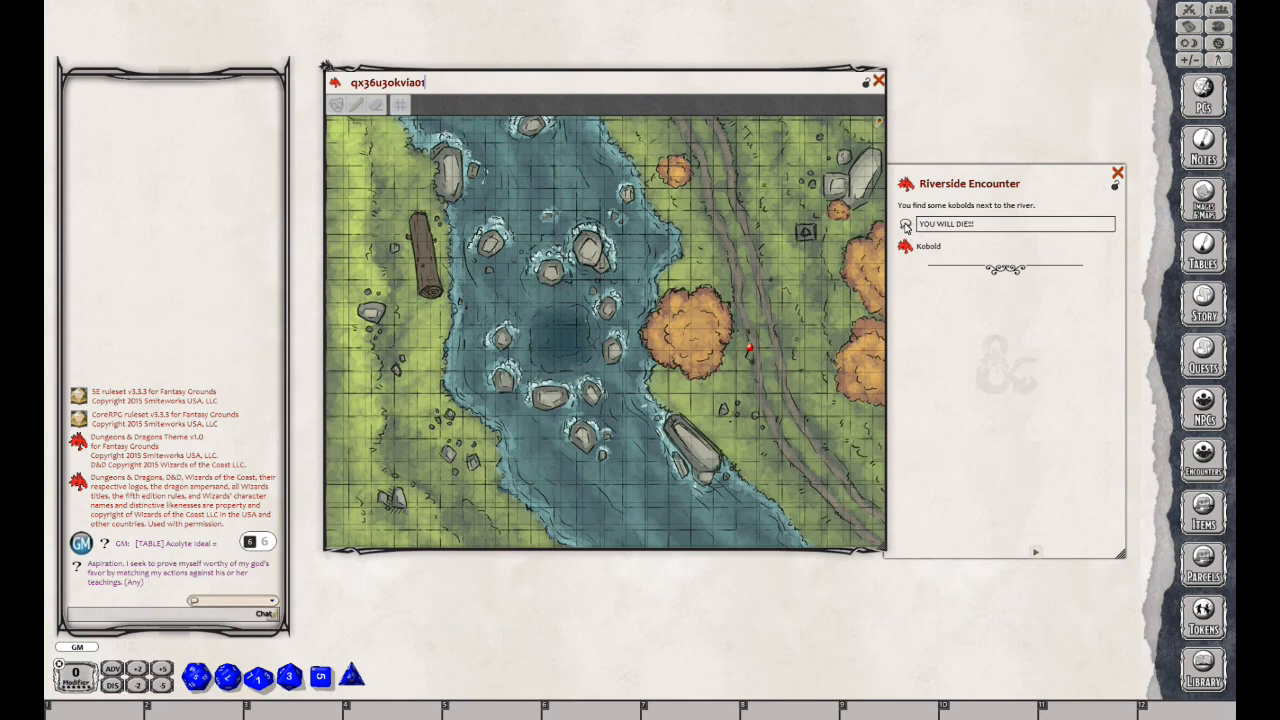
# Speak the Riverside Encounter line 'YOU WILL DIE!!!' into the chat
pyautogui.click(905, 223)
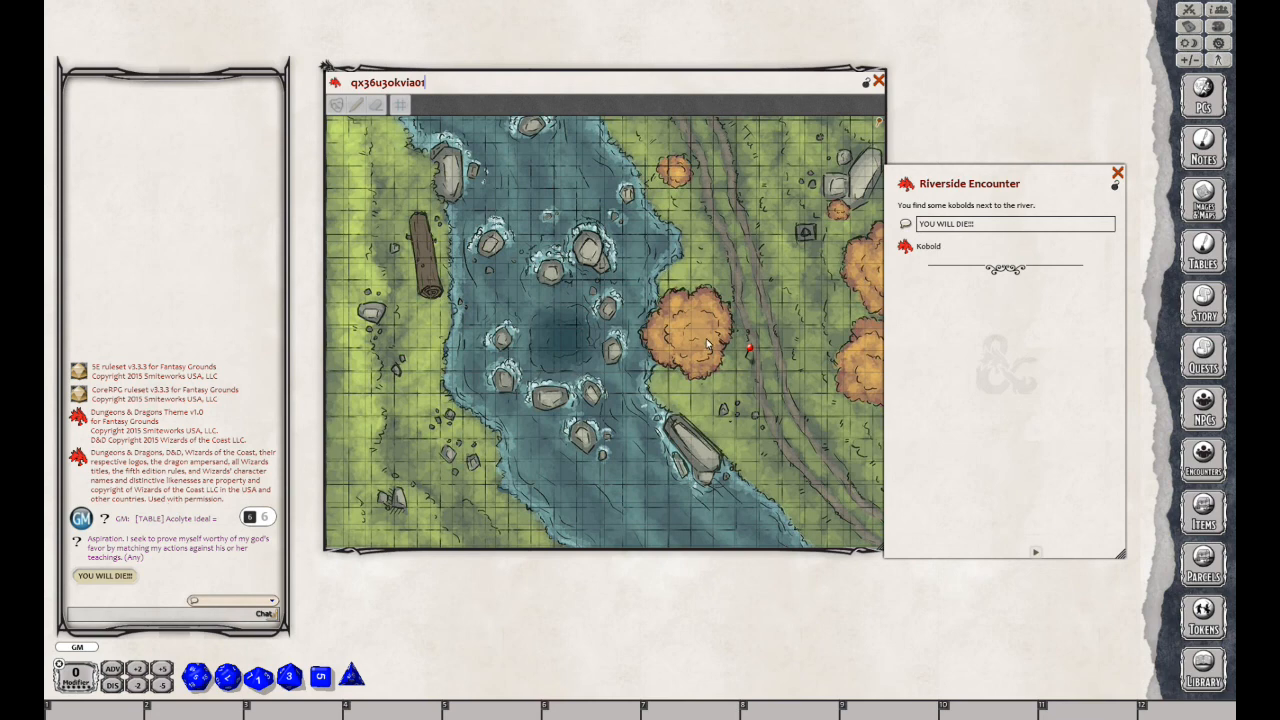
pyautogui.moveTo(826, 303)
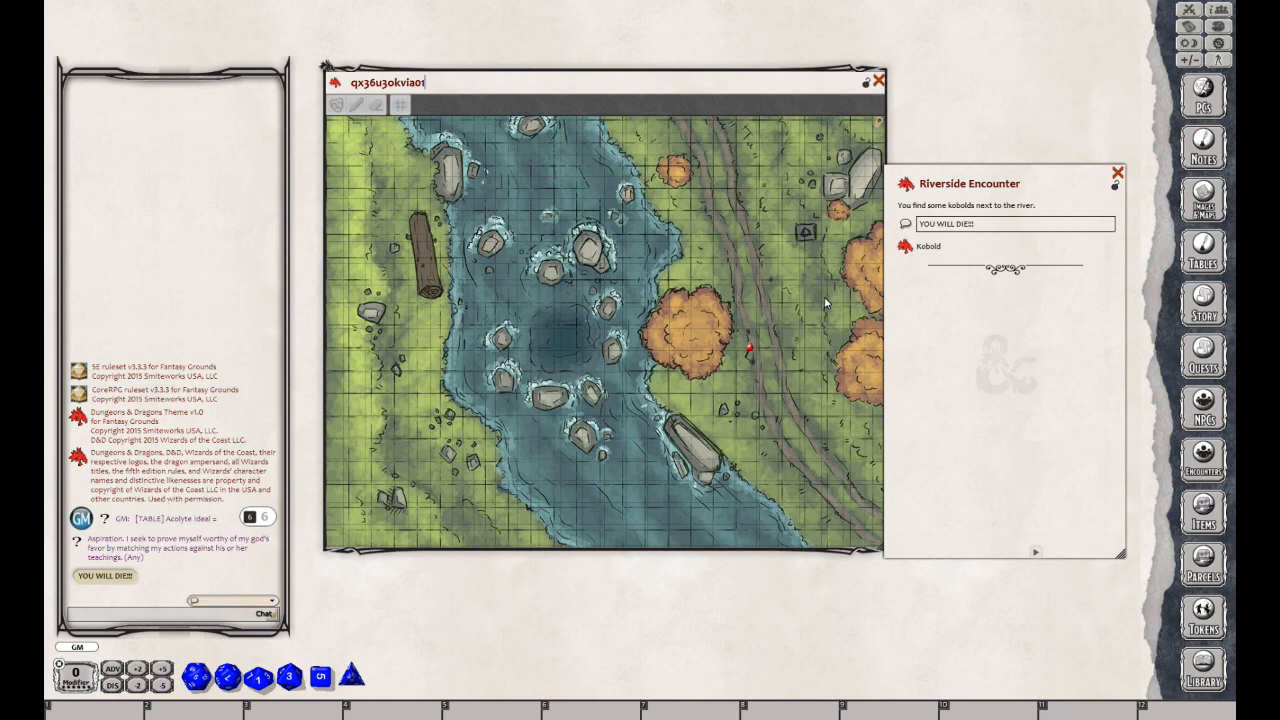
pyautogui.moveTo(1190, 15)
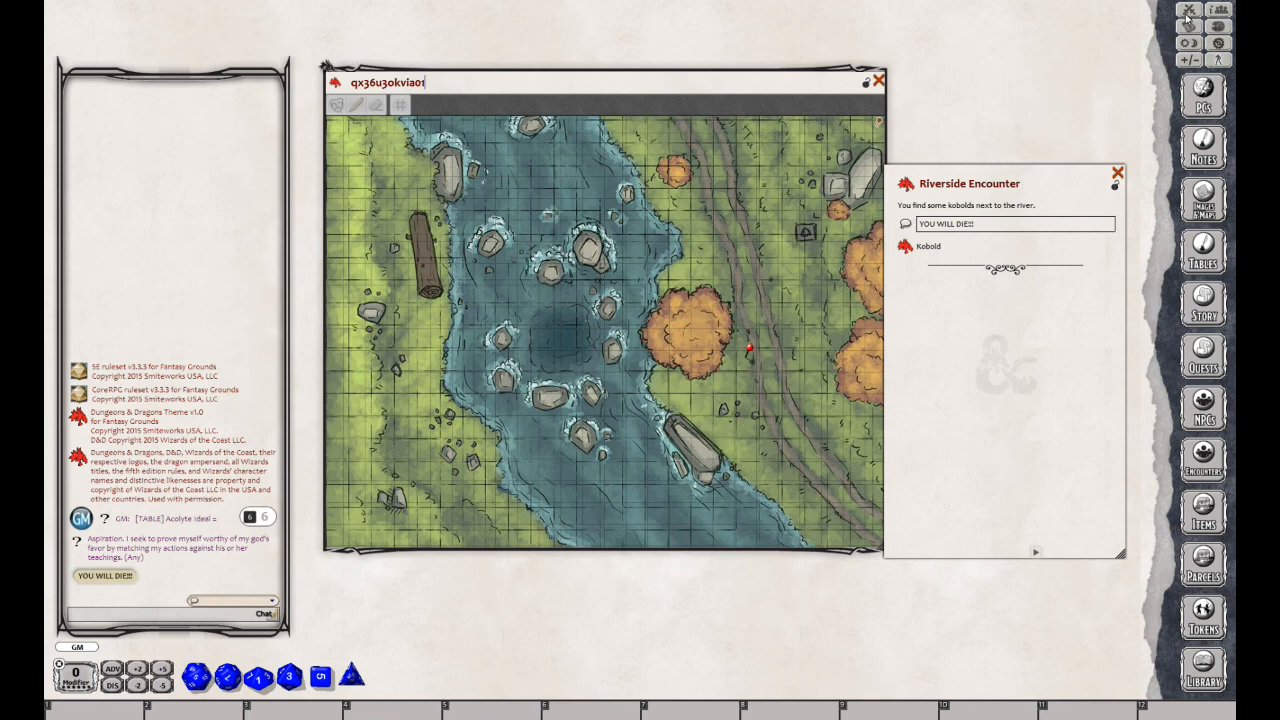
pyautogui.moveTo(1188, 12)
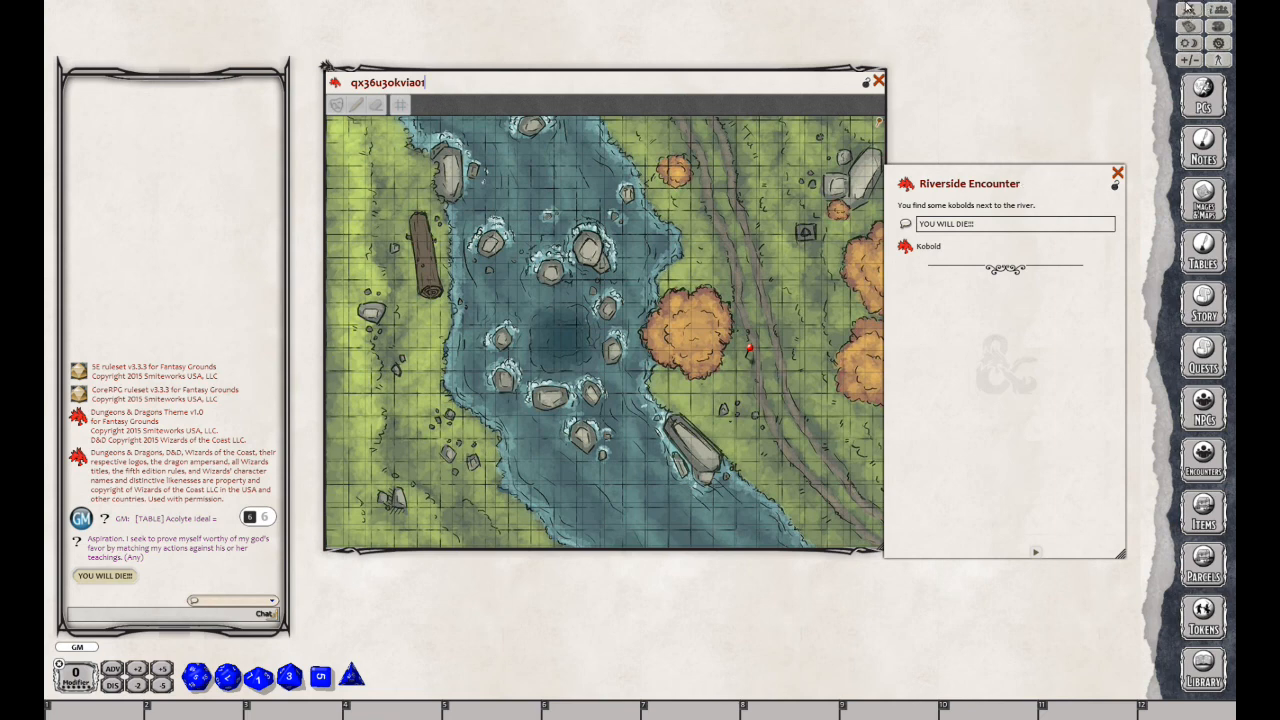
pyautogui.moveTo(1189, 10)
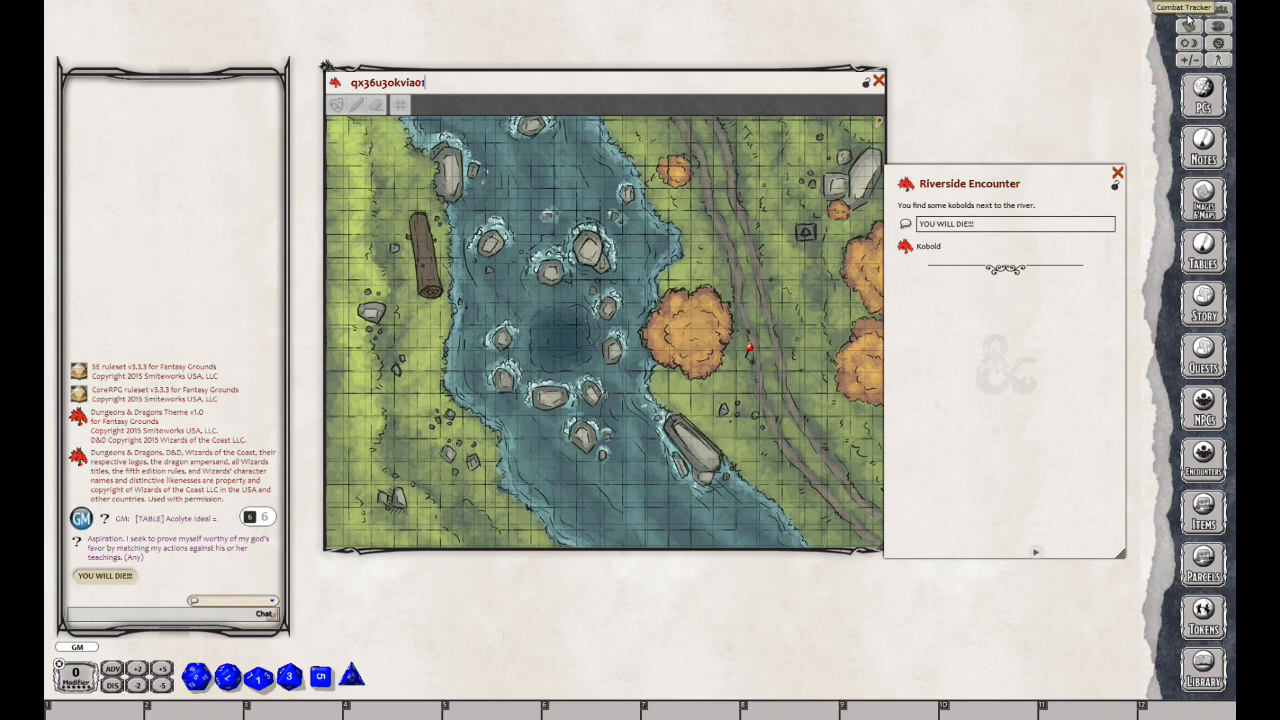
# Position the Combat Tracker over the map and drag in the Kobold link, adding Kobold 1-3
pyautogui.click(1183, 8)
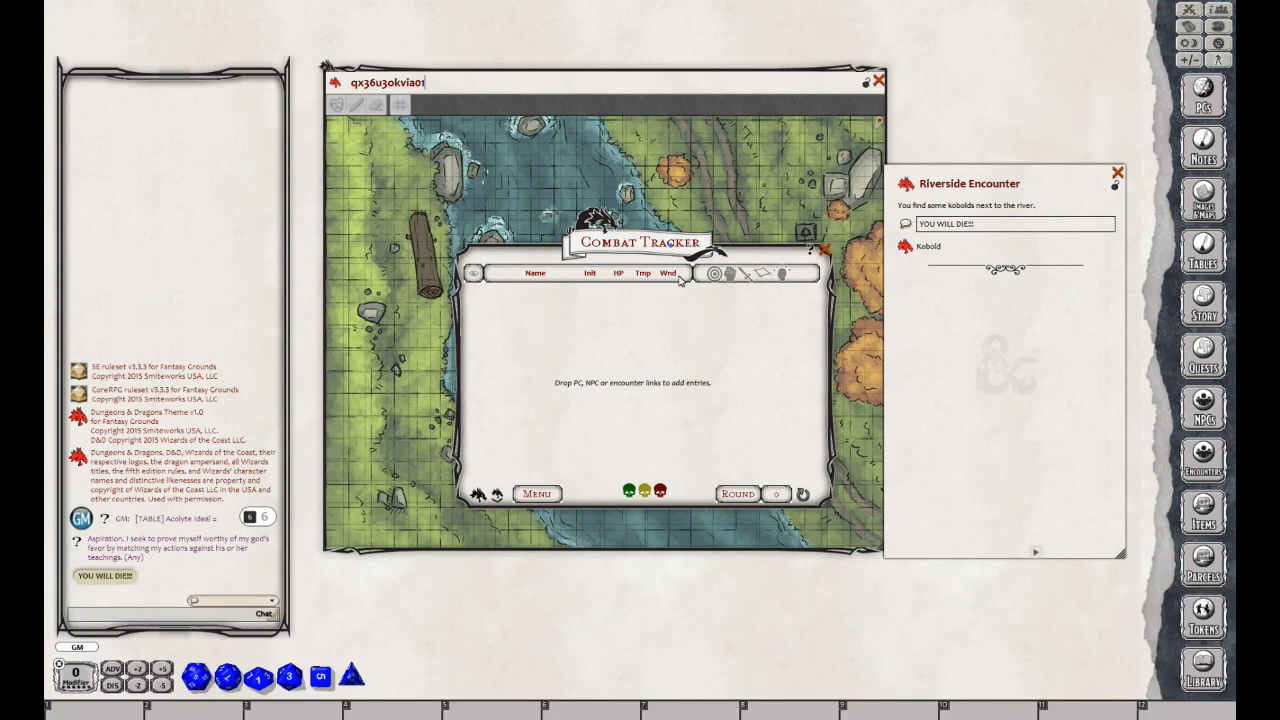
pyautogui.moveTo(640, 241); pyautogui.dragTo(682, 327)
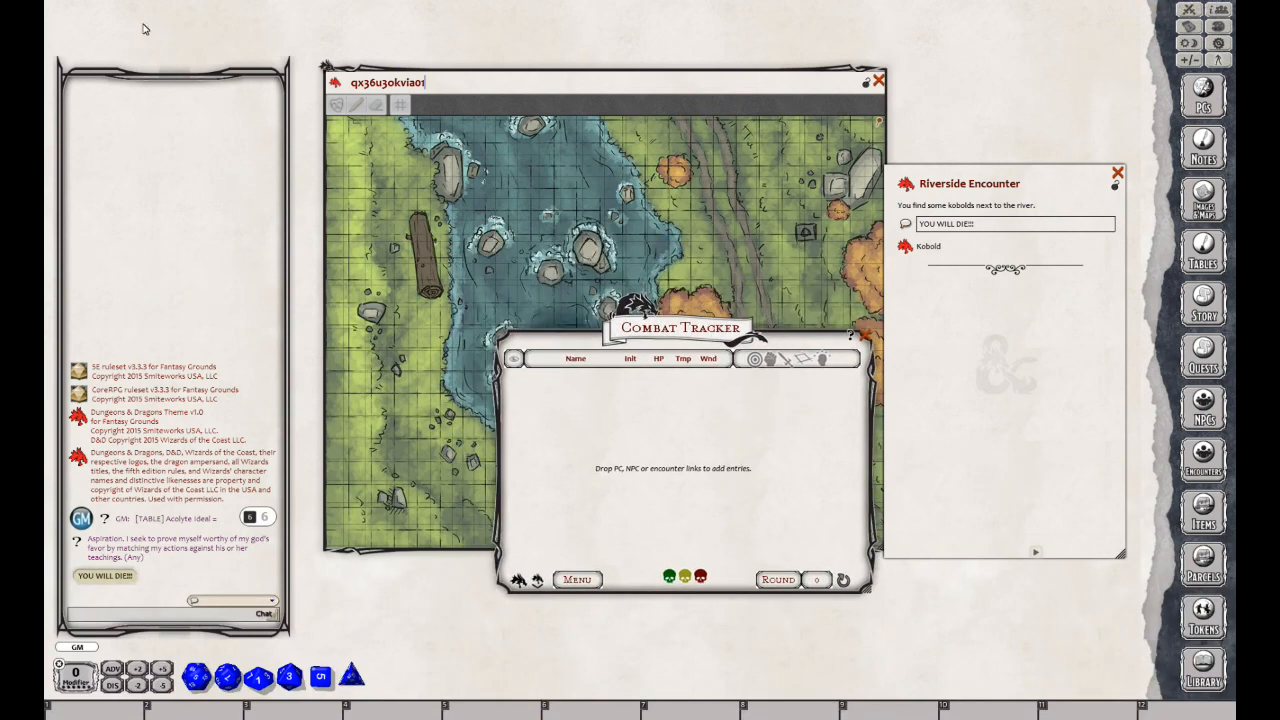
pyautogui.moveTo(284, 22)
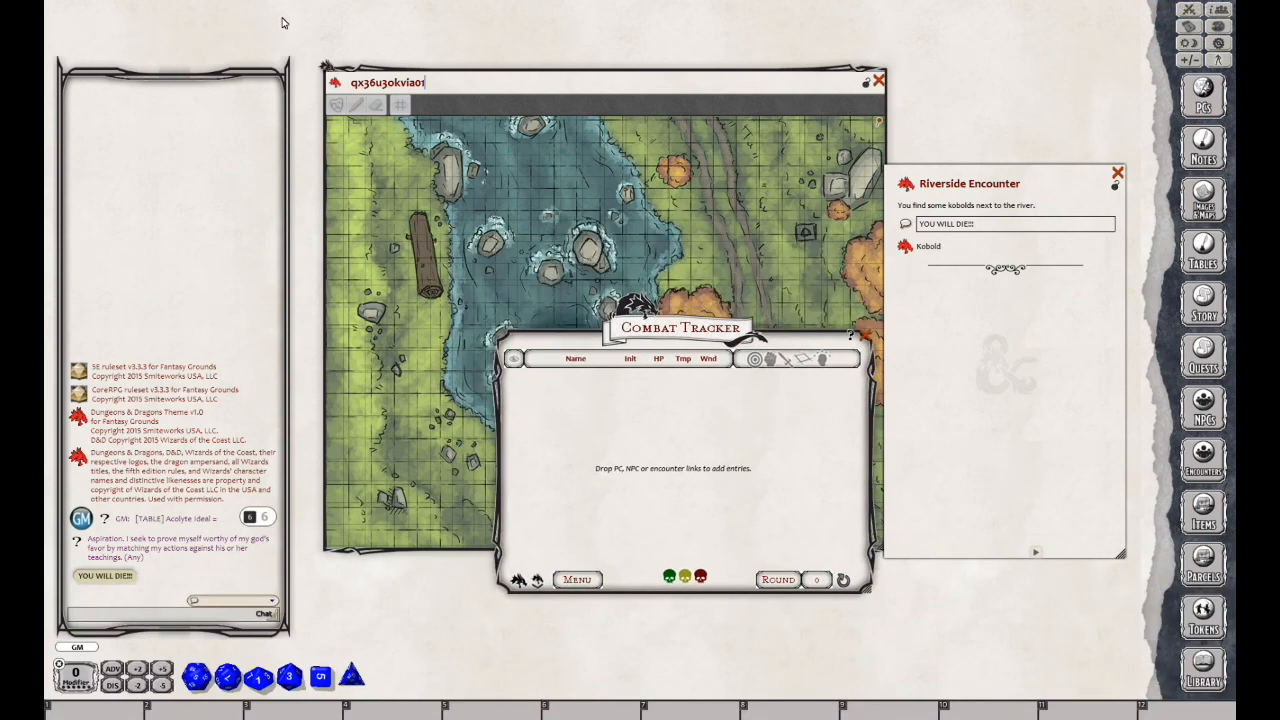
pyautogui.moveTo(380, 25)
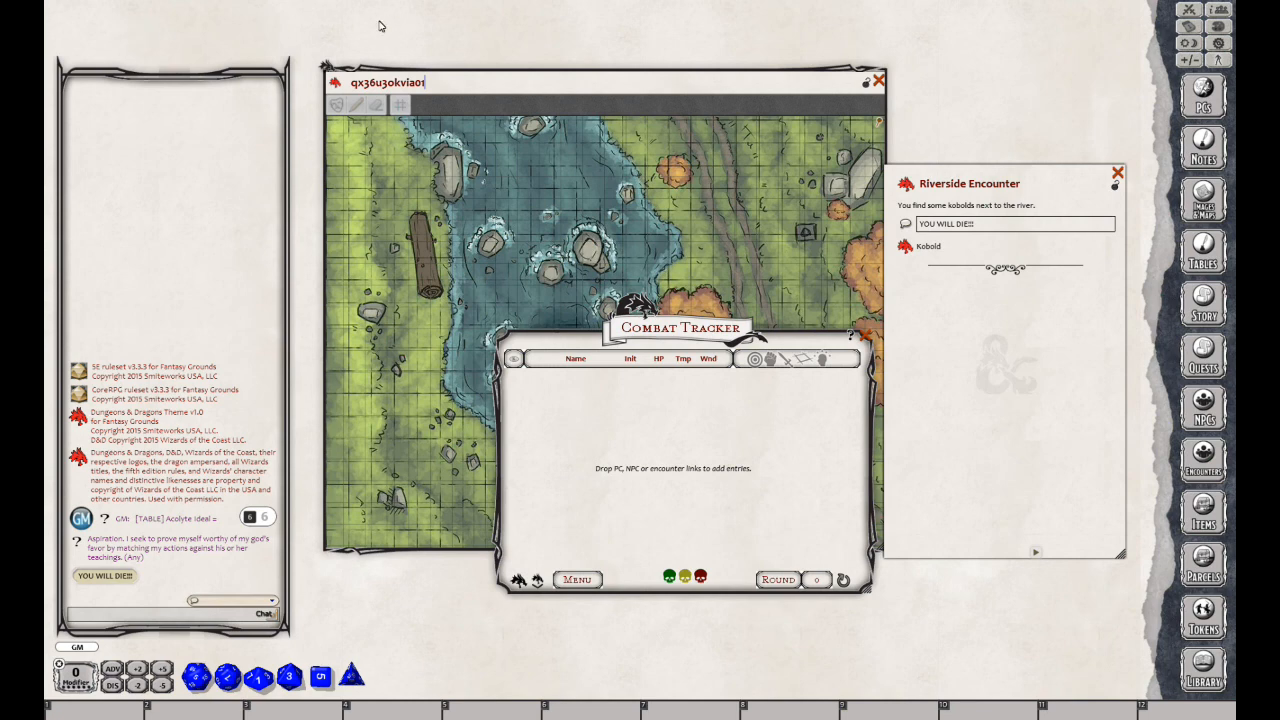
pyautogui.moveTo(563, 409)
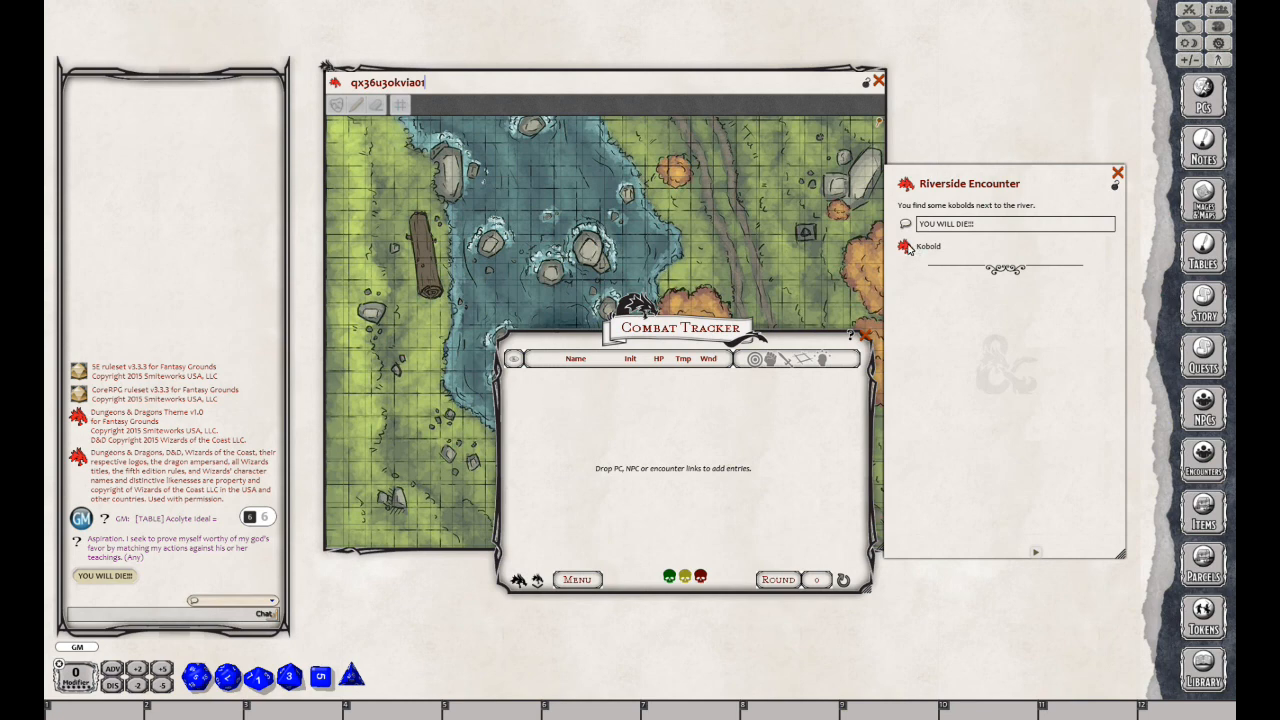
pyautogui.moveTo(910, 246); pyautogui.dragTo(680, 382)
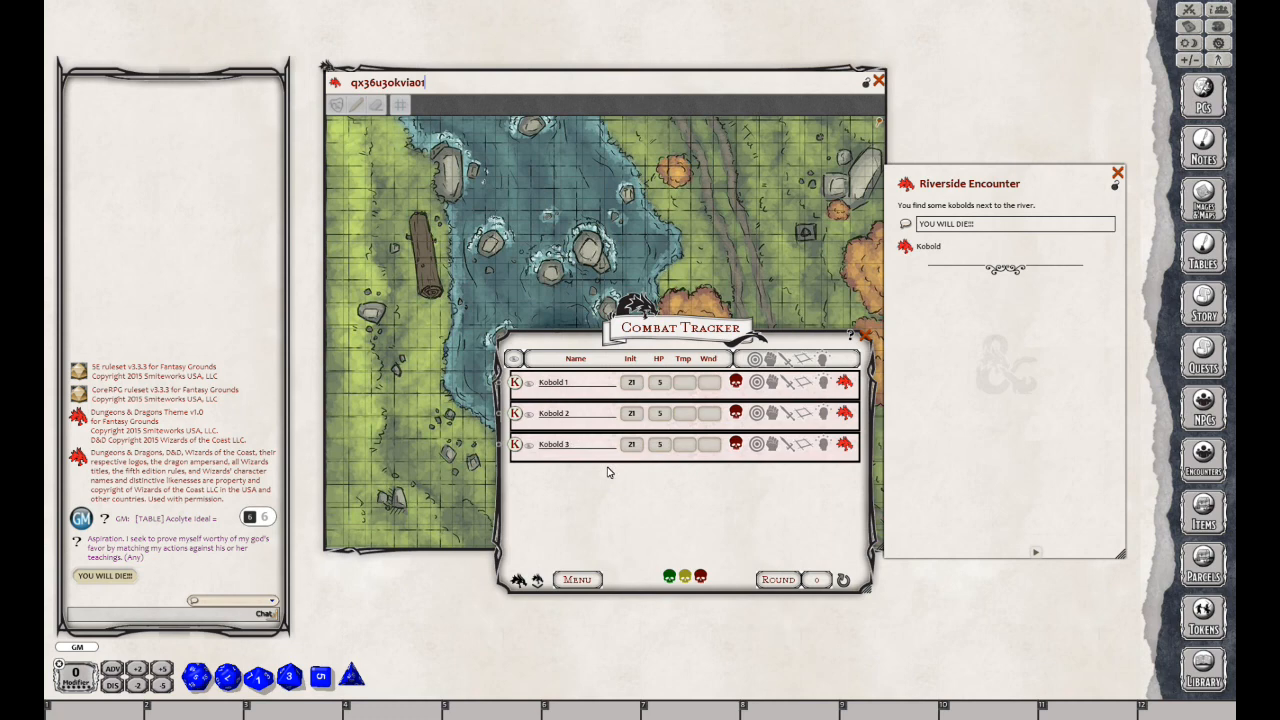
pyautogui.moveTo(744, 432)
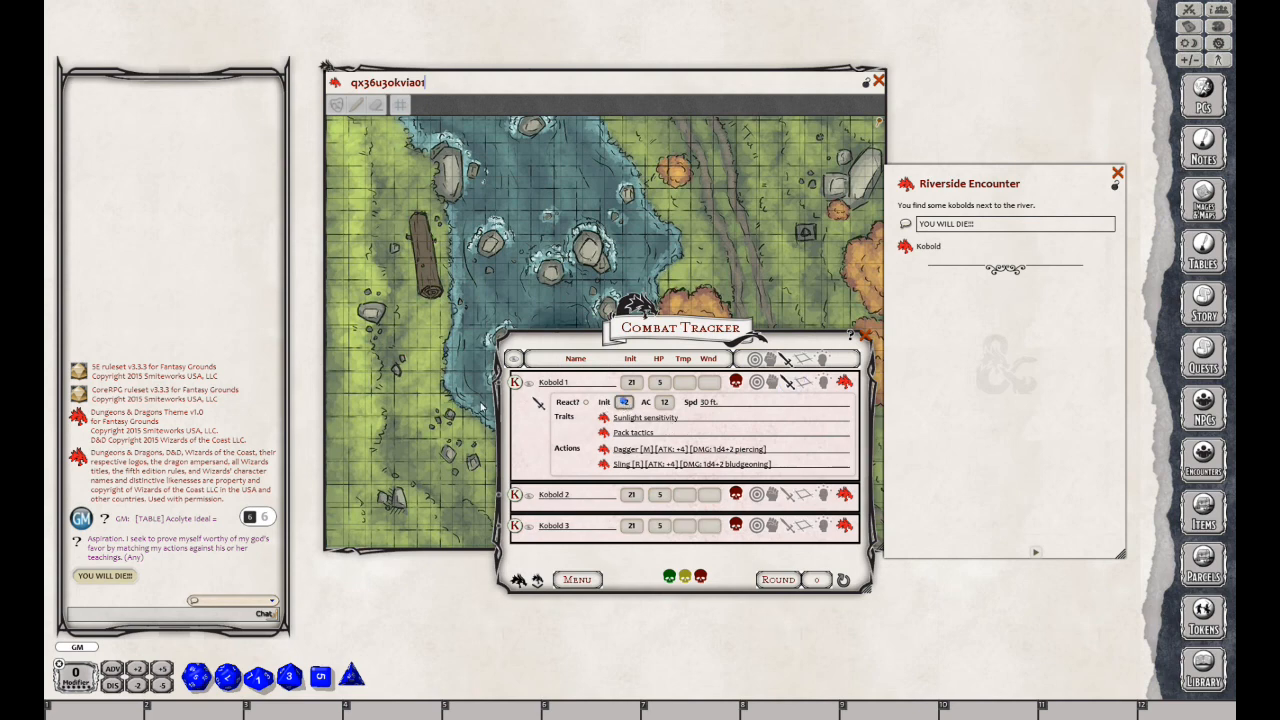
# Roll initiative for the kobolds and run the turns through to round 5
pyautogui.click(624, 402)
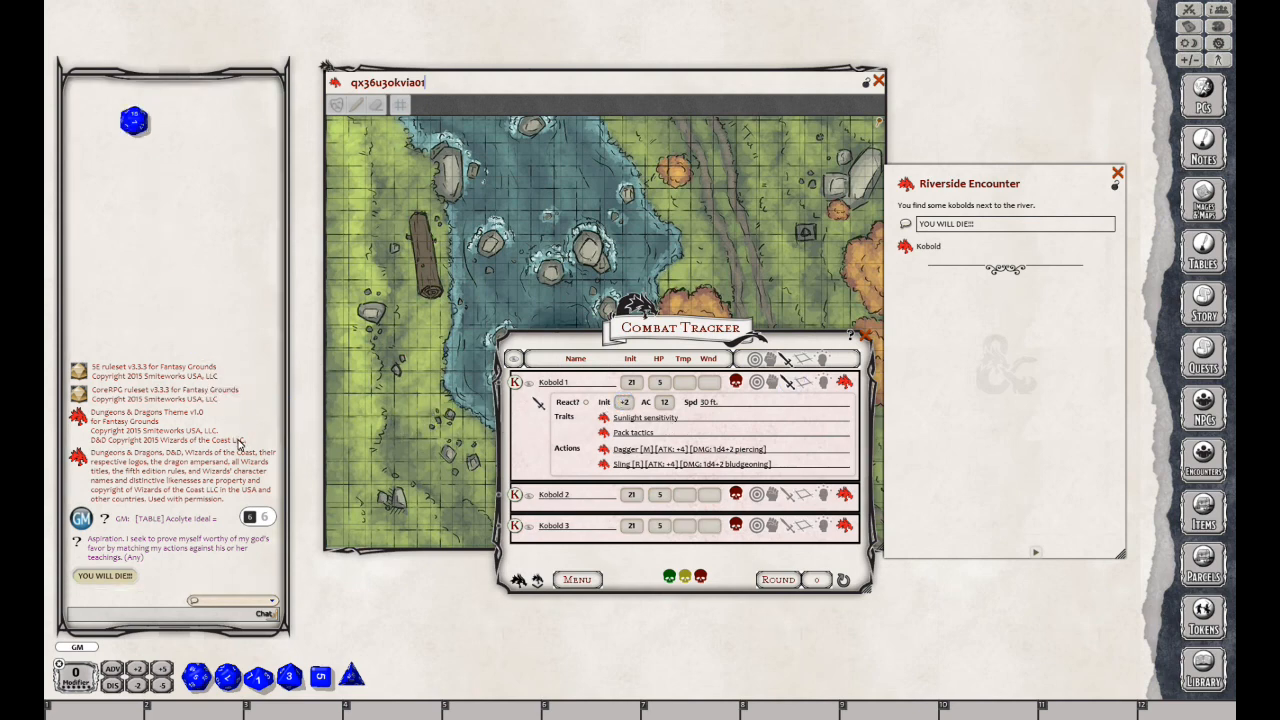
pyautogui.click(631, 382)
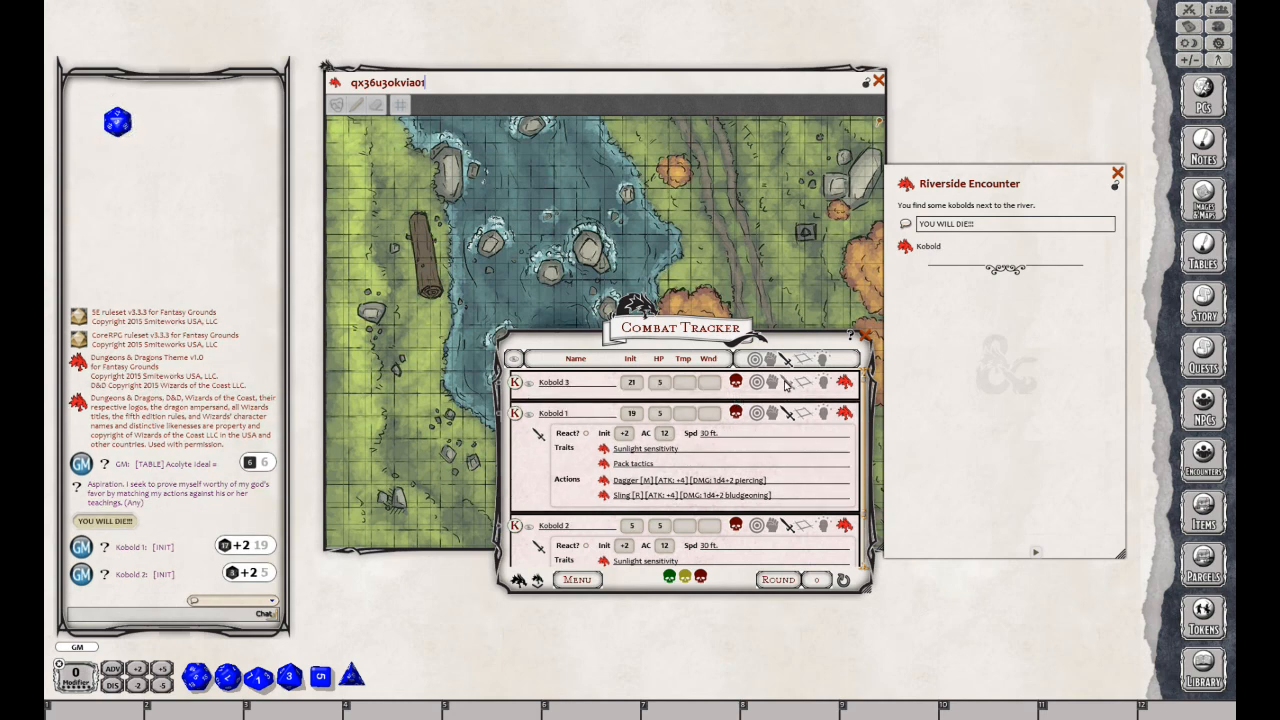
pyautogui.moveTo(788, 383)
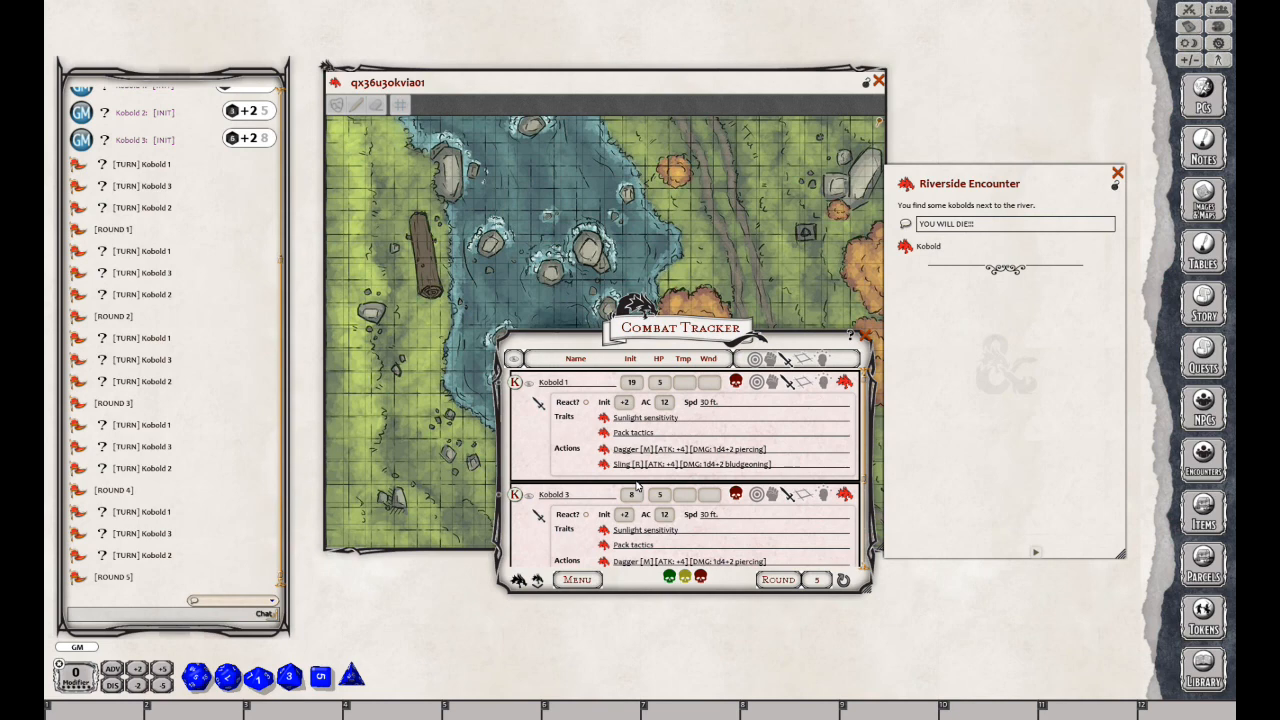
pyautogui.moveTo(893, 355)
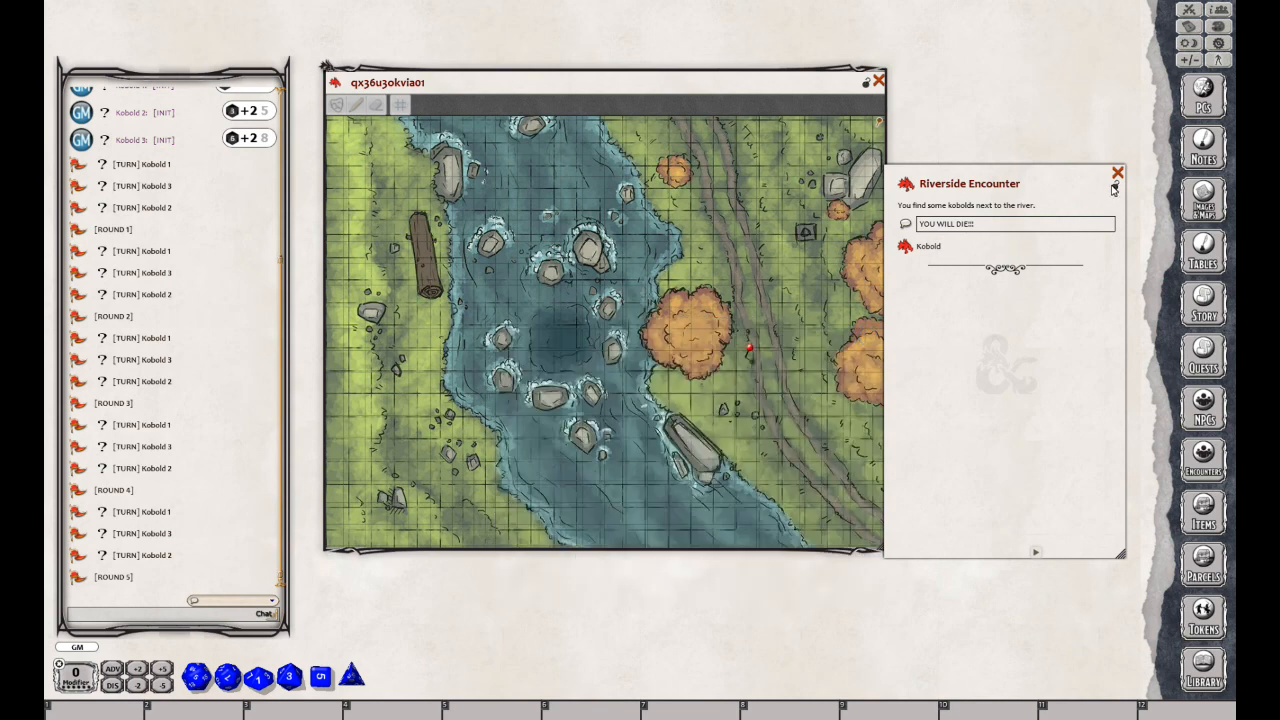
# Close the Riverside Encounter story and bring up the Library window
pyautogui.click(1117, 172)
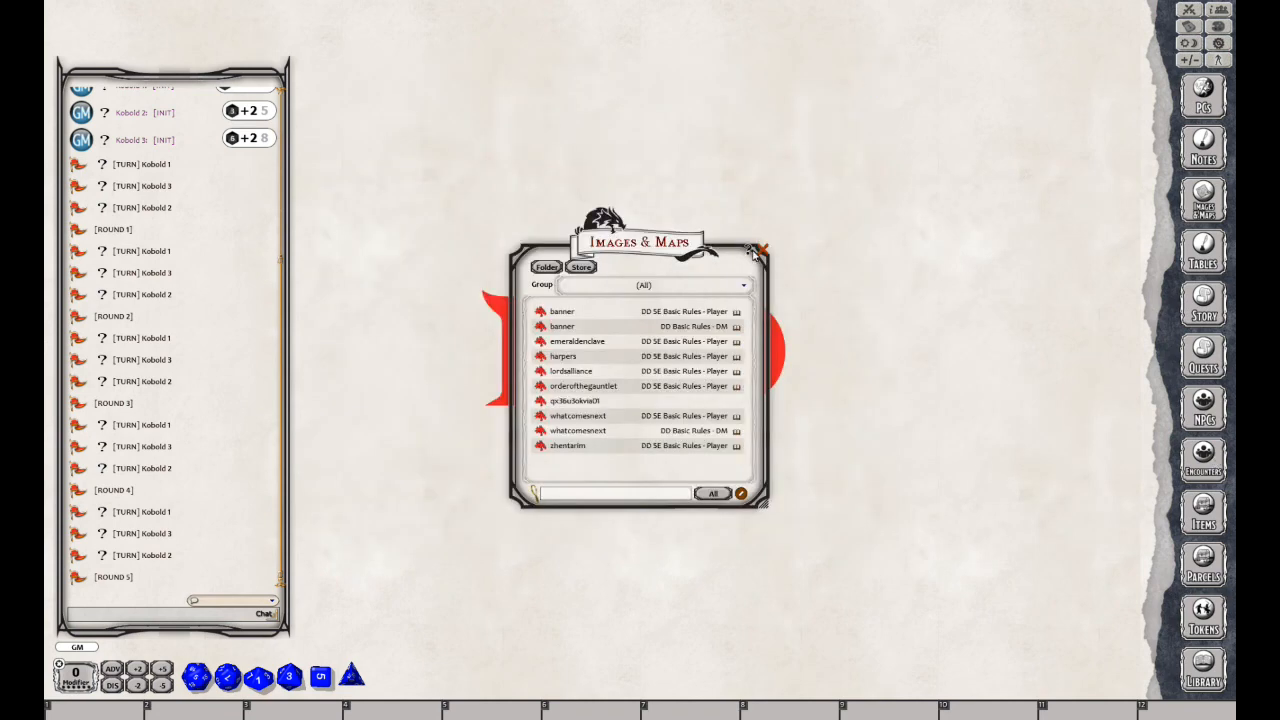
pyautogui.click(1202, 670)
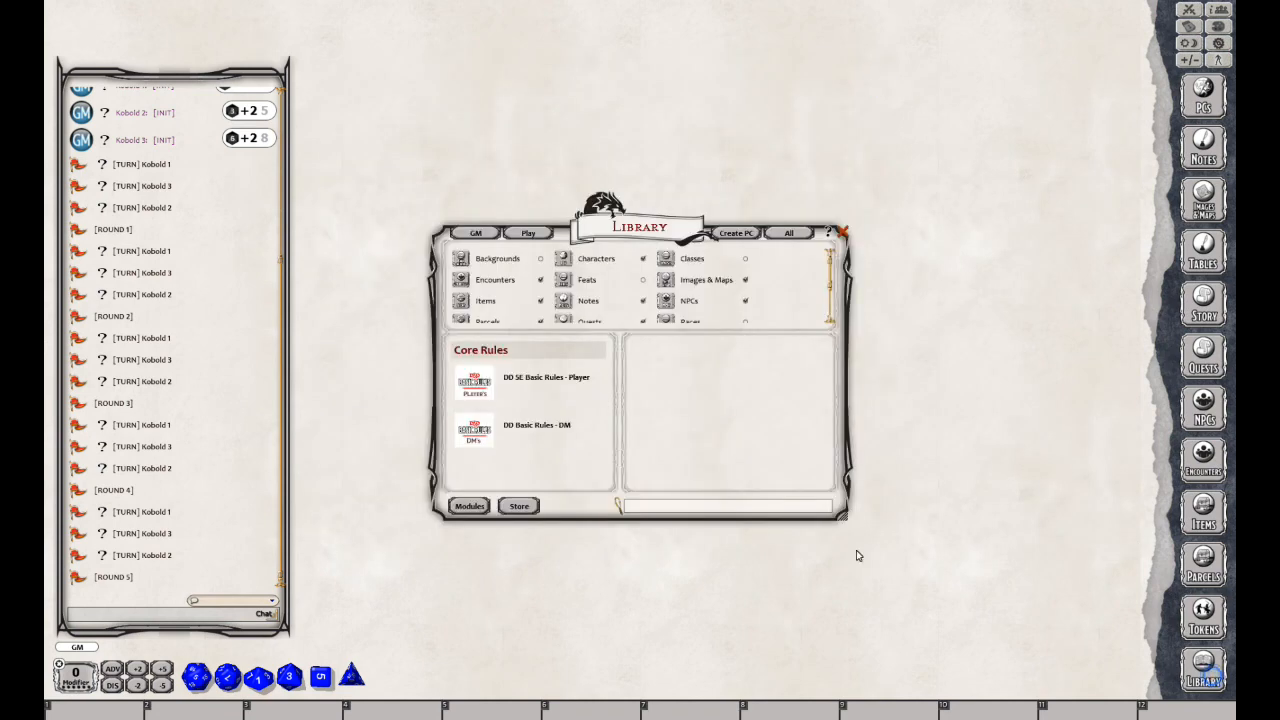
# In Modules, scroll to DD PHB Deluxe and load it into the Library
pyautogui.click(469, 505)
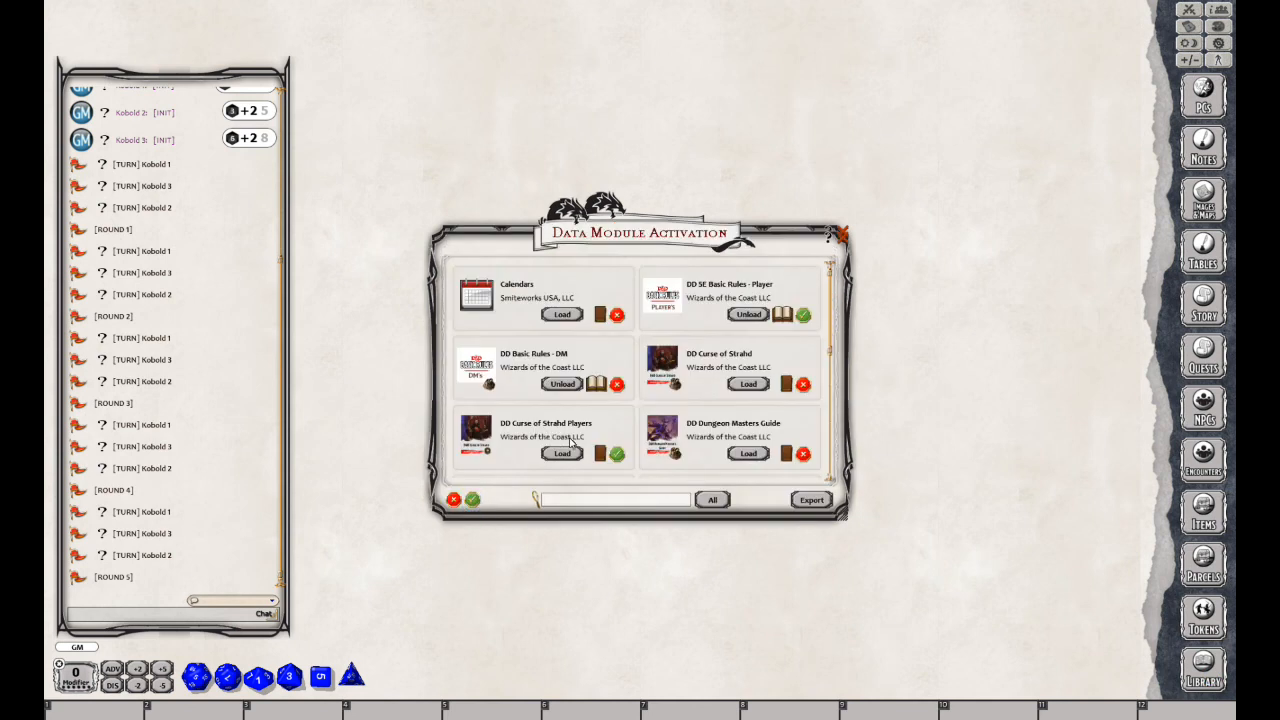
pyautogui.moveTo(756, 418)
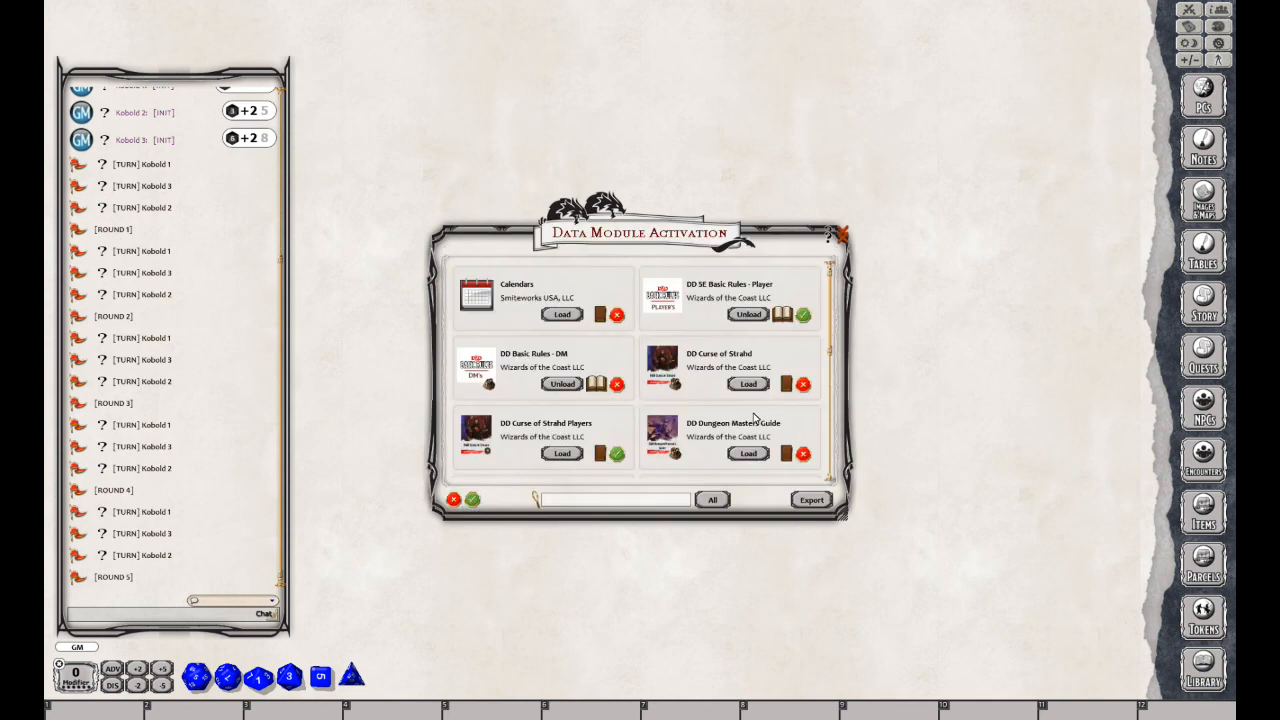
pyautogui.scroll(-3)
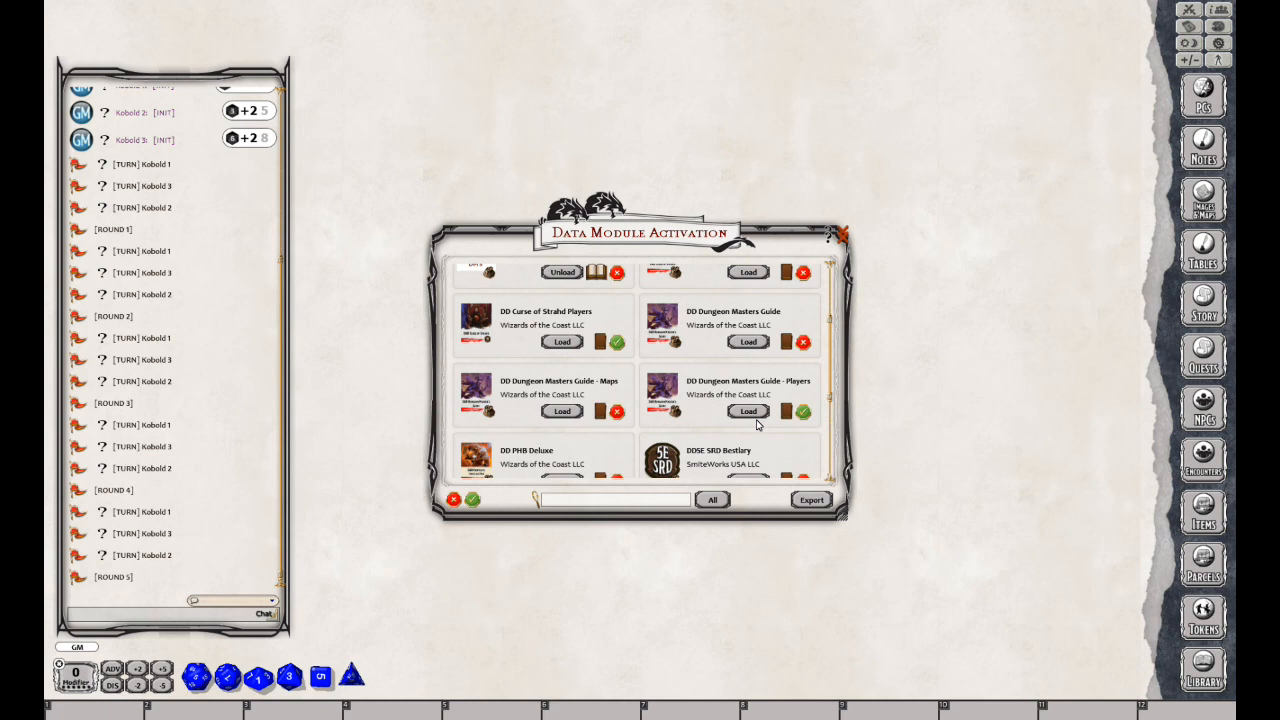
pyautogui.scroll(-3)
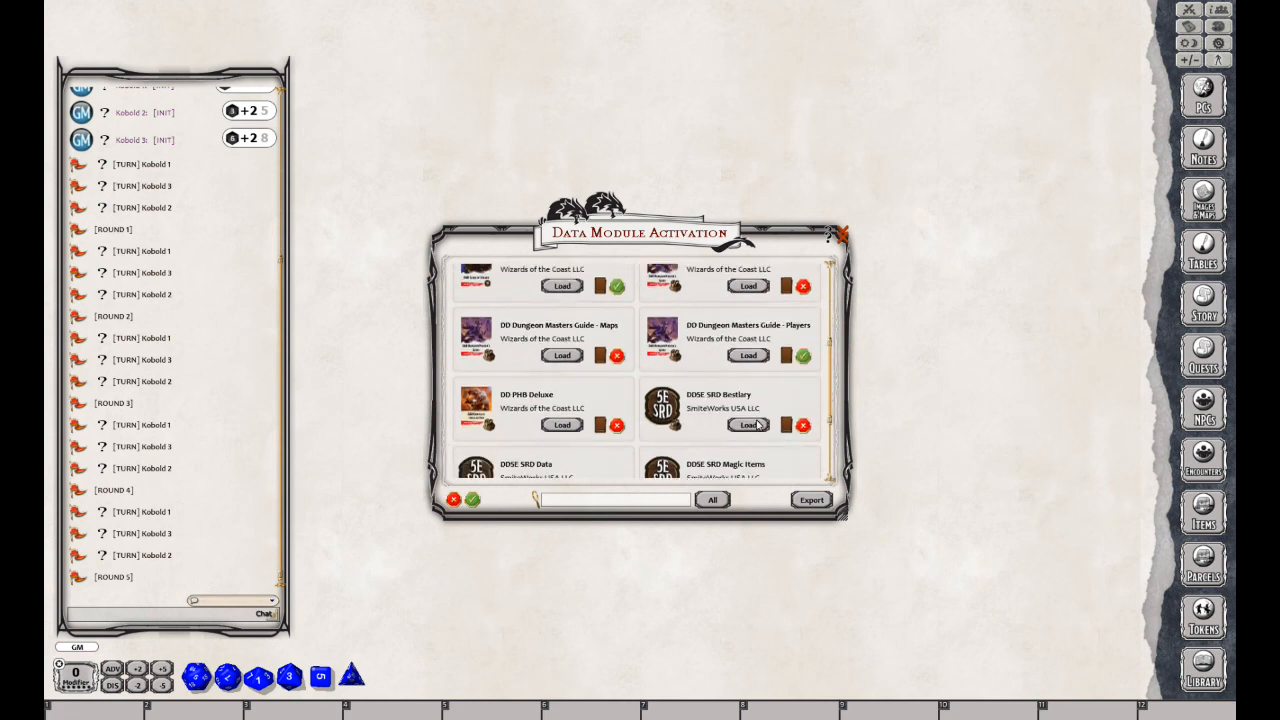
pyautogui.scroll(-3)
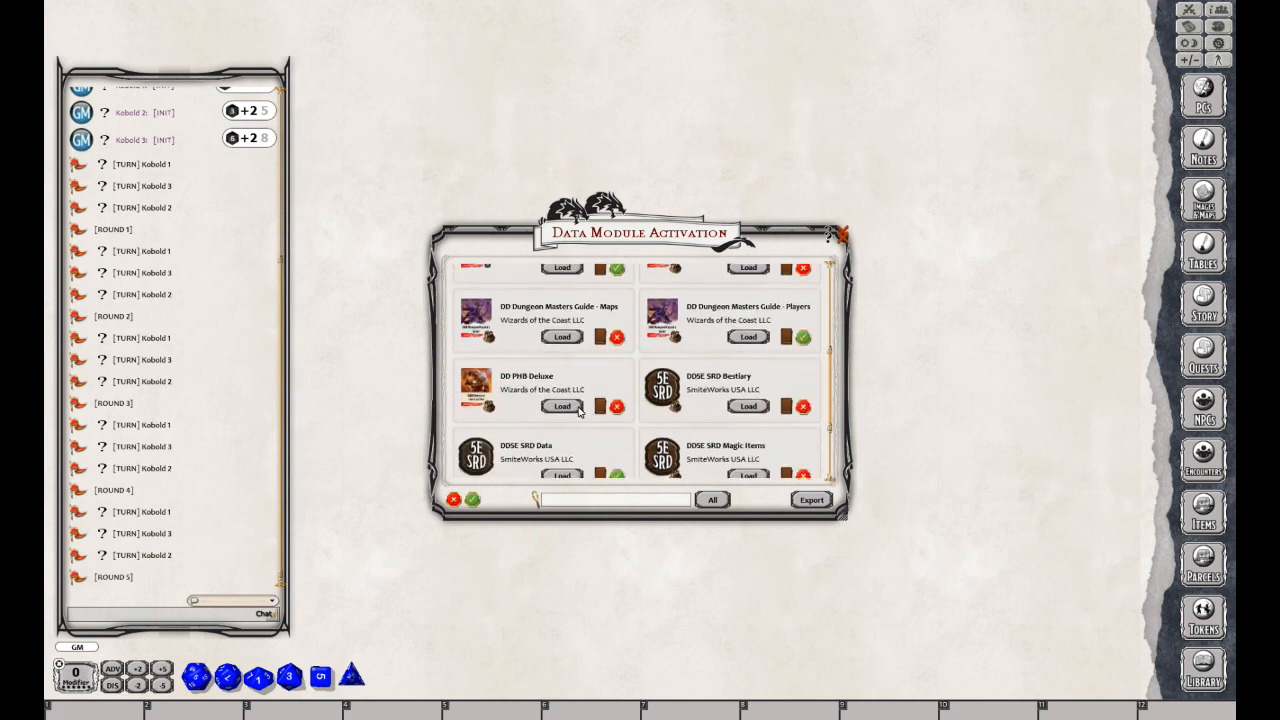
pyautogui.click(562, 406)
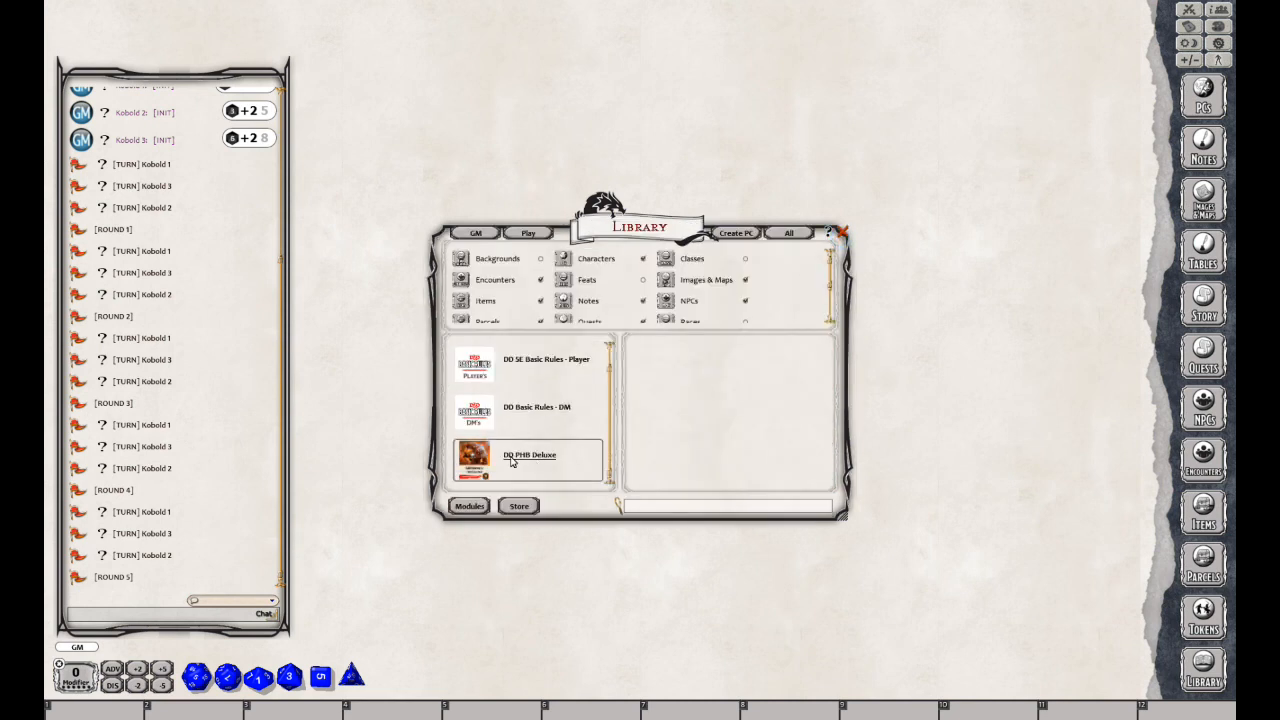
# Select DD PHB Deluxe in the Library, browse its classes list, and open its Reference Manual
pyautogui.click(529, 457)
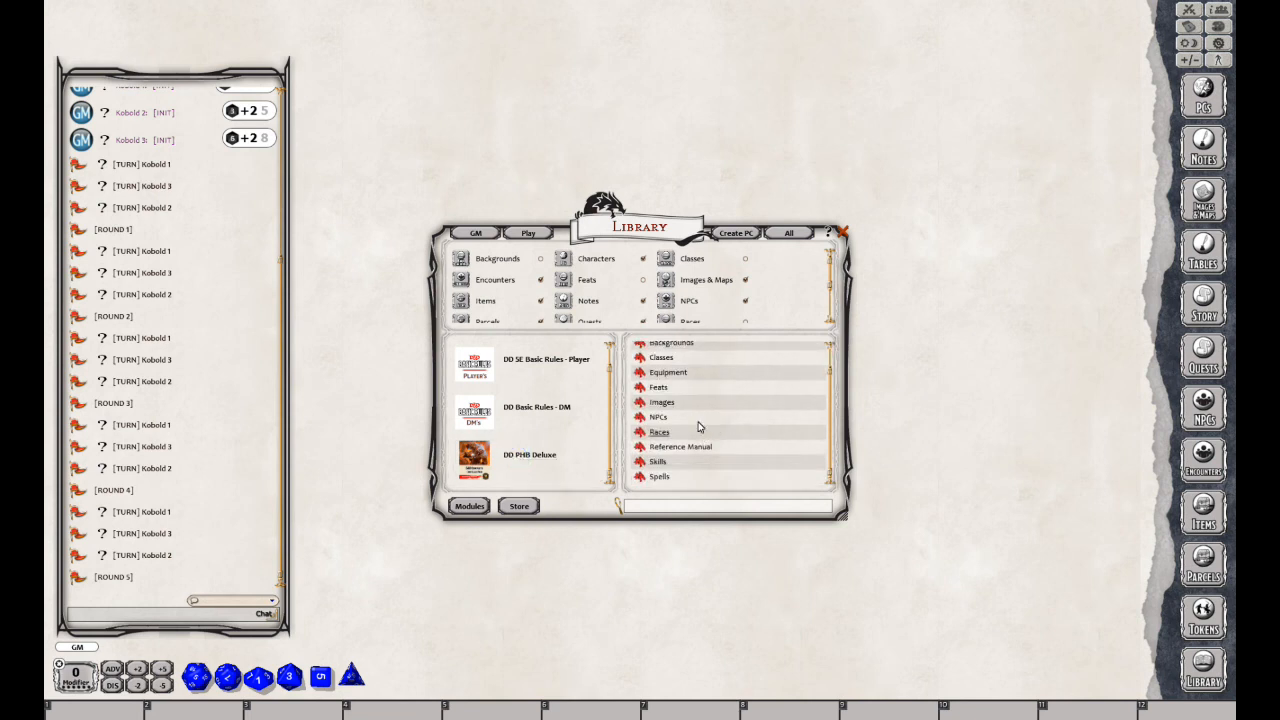
pyautogui.click(661, 357)
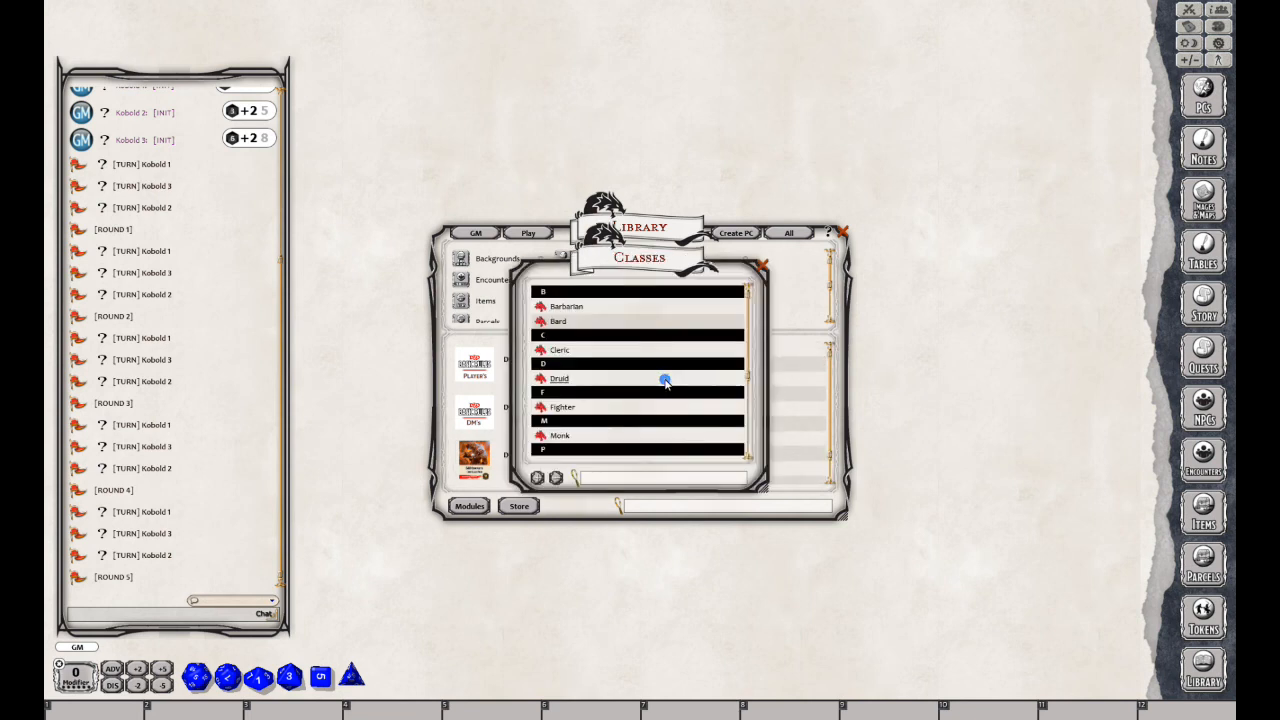
pyautogui.scroll(-3)
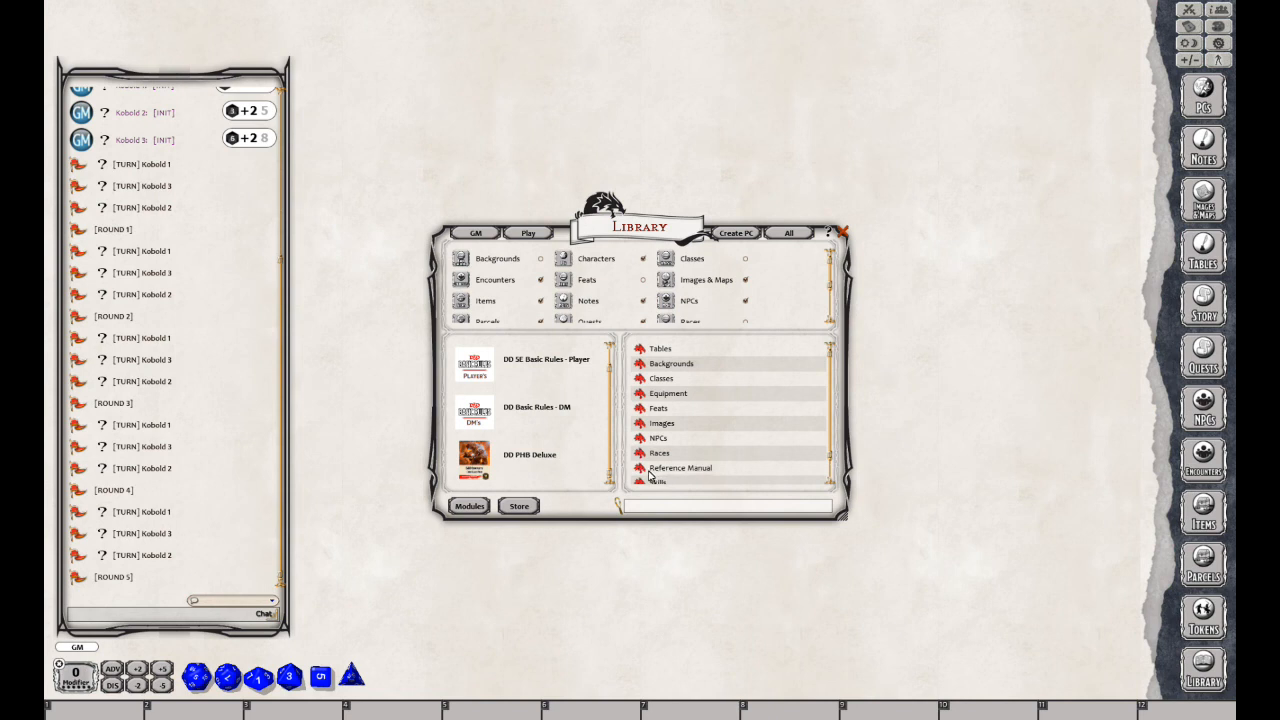
pyautogui.moveTo(680, 468)
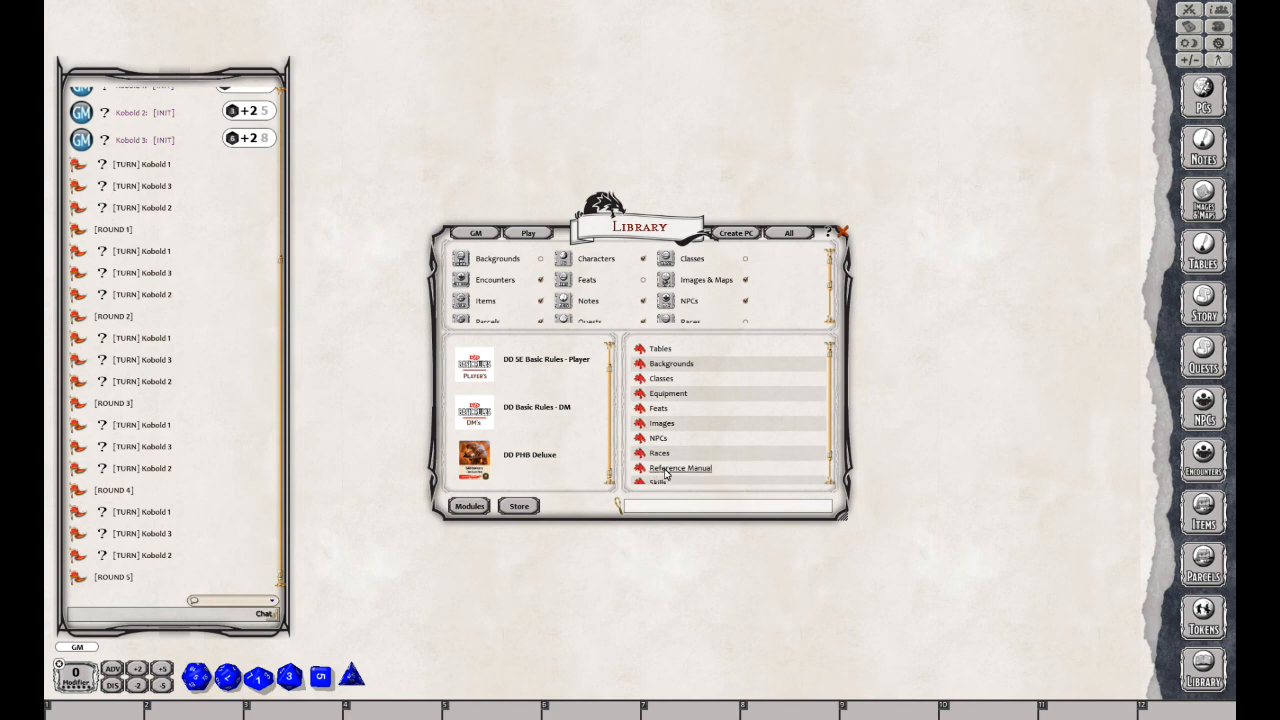
pyautogui.click(680, 468)
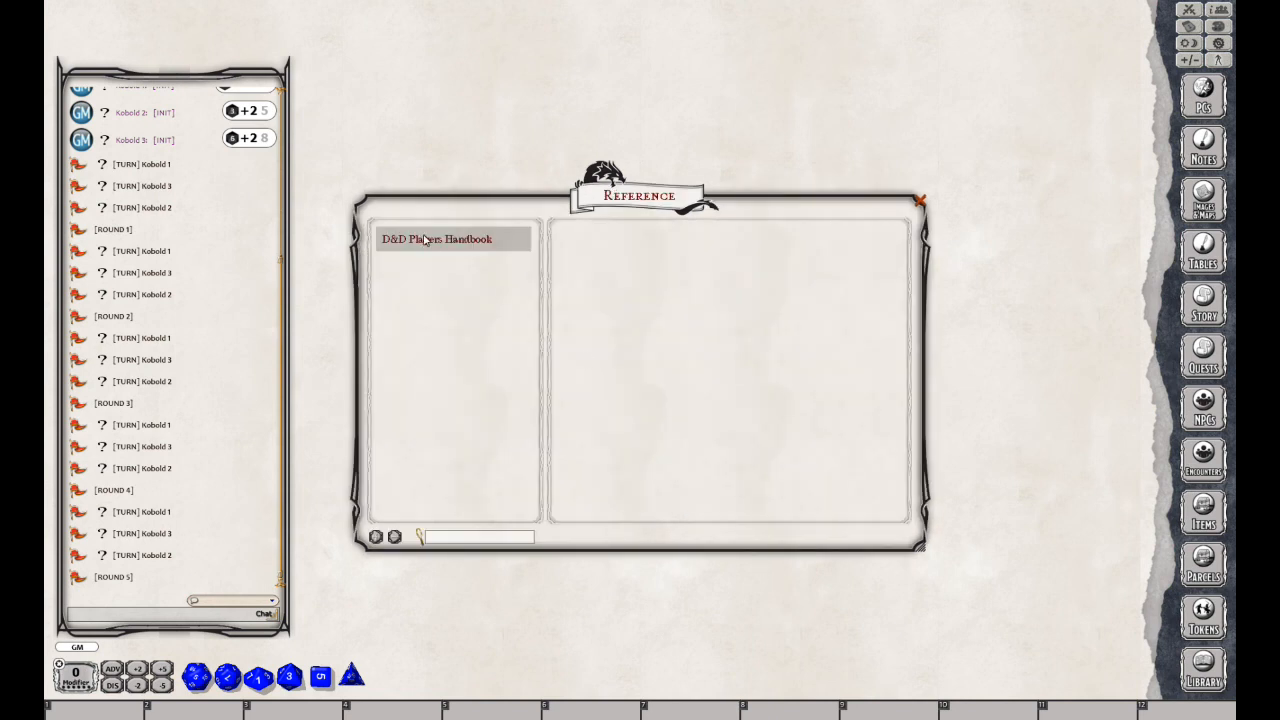
# Expand D&D Players Handbook and read the Preface, Introduction and Worlds of Adventure pages
pyautogui.click(436, 239)
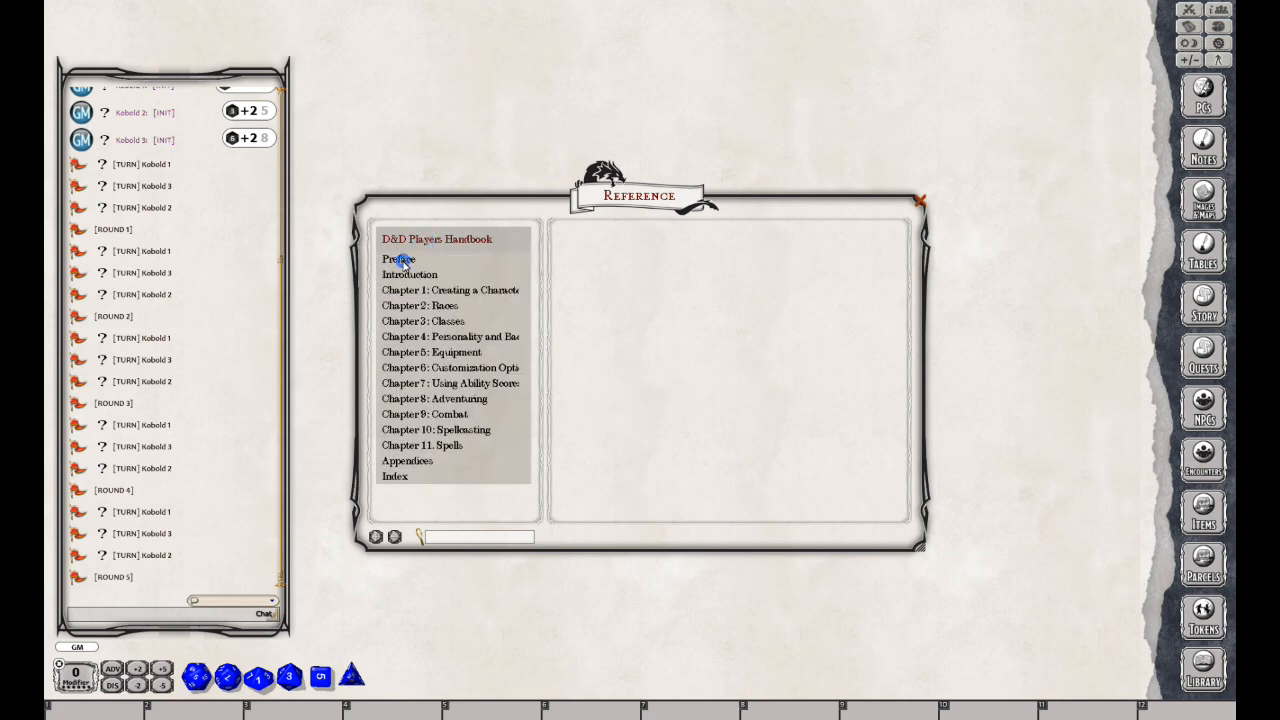
pyautogui.click(398, 259)
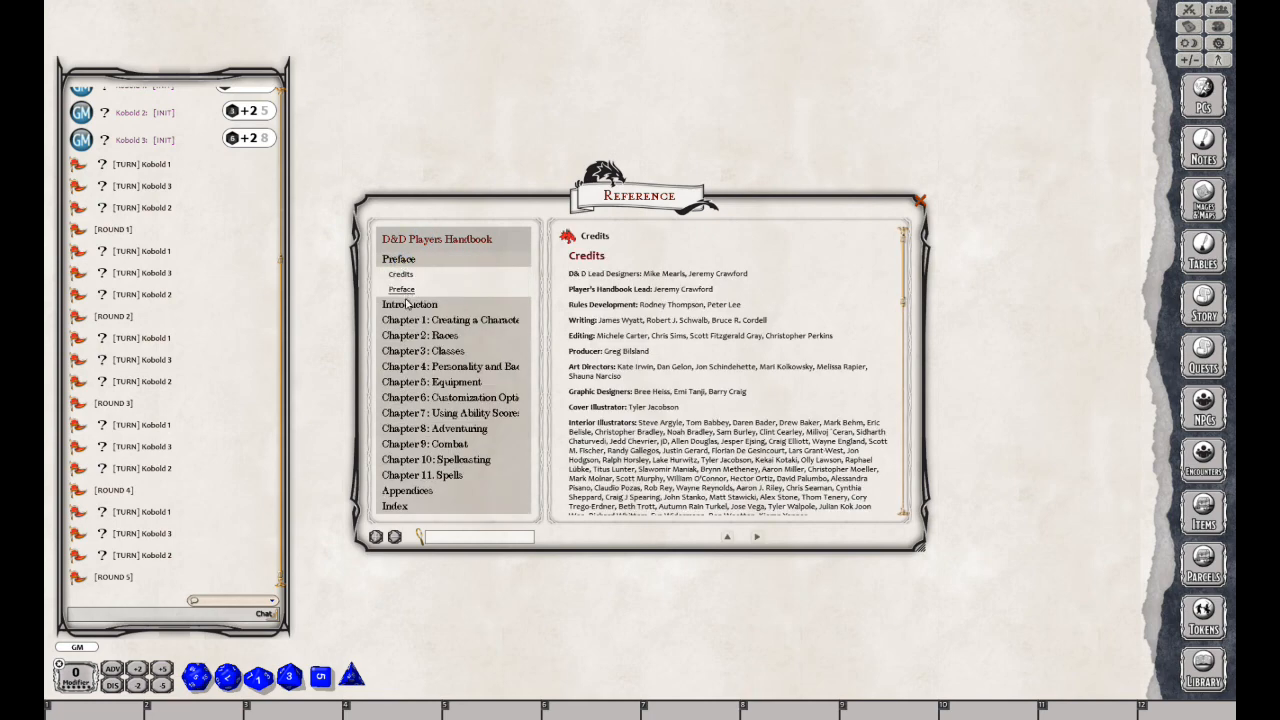
pyautogui.click(409, 304)
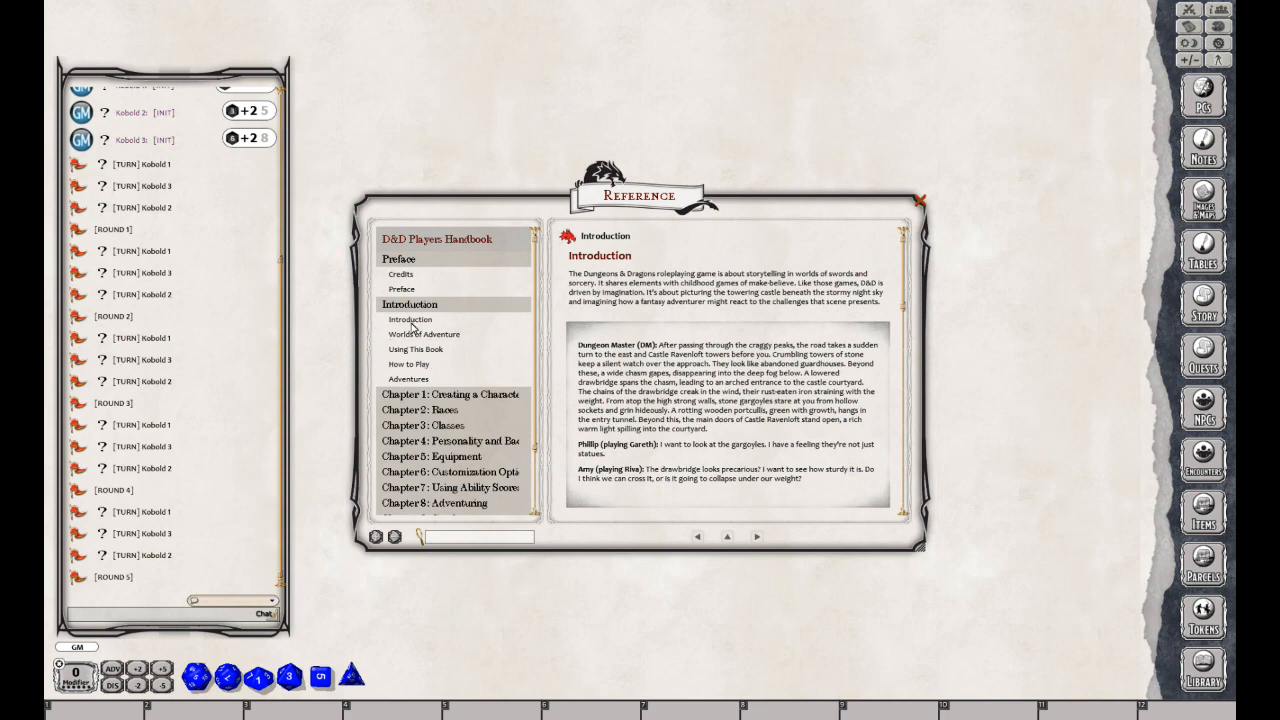
pyautogui.moveTo(415, 334)
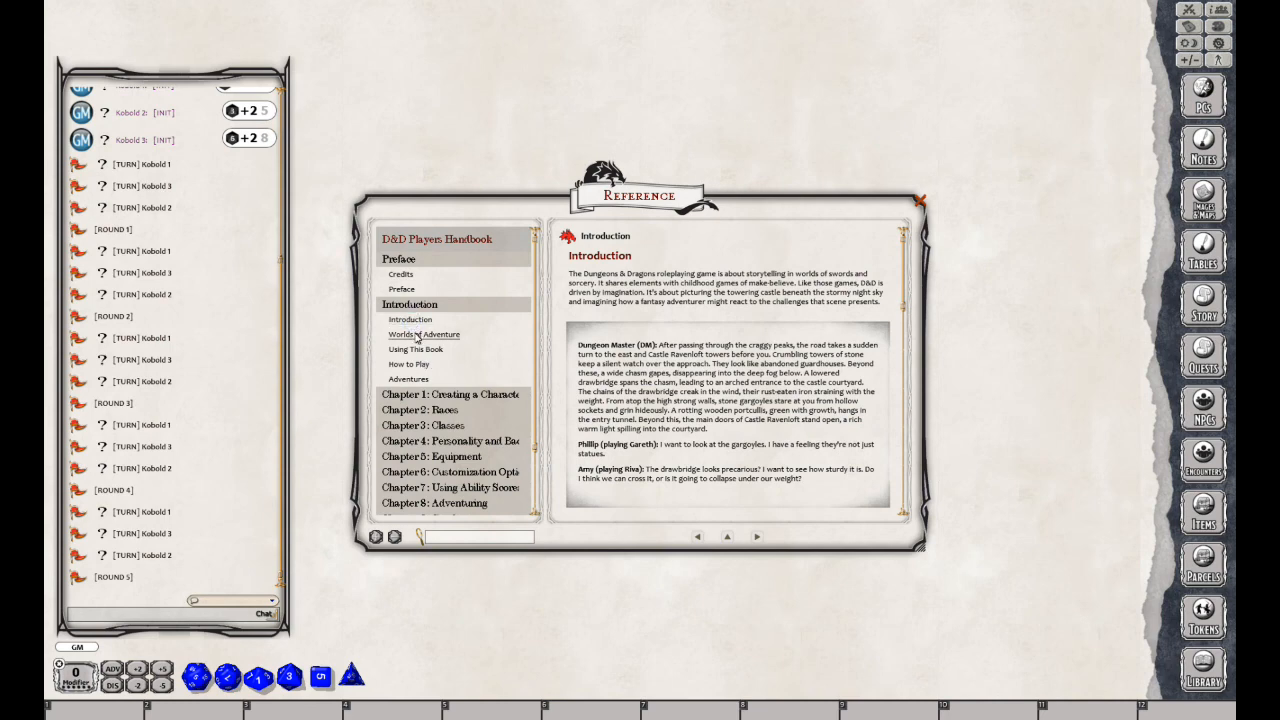
pyautogui.click(423, 334)
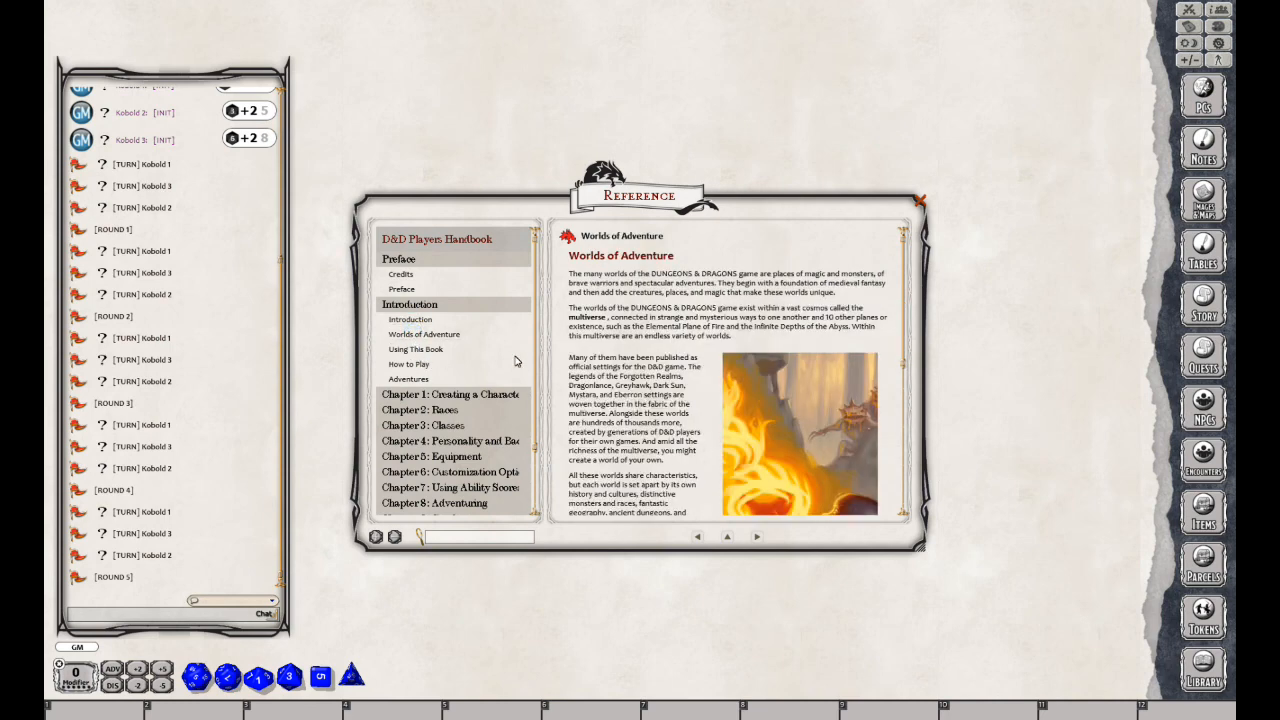
# Read Using This Book and How to Play, then expand Chapter 1: Creating a Character
pyautogui.scroll(-3)
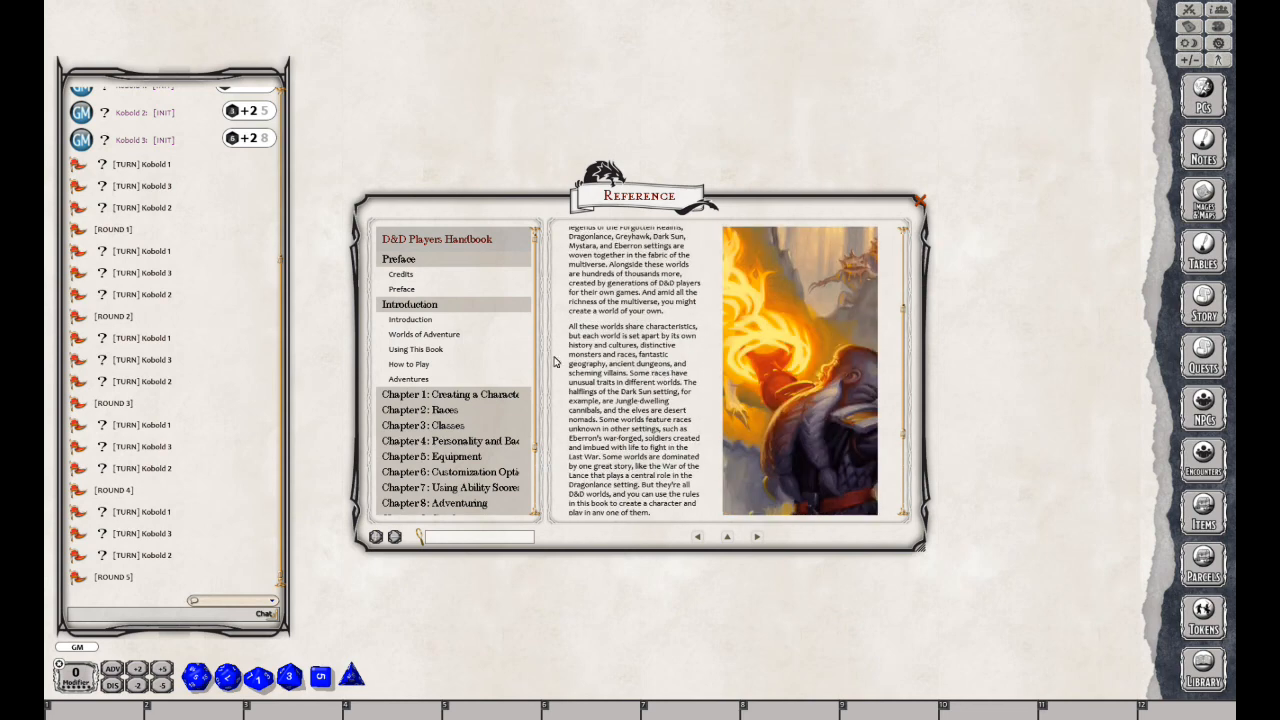
pyautogui.click(415, 349)
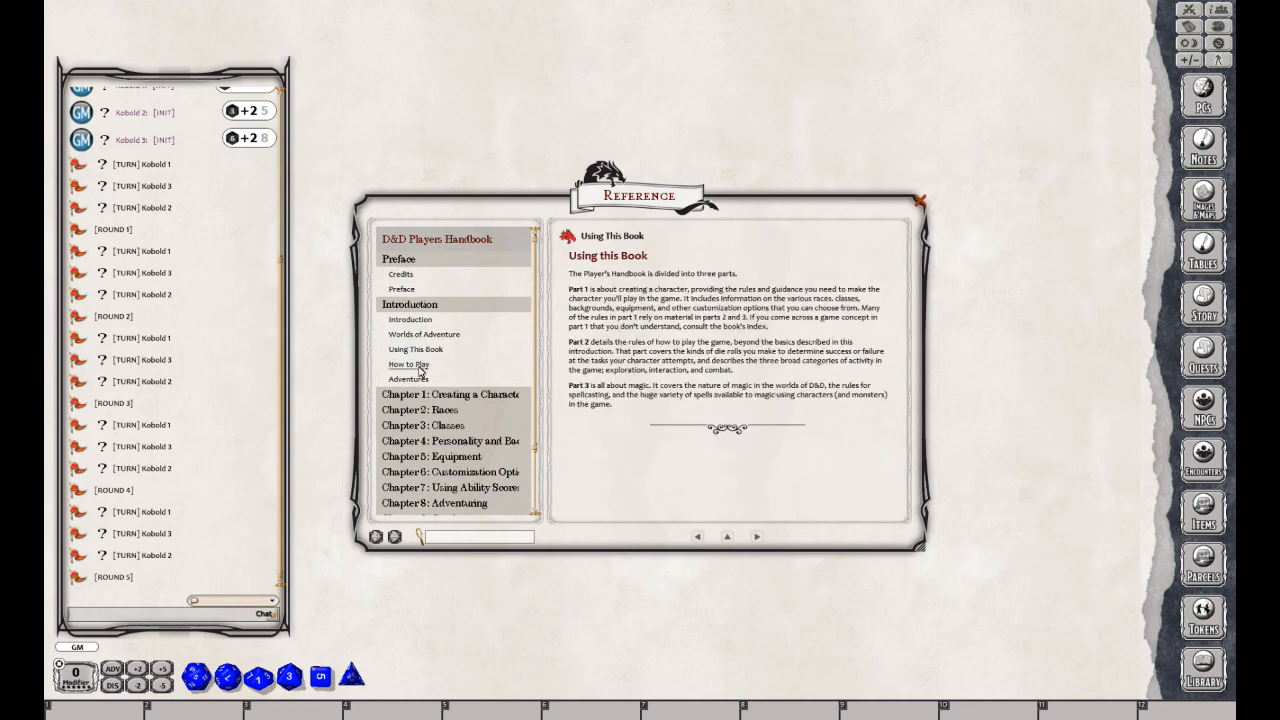
pyautogui.click(408, 364)
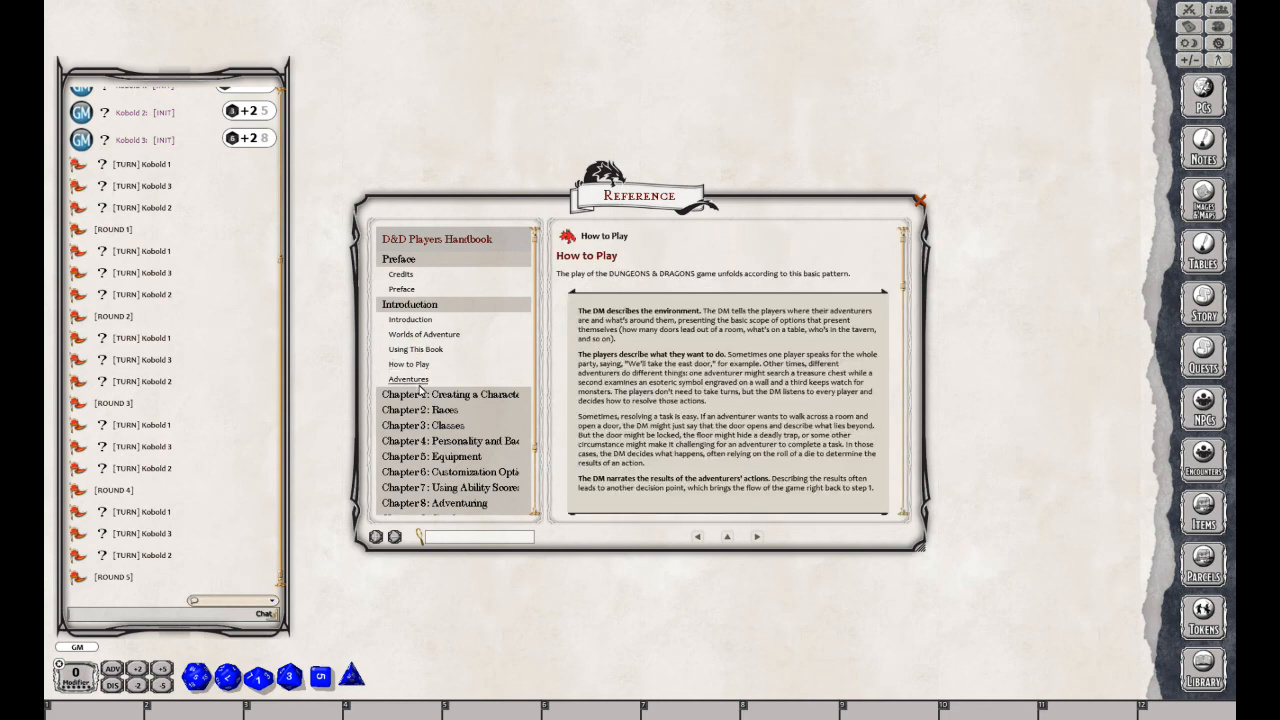
pyautogui.click(449, 394)
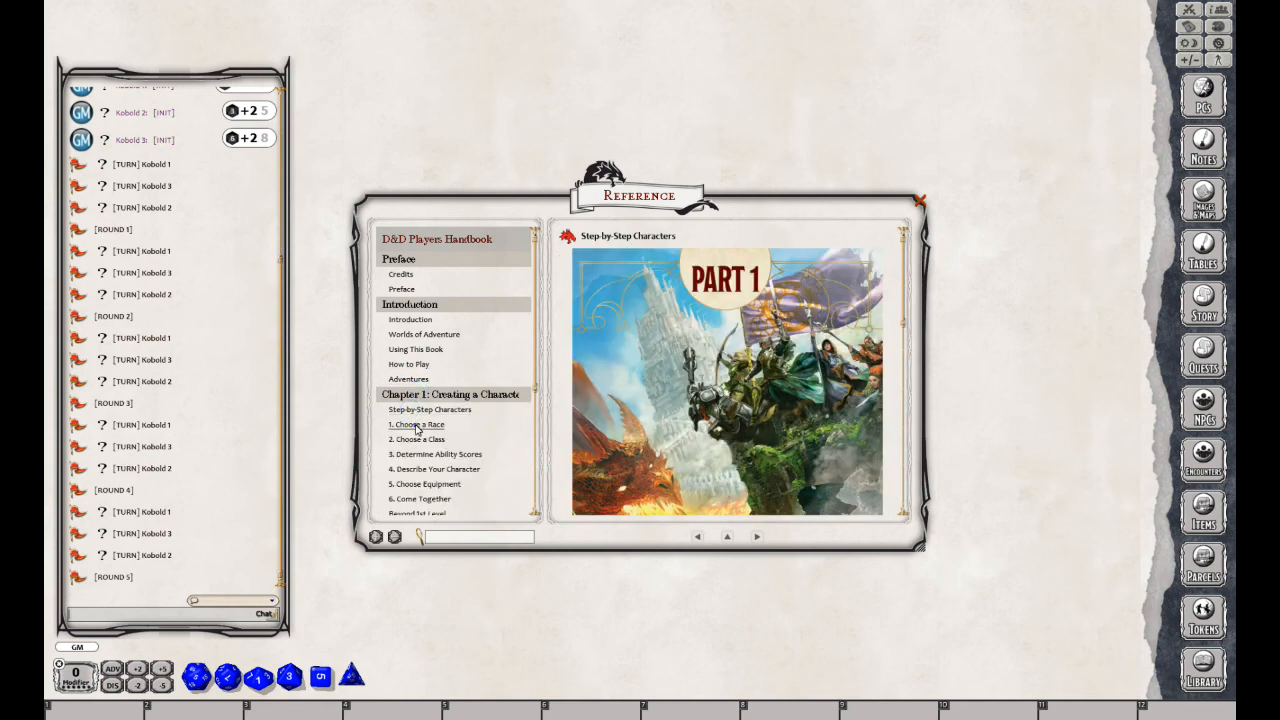
# Open the 1. Choose a Race step, follow its Races link, and return to the step page
pyautogui.click(417, 424)
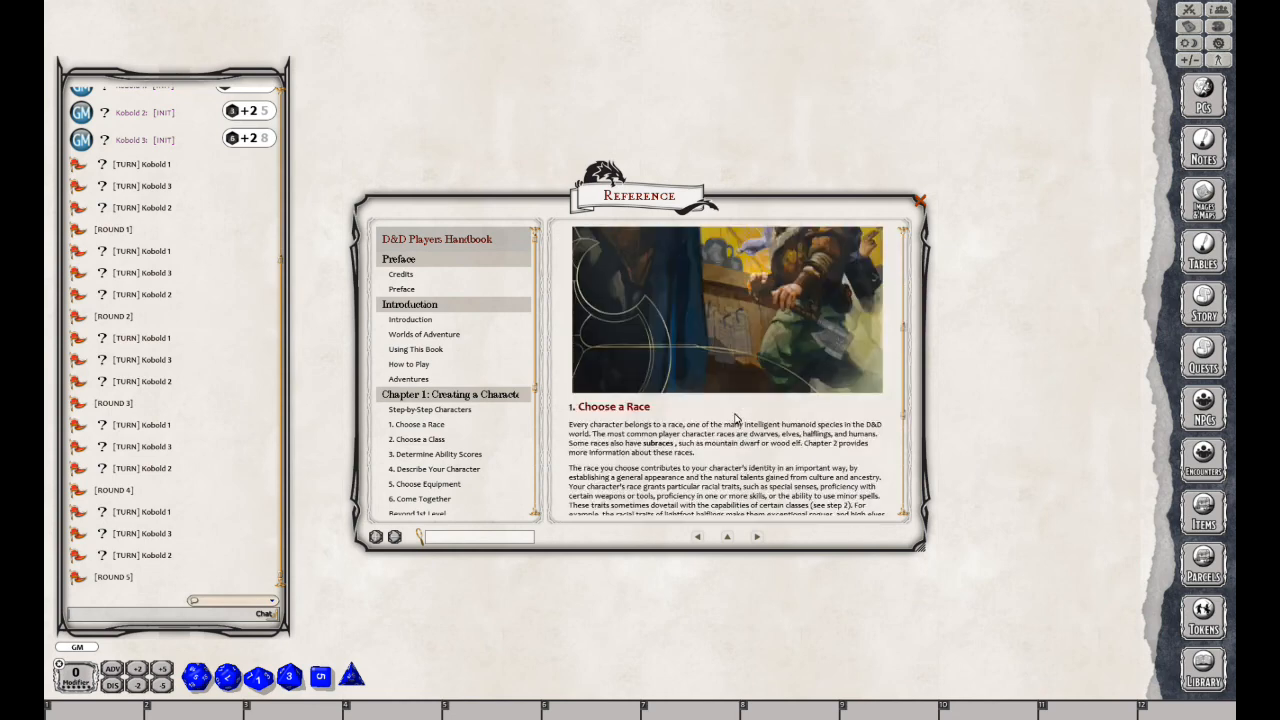
pyautogui.scroll(-3)
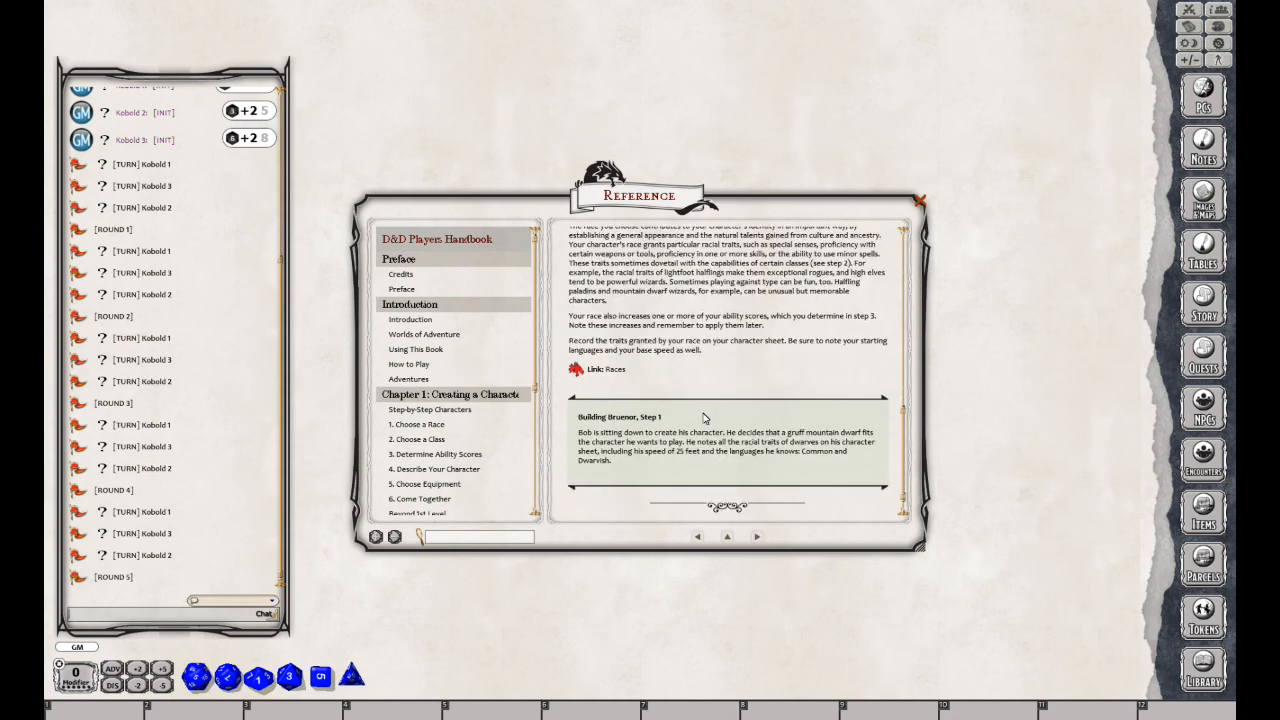
pyautogui.scroll(3)
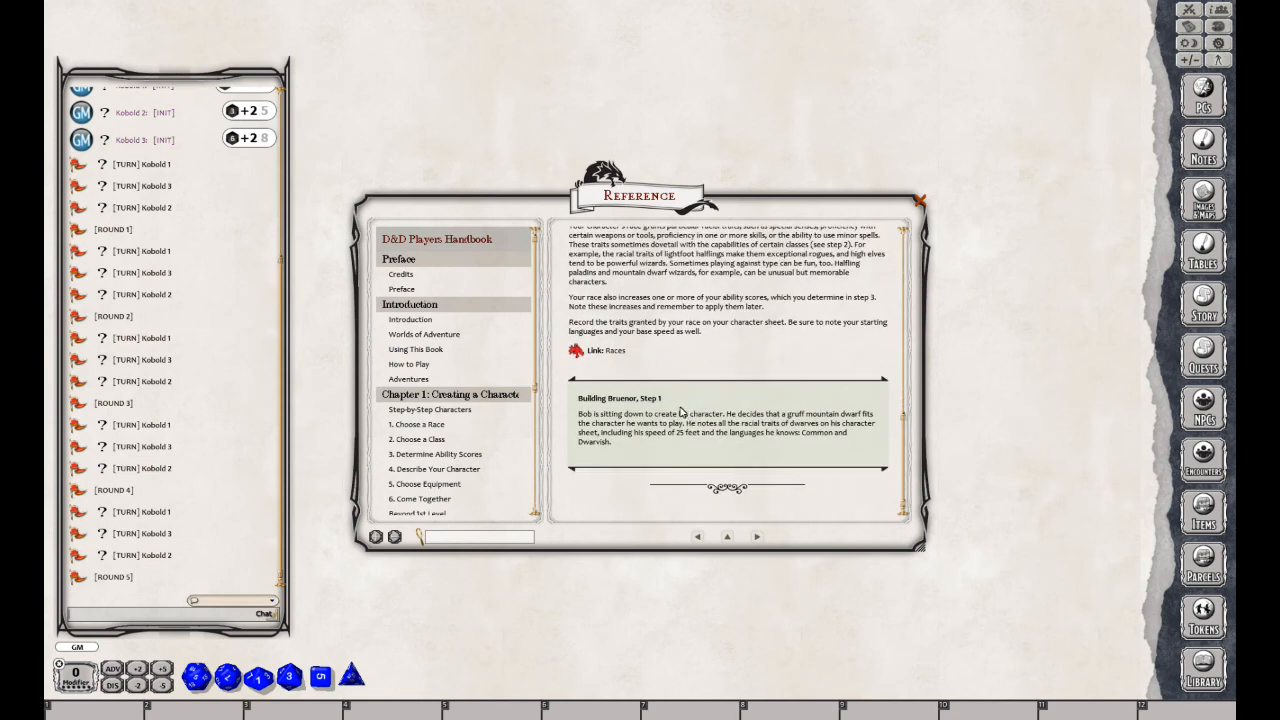
pyautogui.moveTo(675, 412)
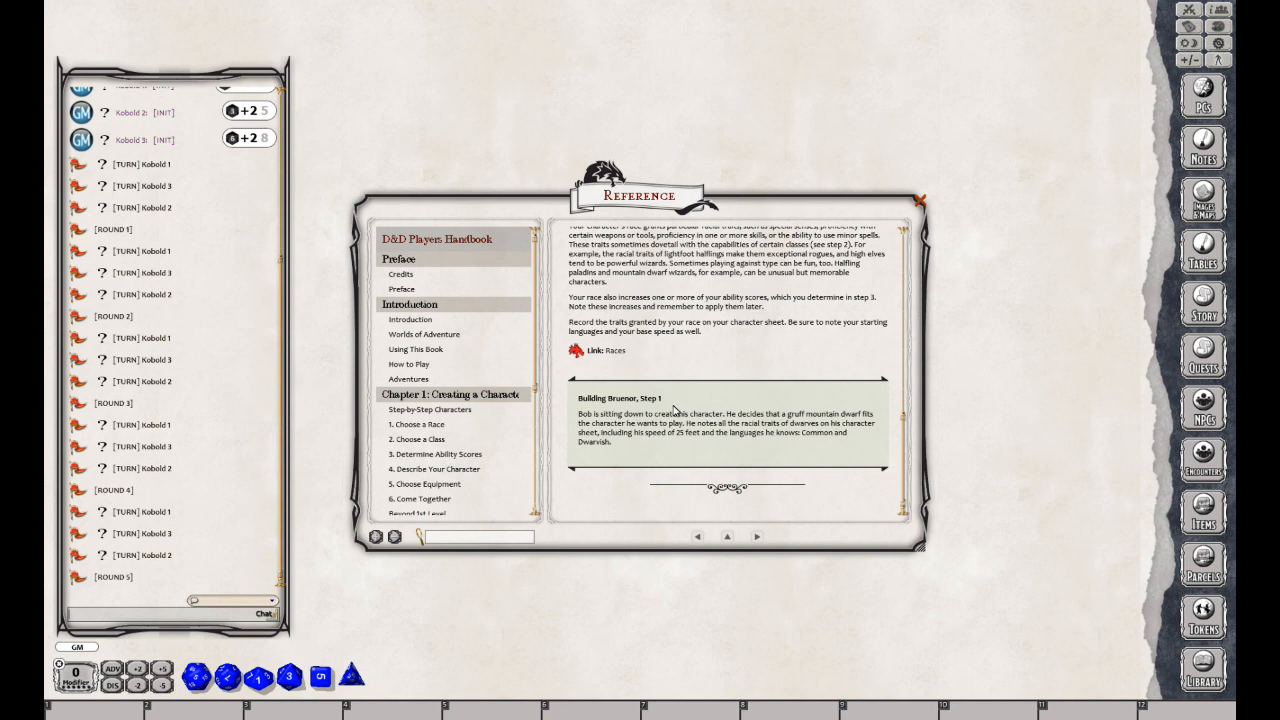
pyautogui.moveTo(415, 439)
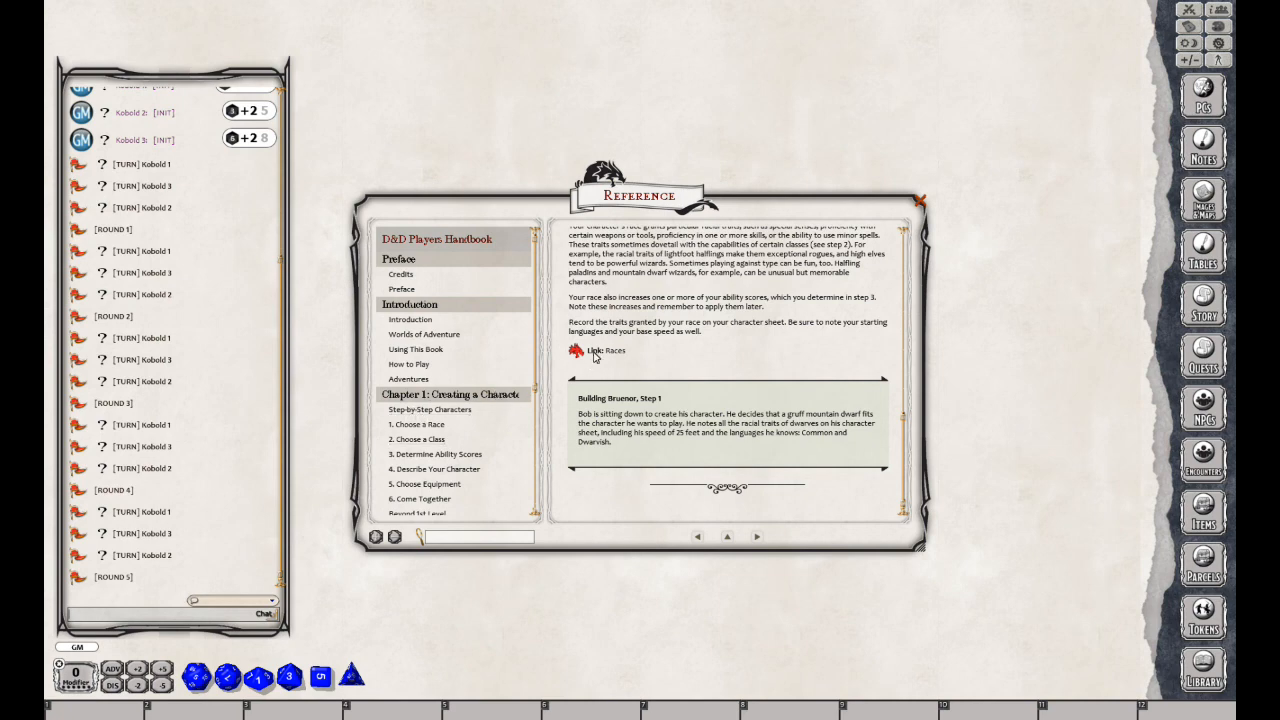
pyautogui.moveTo(578, 352)
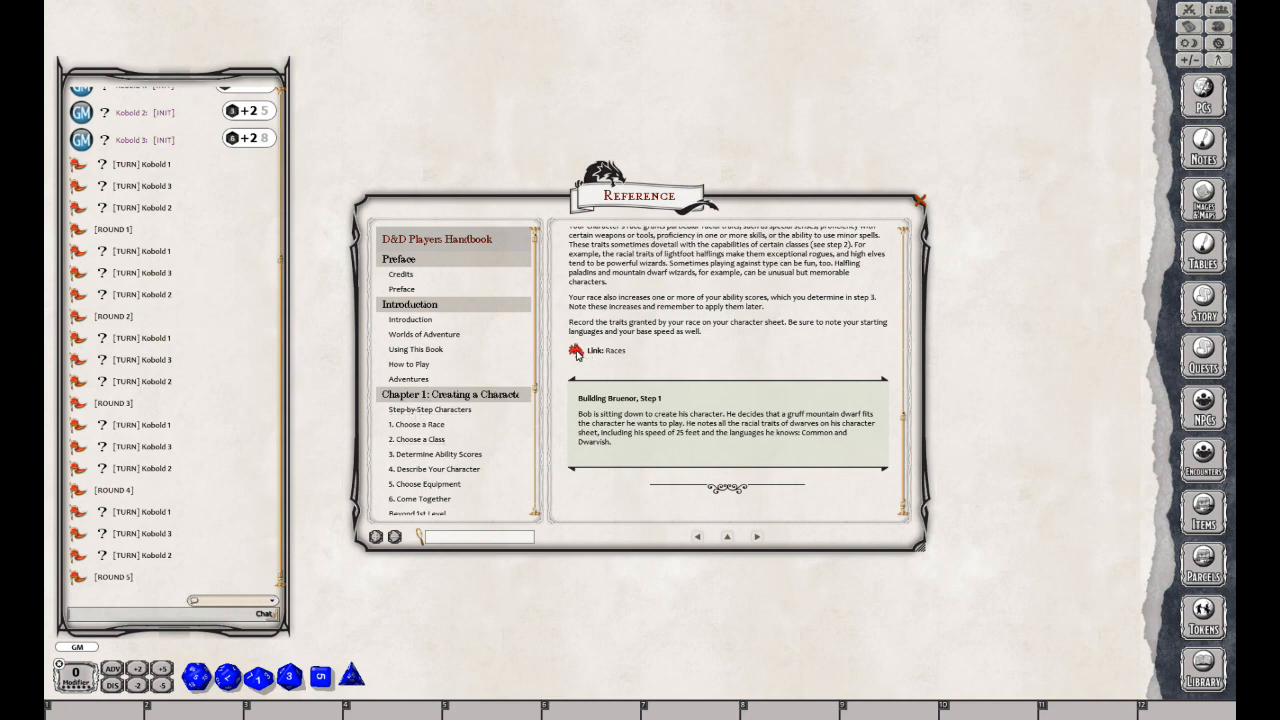
pyautogui.click(614, 350)
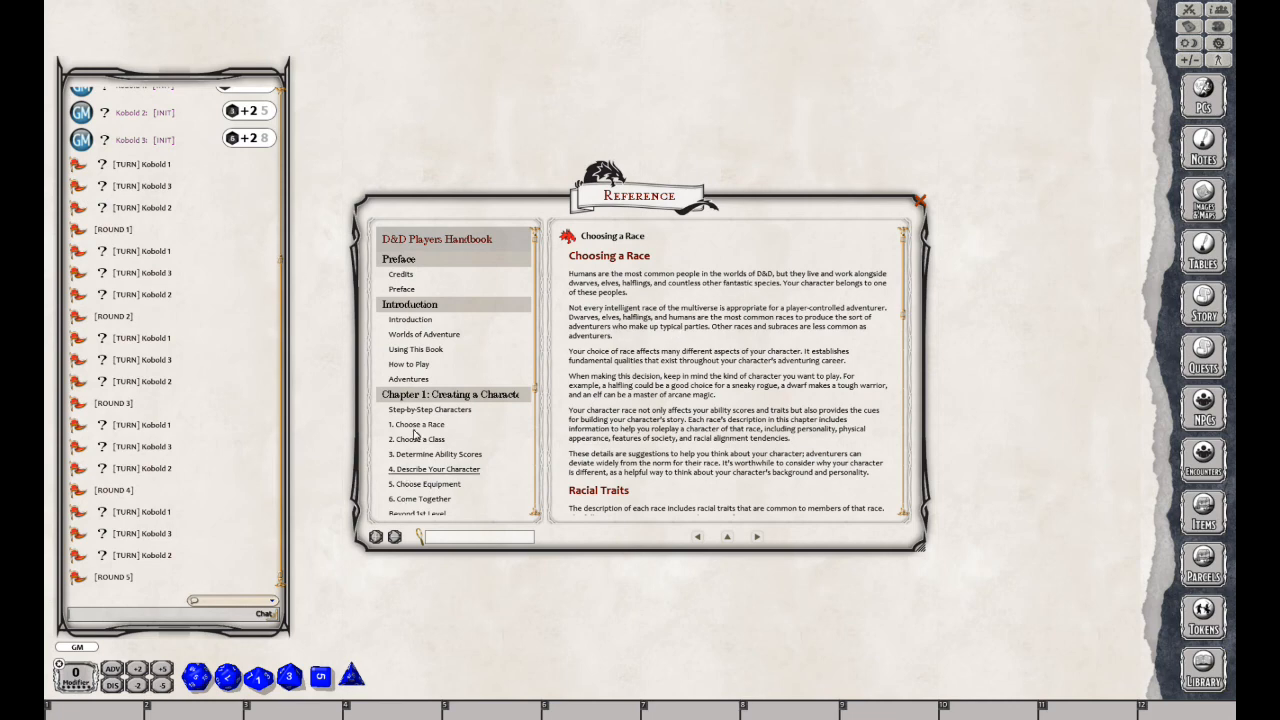
pyautogui.click(417, 424)
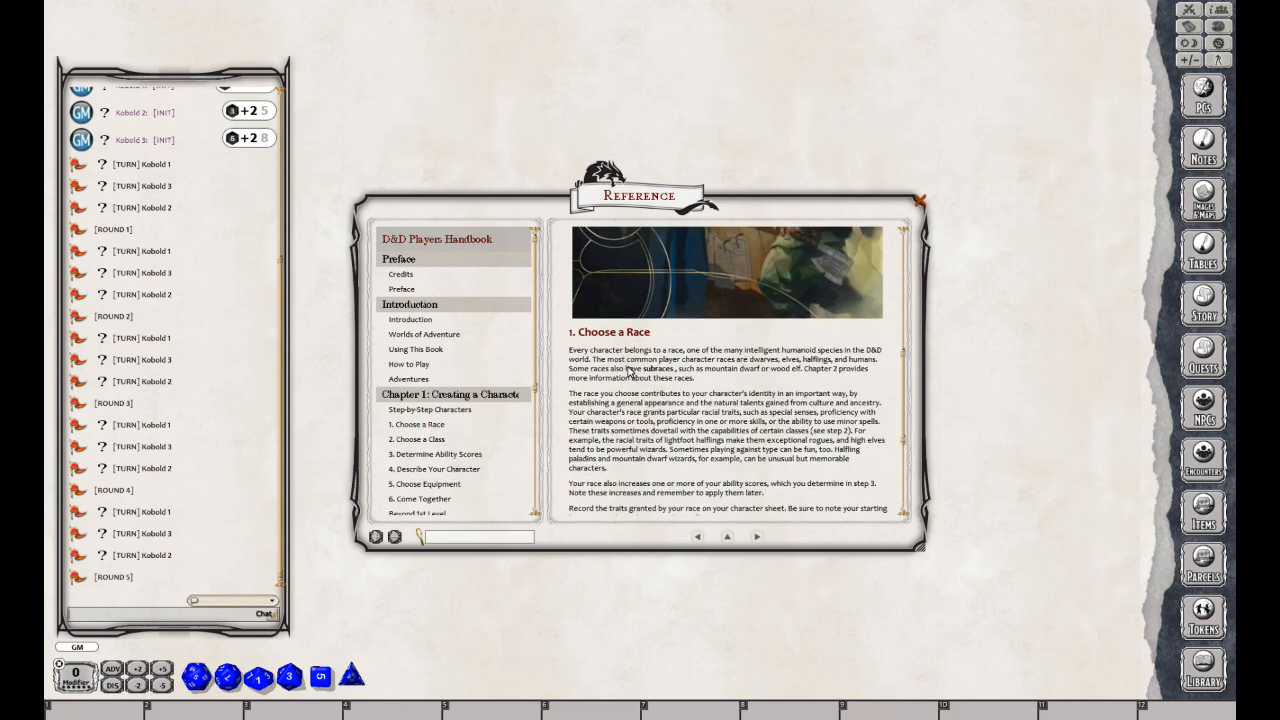
# Follow the Races link again and scroll to the Subraces list, Dragonborn through Human
pyautogui.scroll(-3)
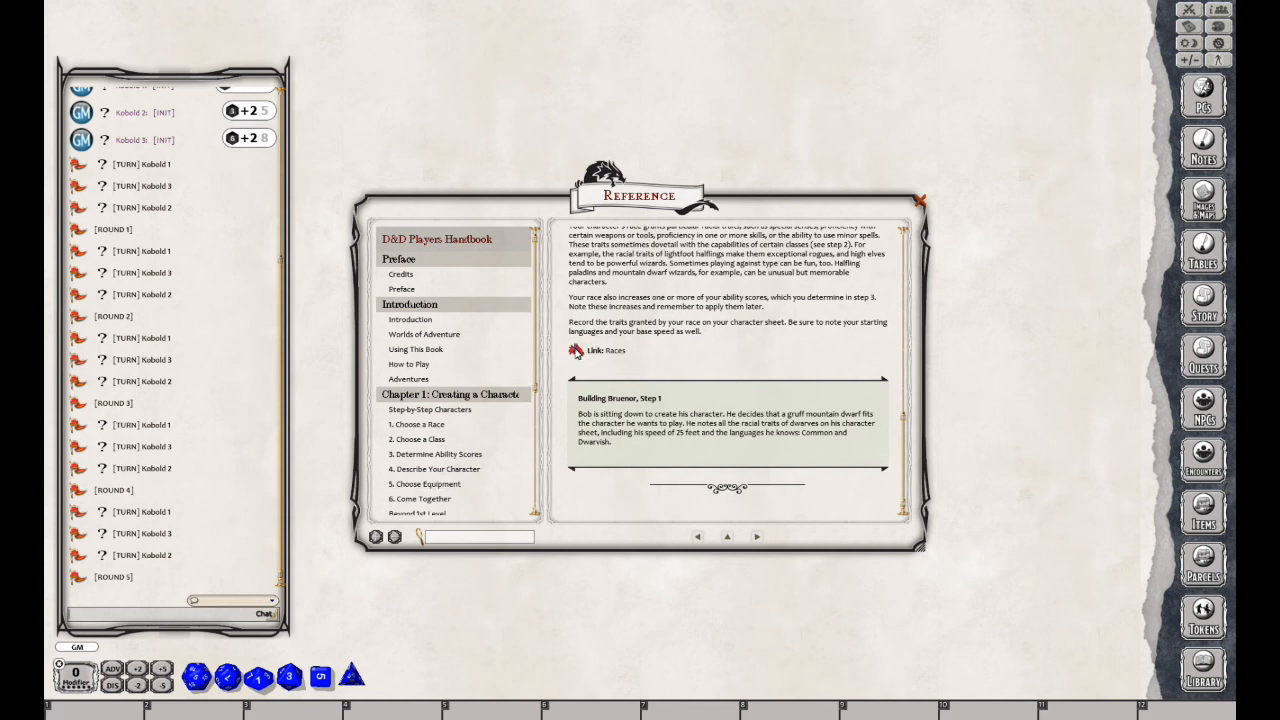
pyautogui.click(614, 350)
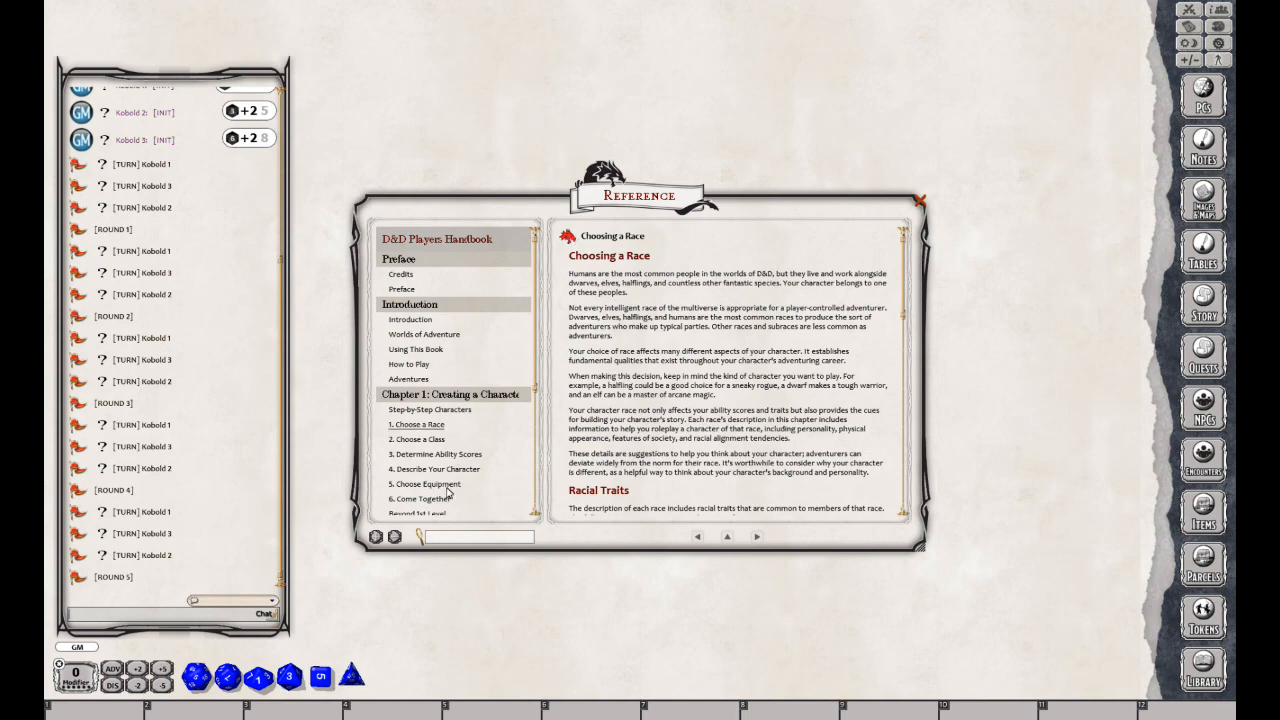
pyautogui.scroll(-3)
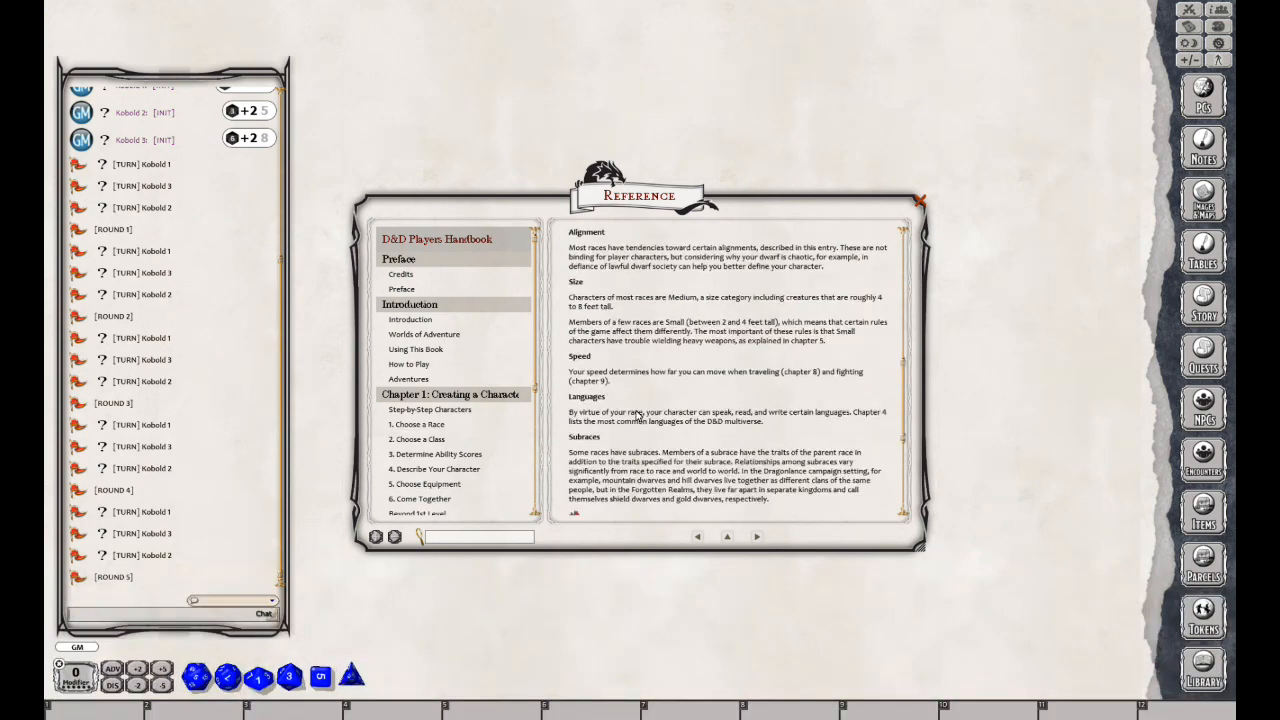
pyautogui.scroll(-3)
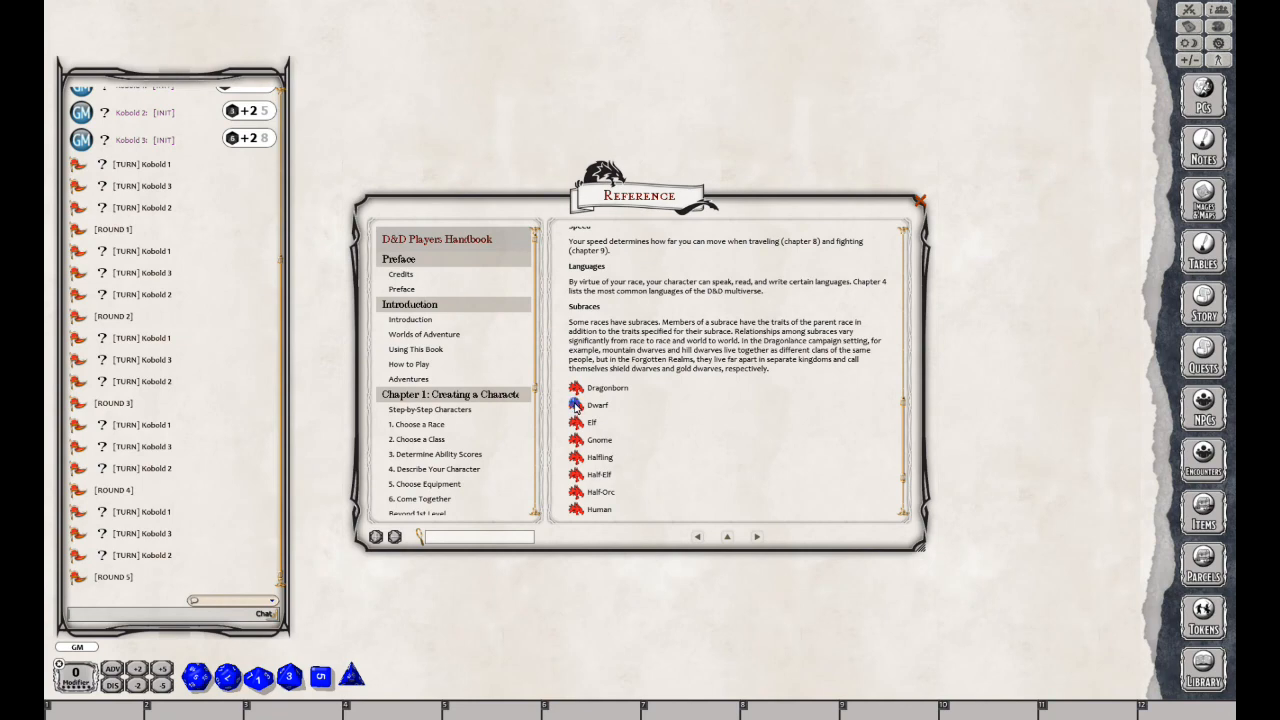
pyautogui.click(596, 405)
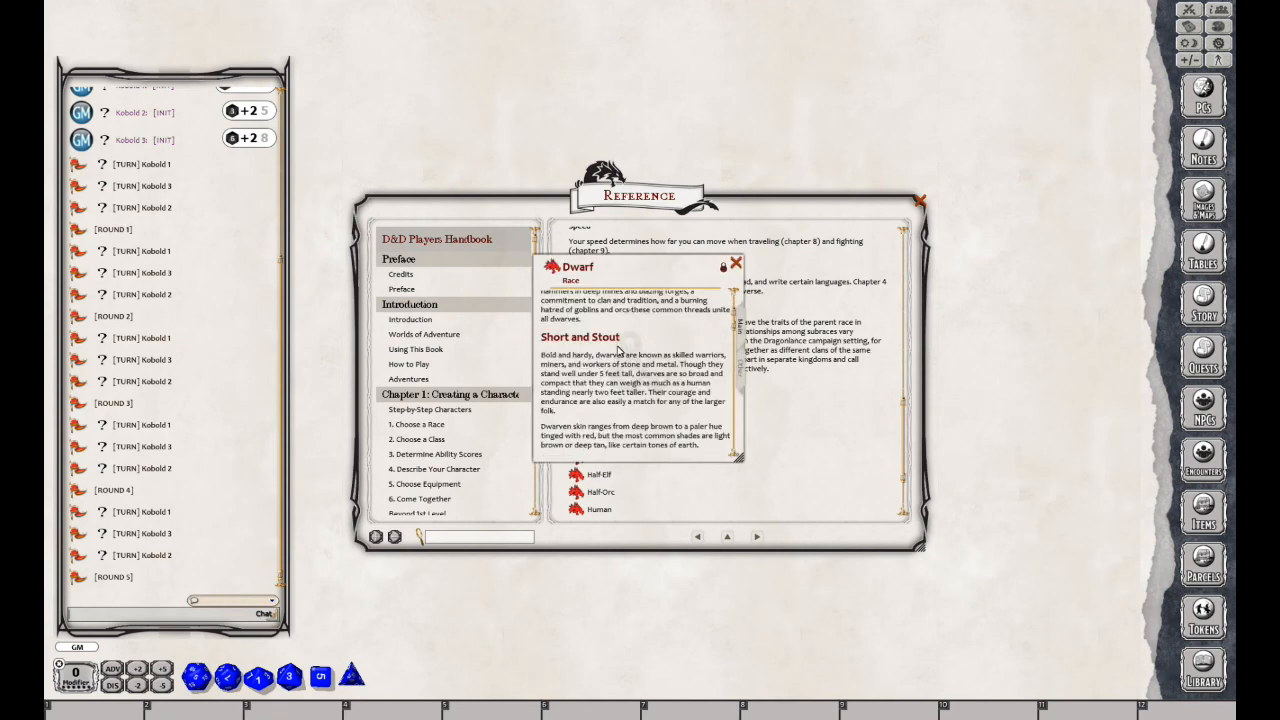
pyautogui.scroll(-3)
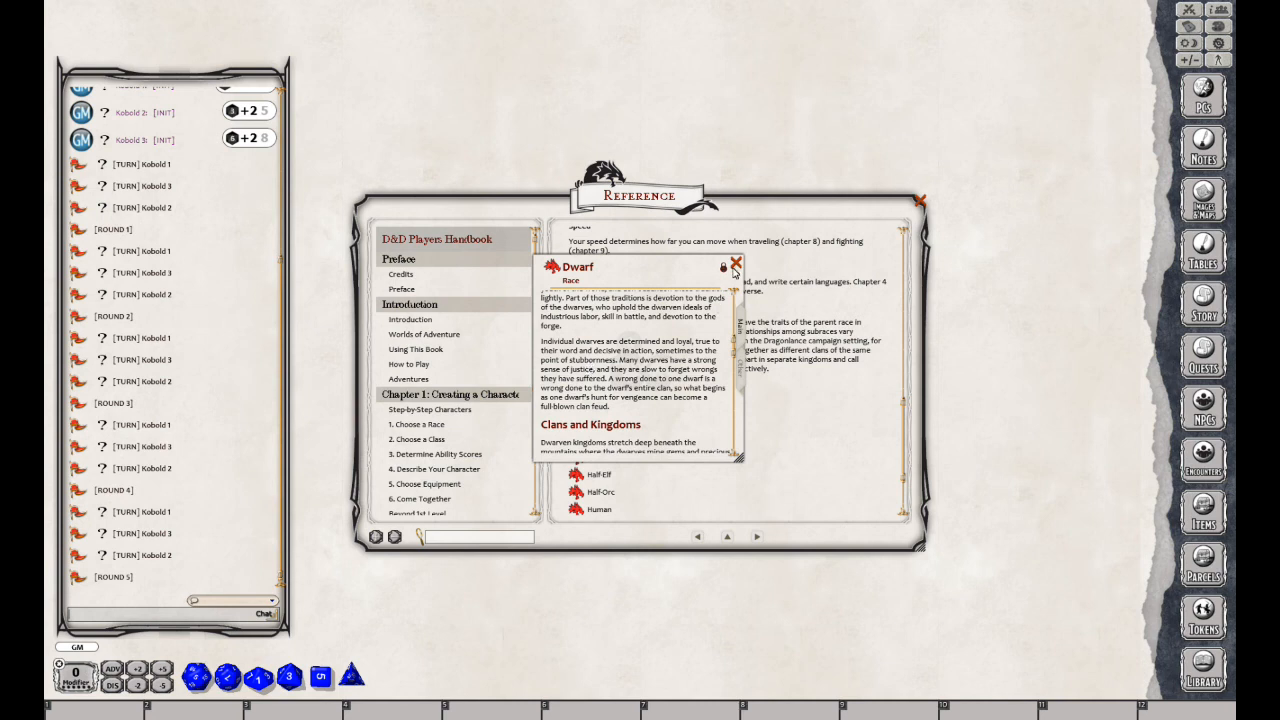
pyautogui.click(736, 264)
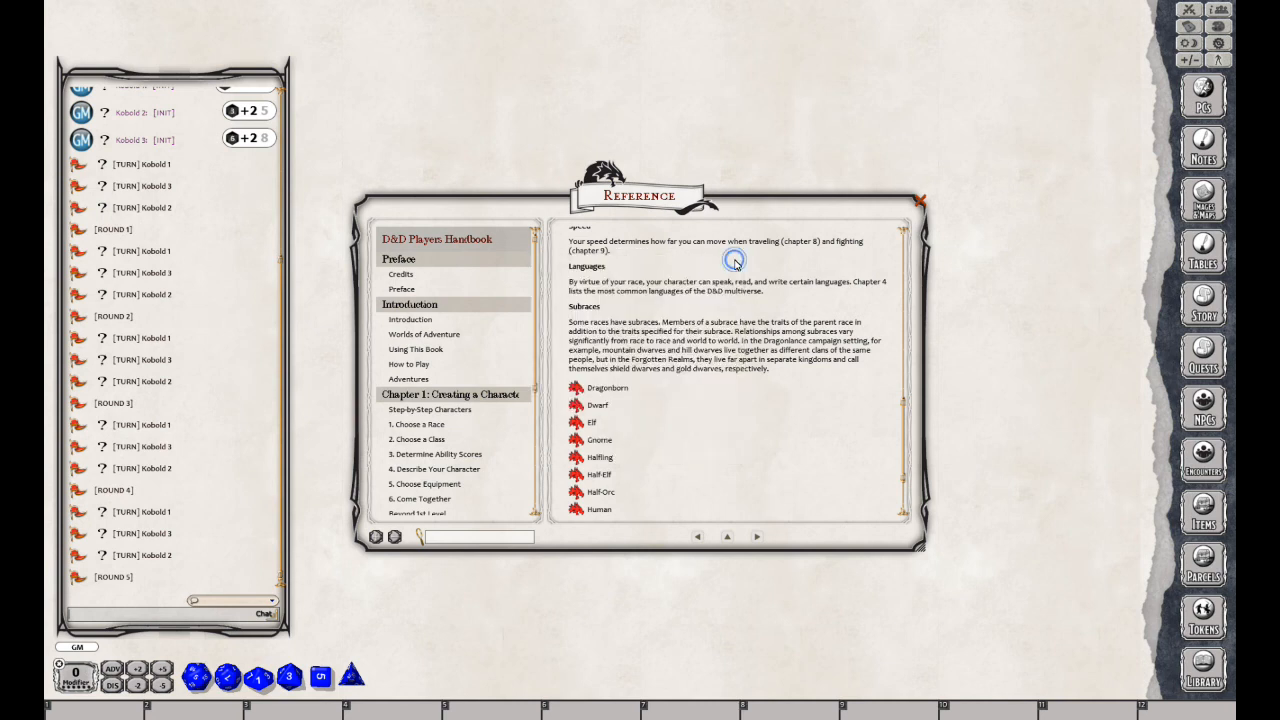
pyautogui.moveTo(735, 262)
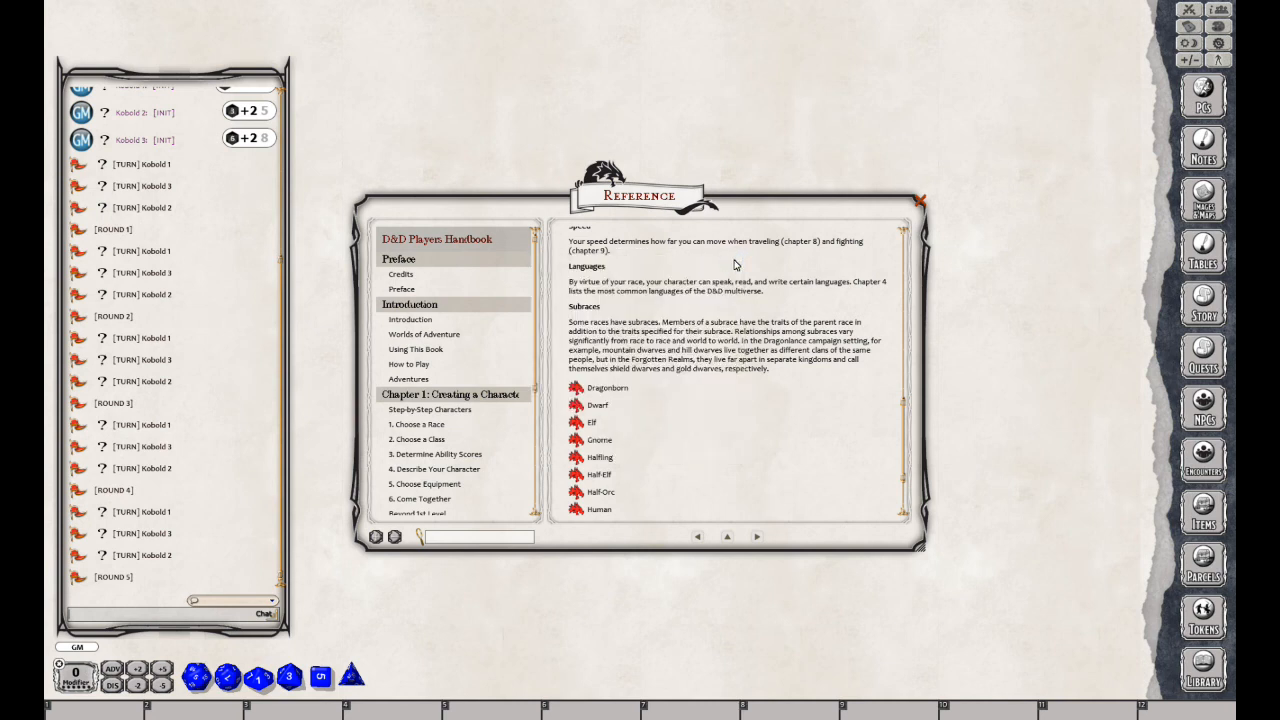